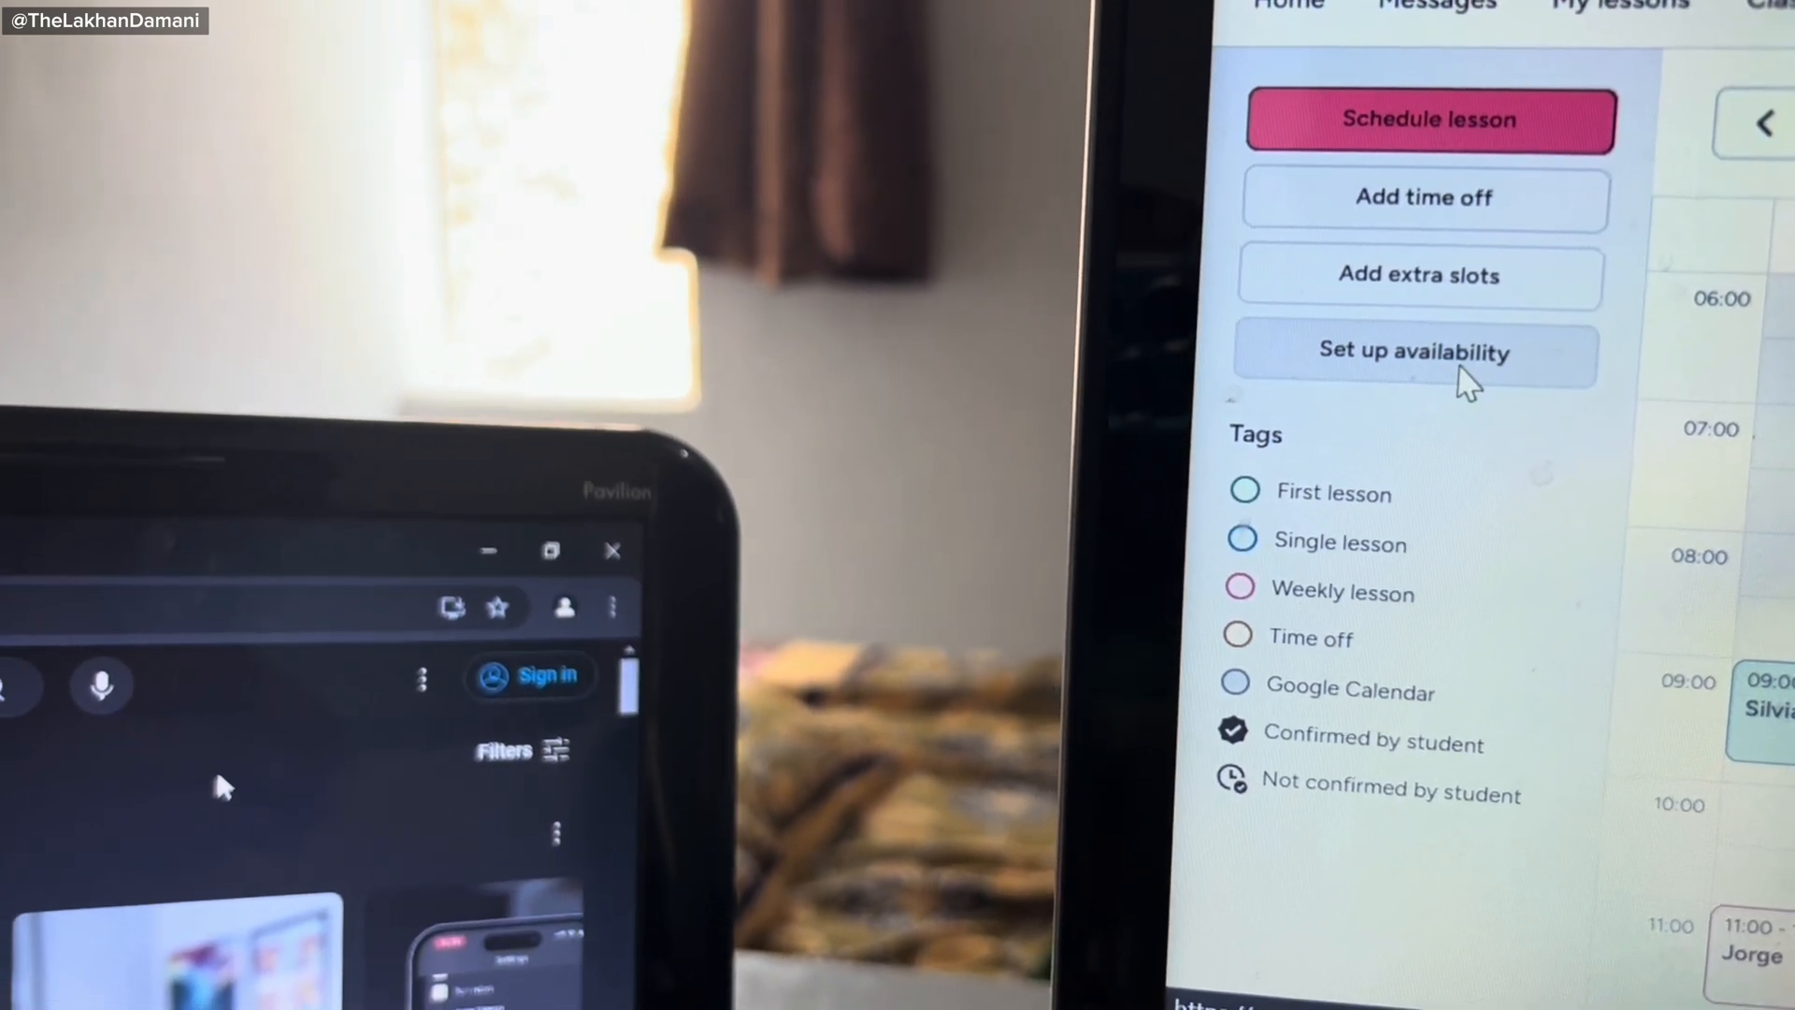
Go to 'Set up availability' from the calendar's left panel to reach the weekly availability grid.
left_click(1414, 351)
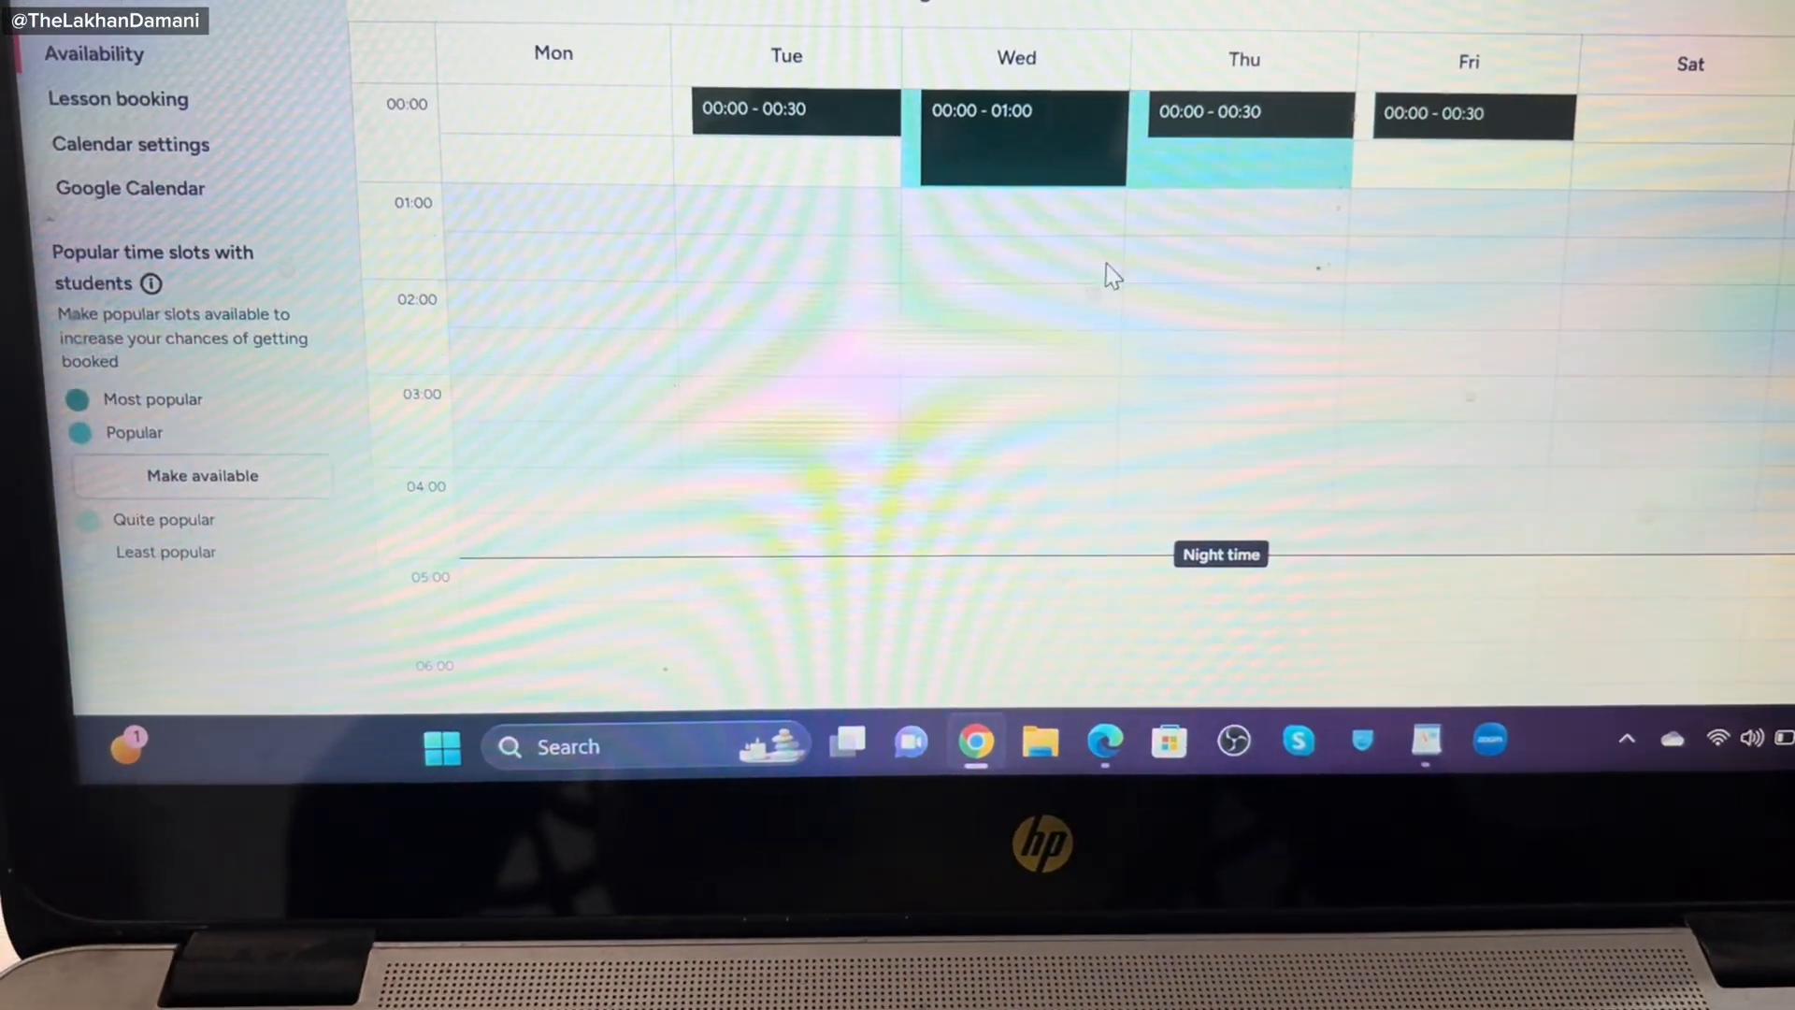
scroll("down", 3)
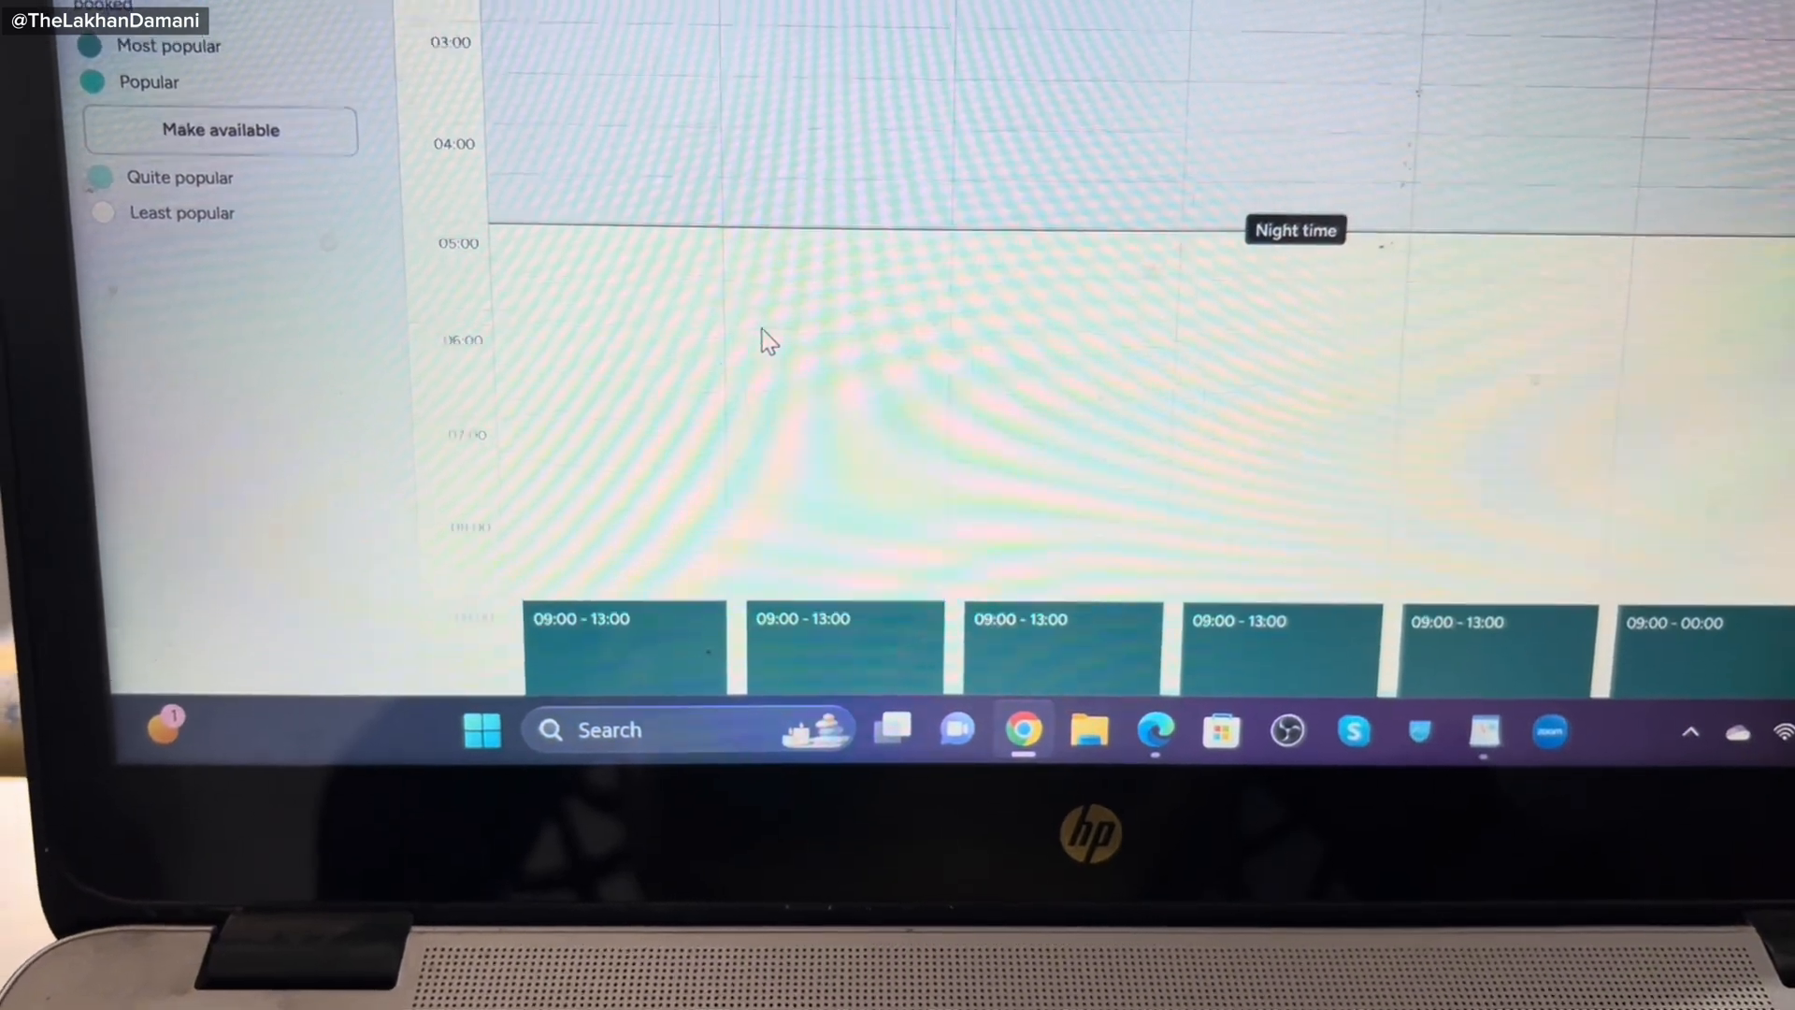
scroll("up", 3)
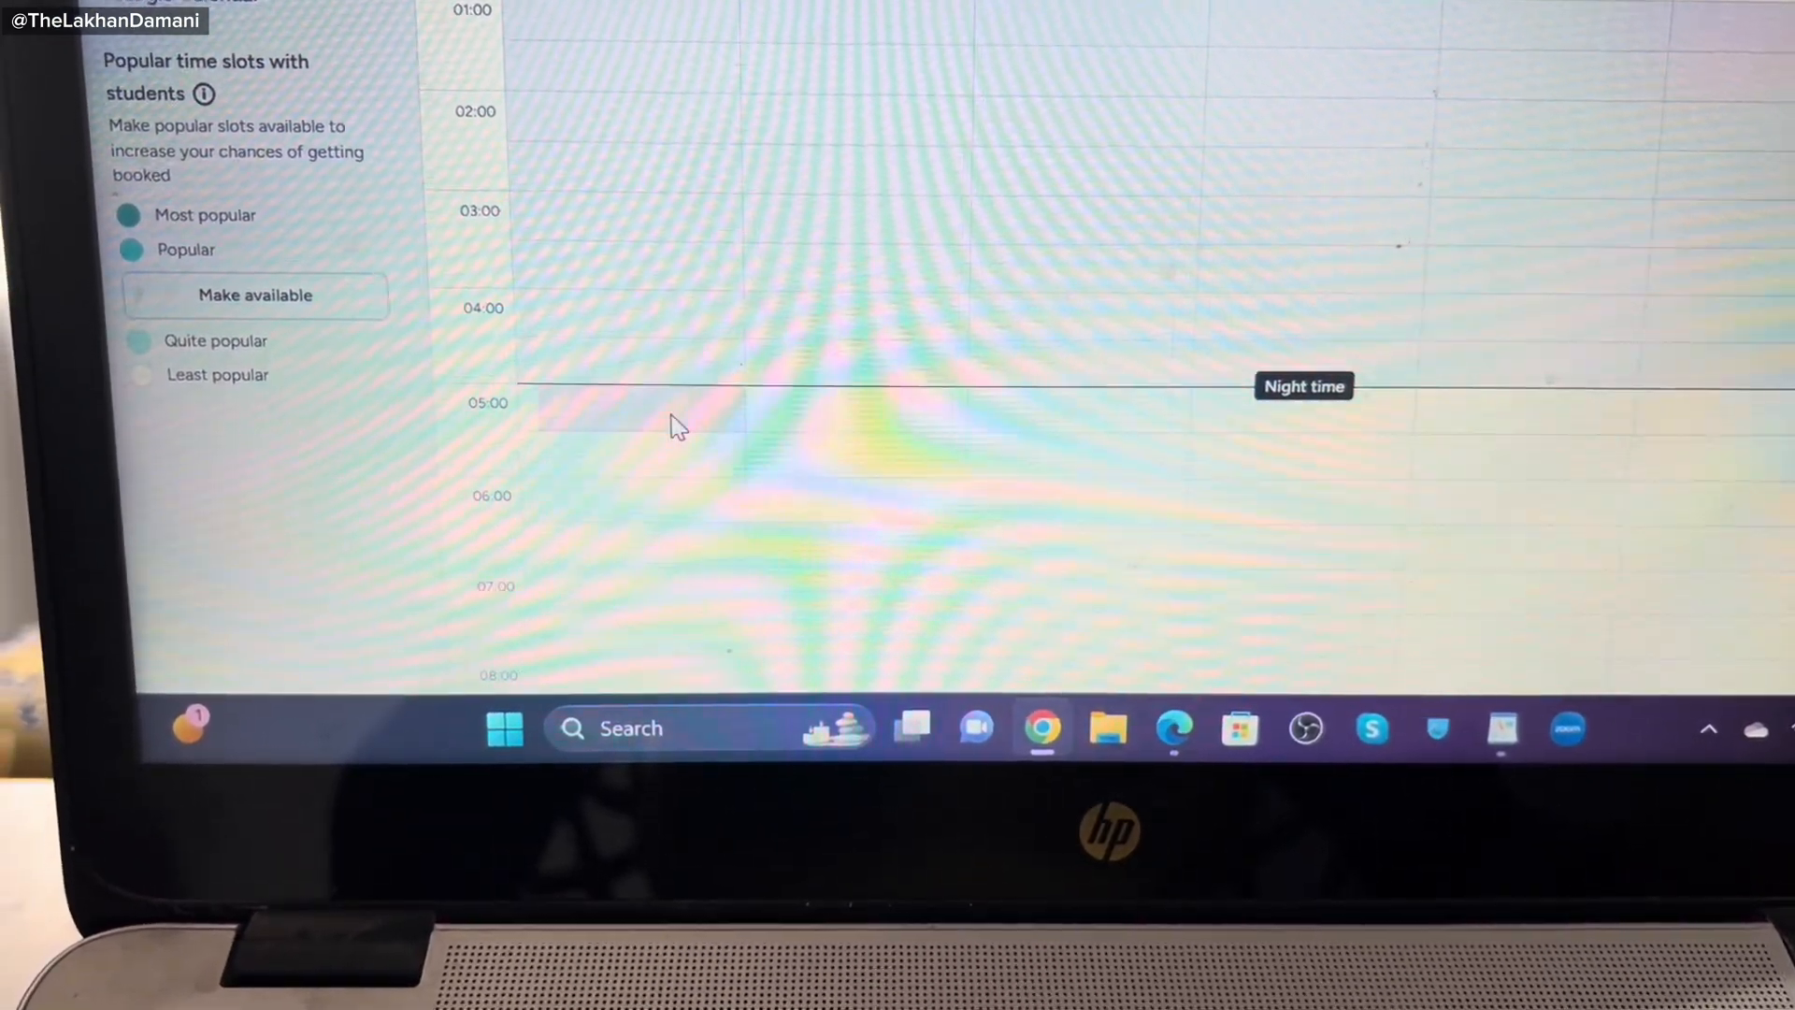
left_click(627, 415)
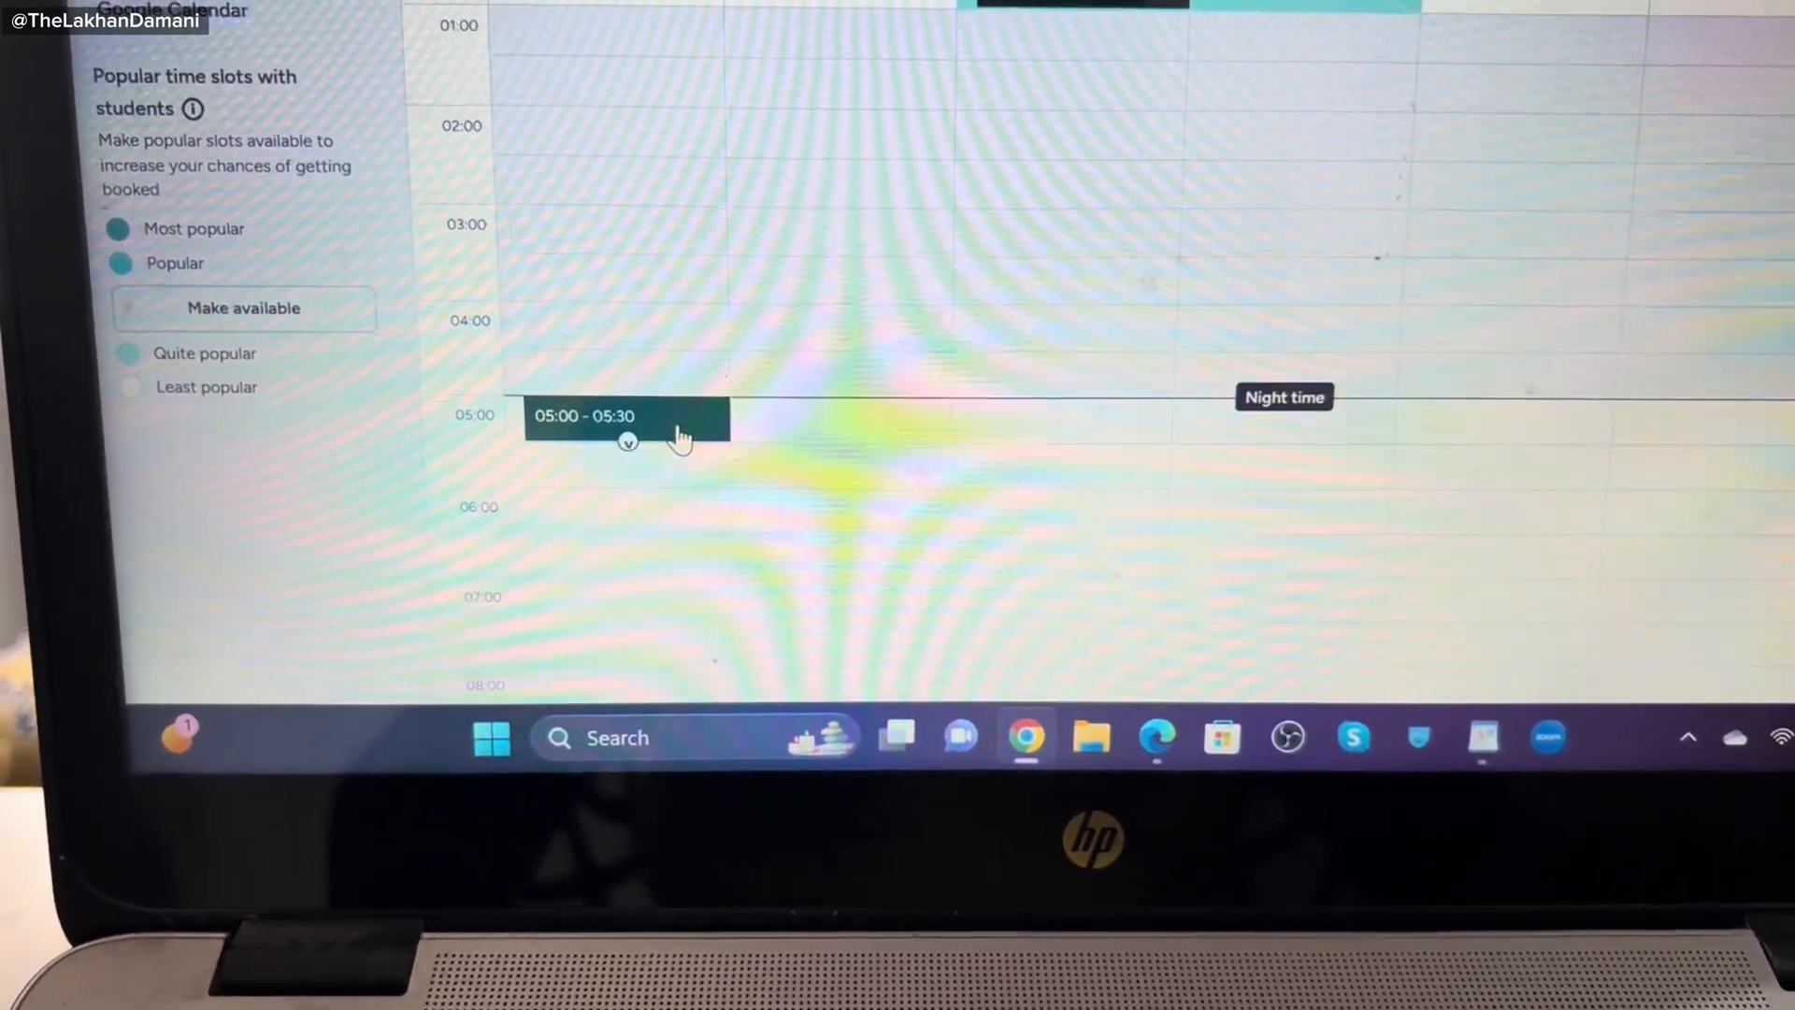
left_click(627, 415)
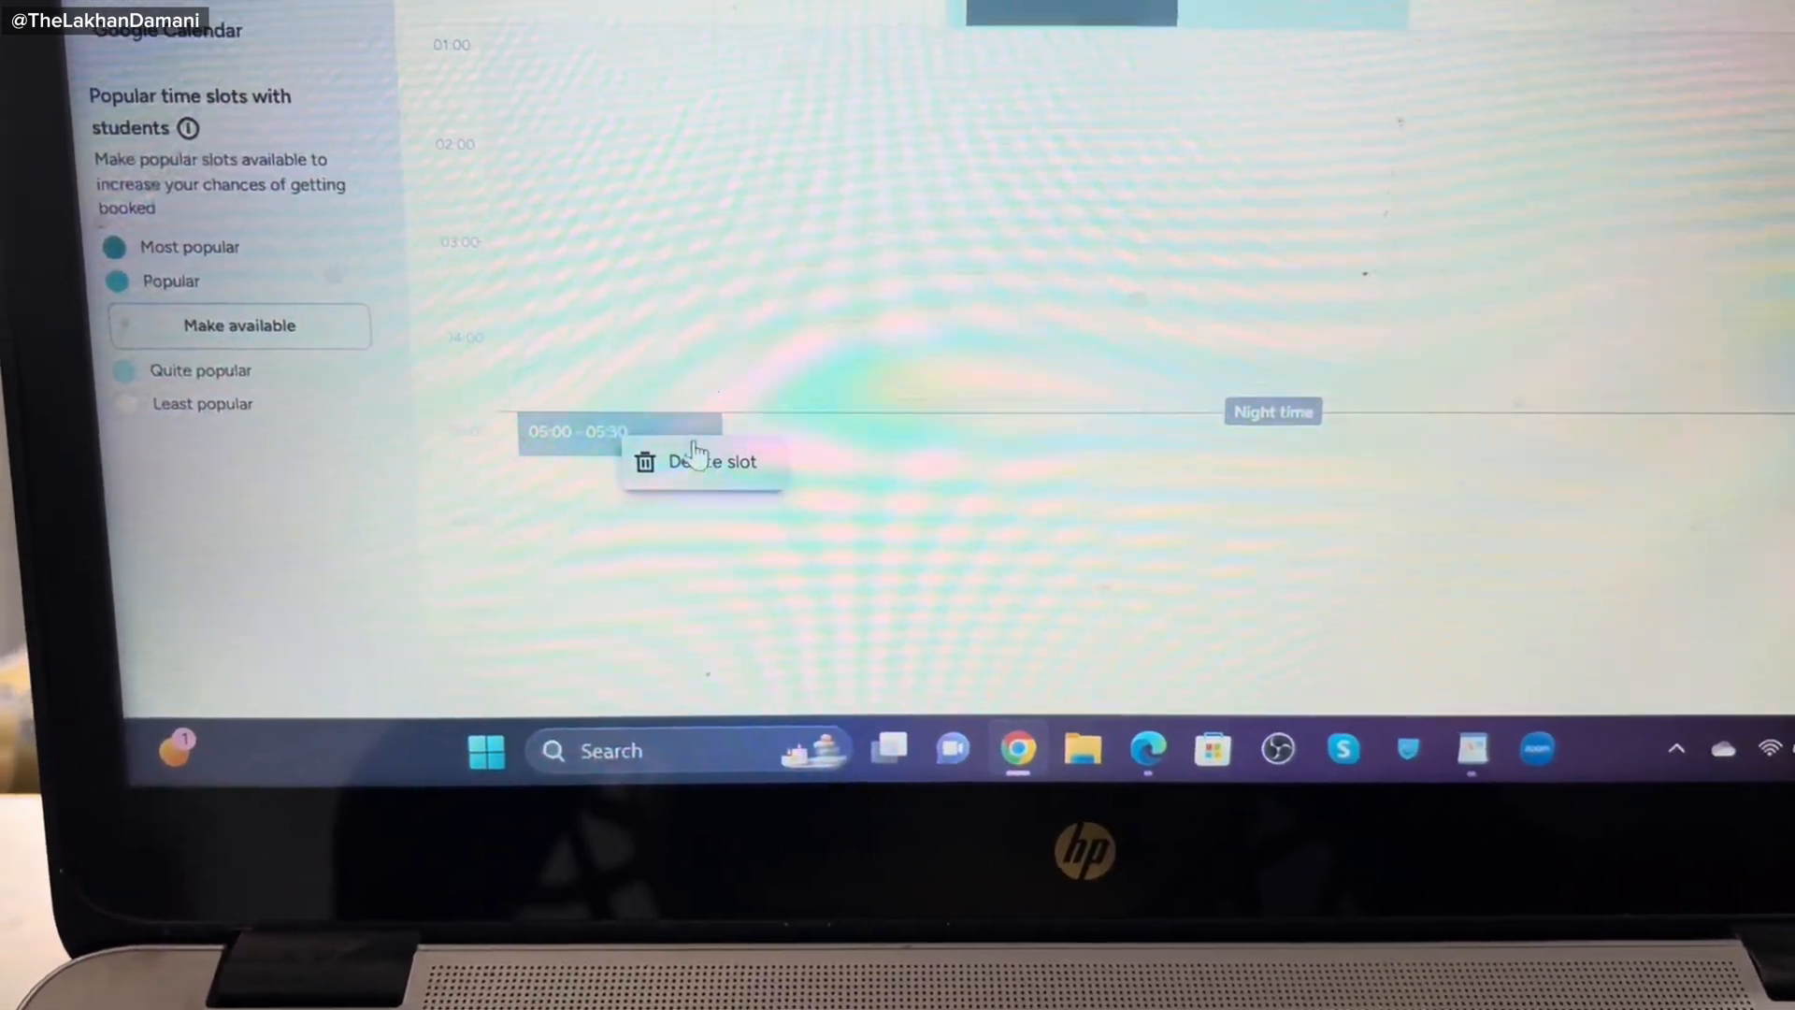
left_click(700, 461)
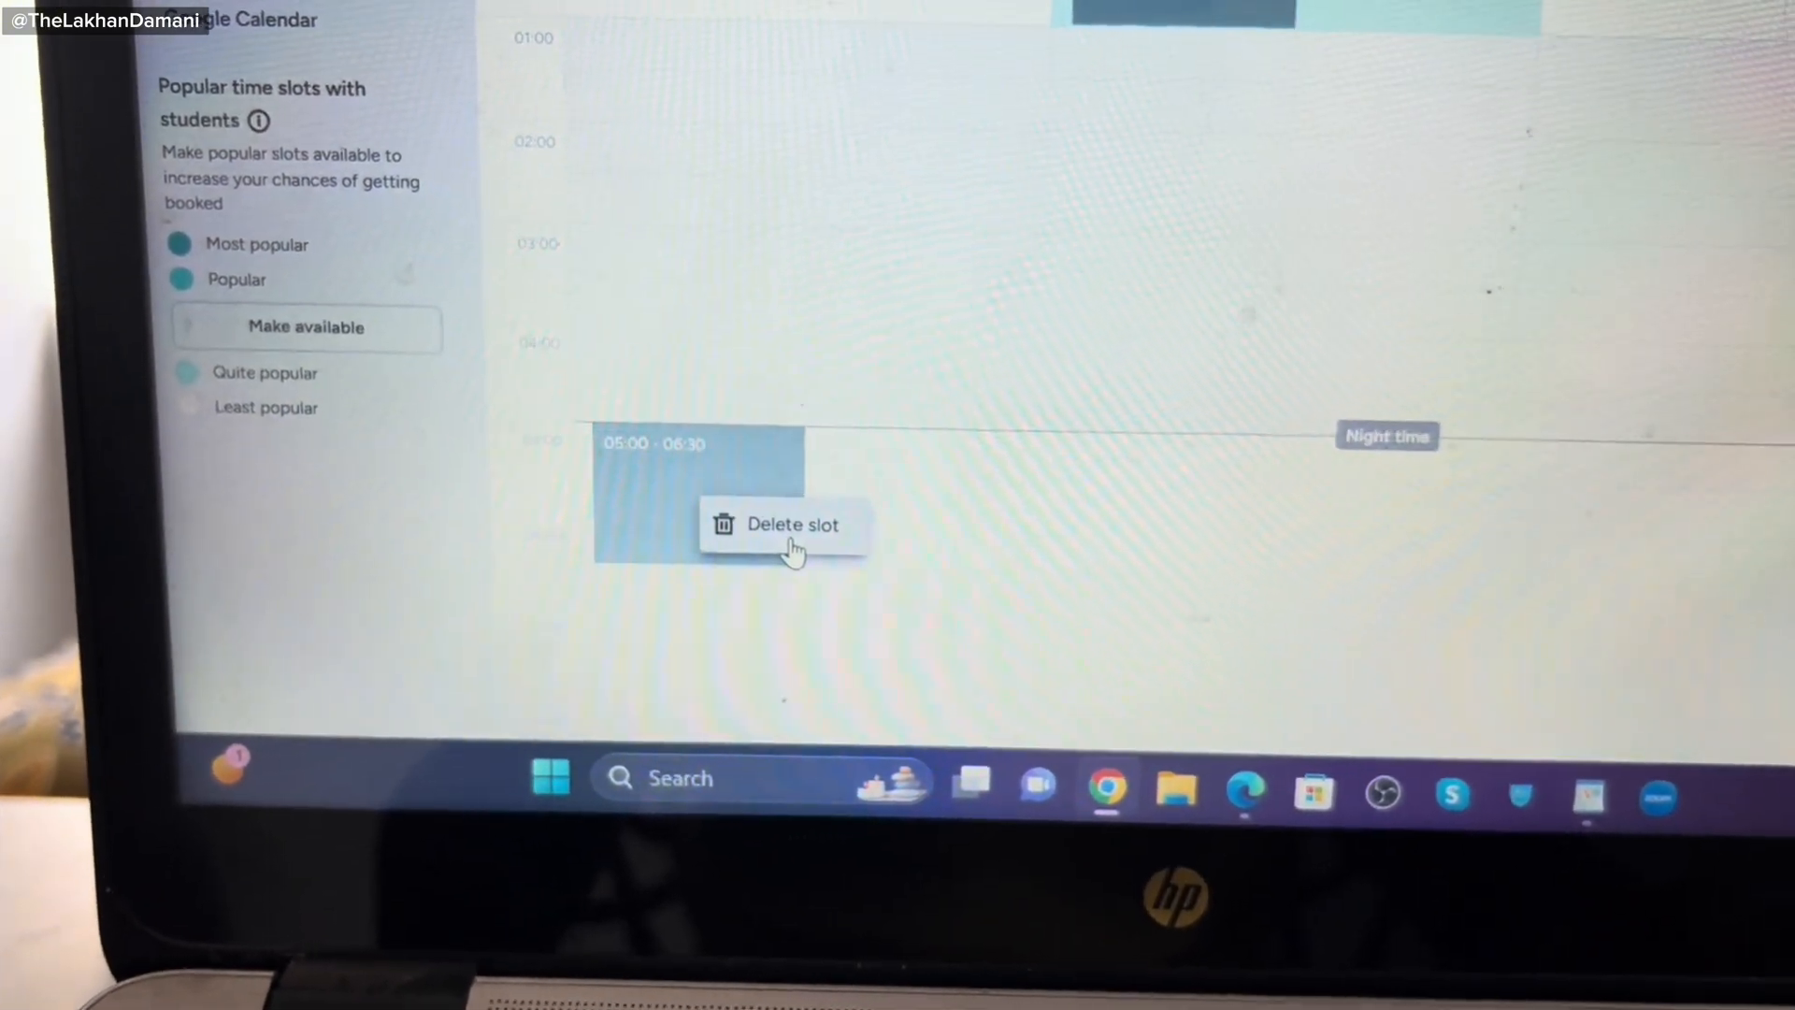
left_click(787, 524)
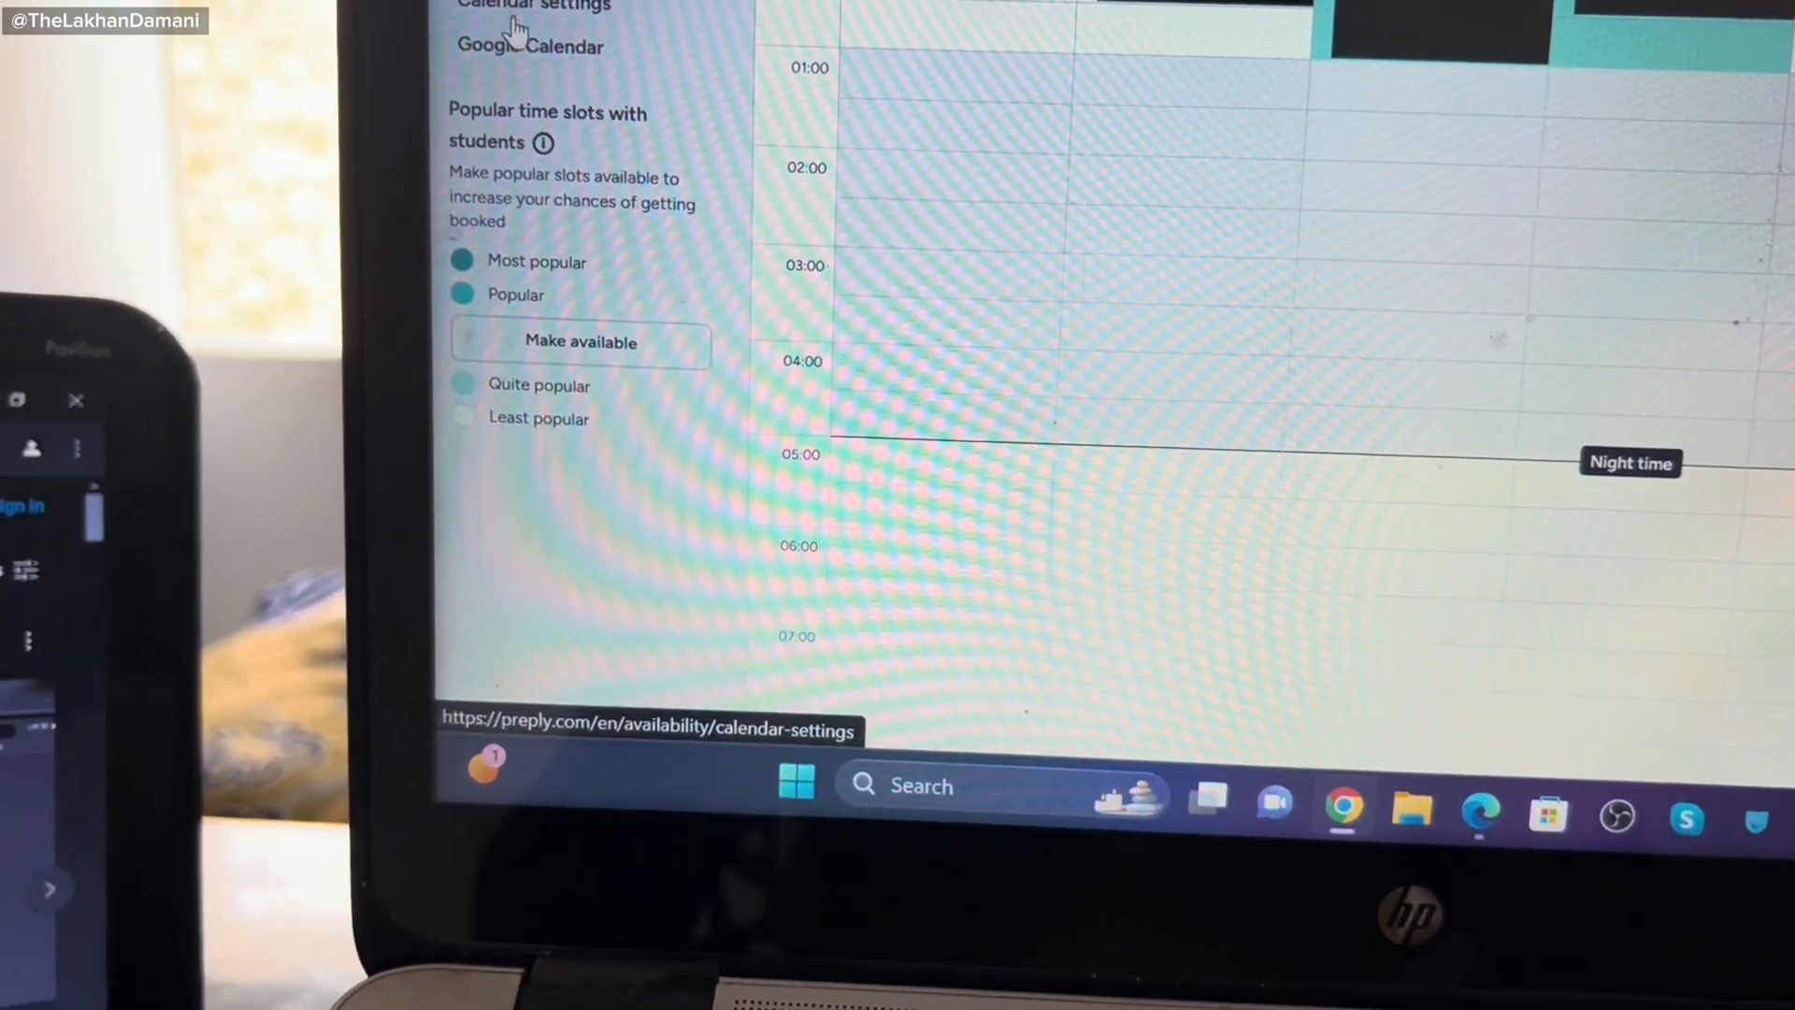
Review lesson booking settings, leaving trial lesson notice at at least 1 hour.
scroll("up", 3)
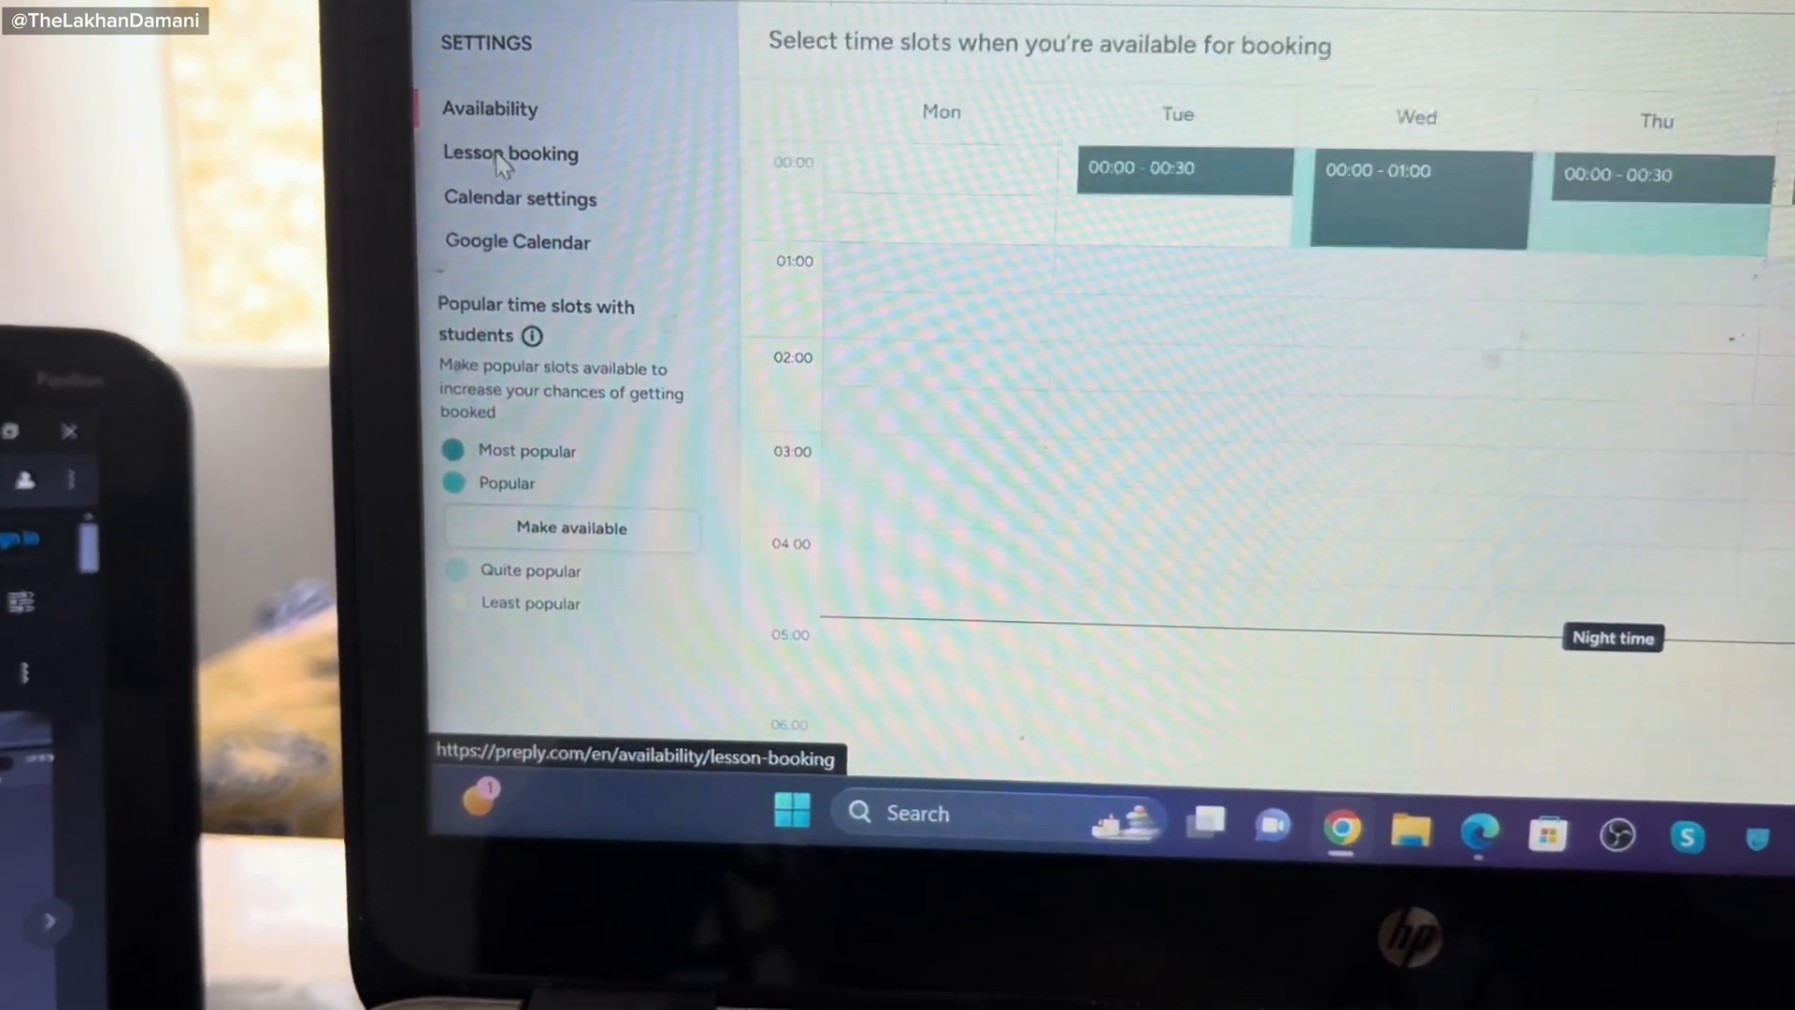
left_click(510, 153)
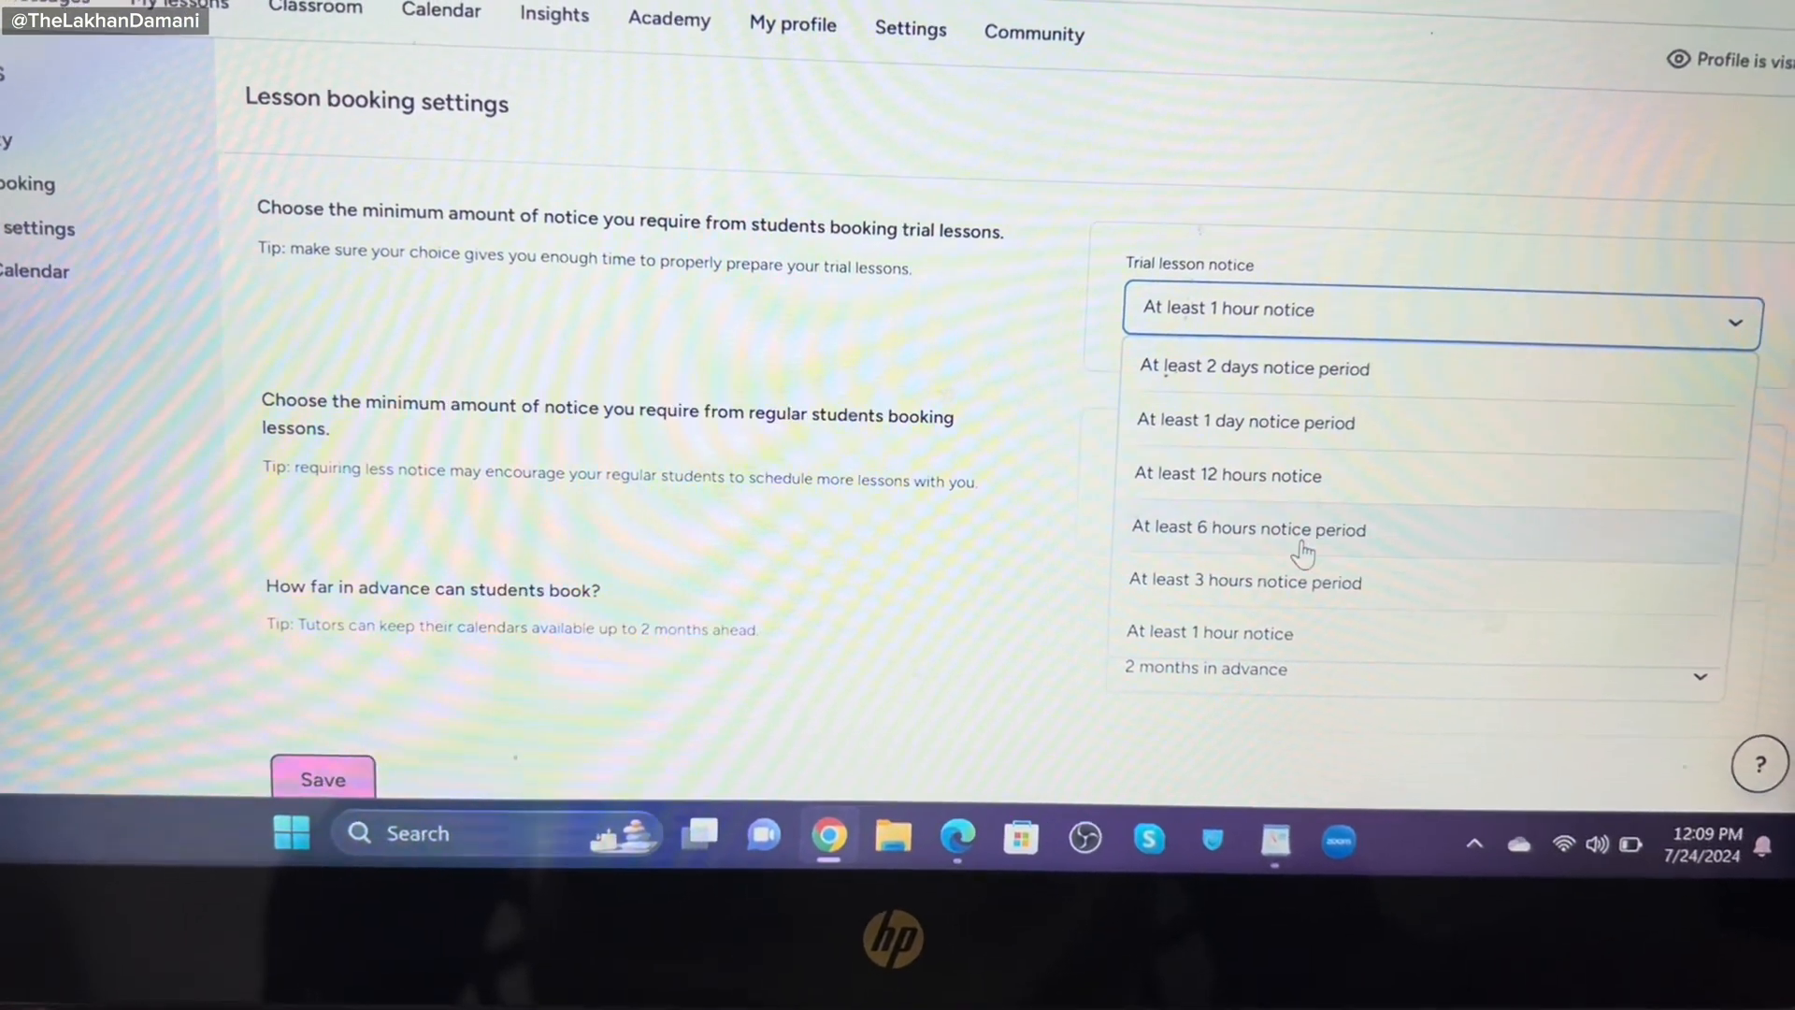
left_click(1209, 632)
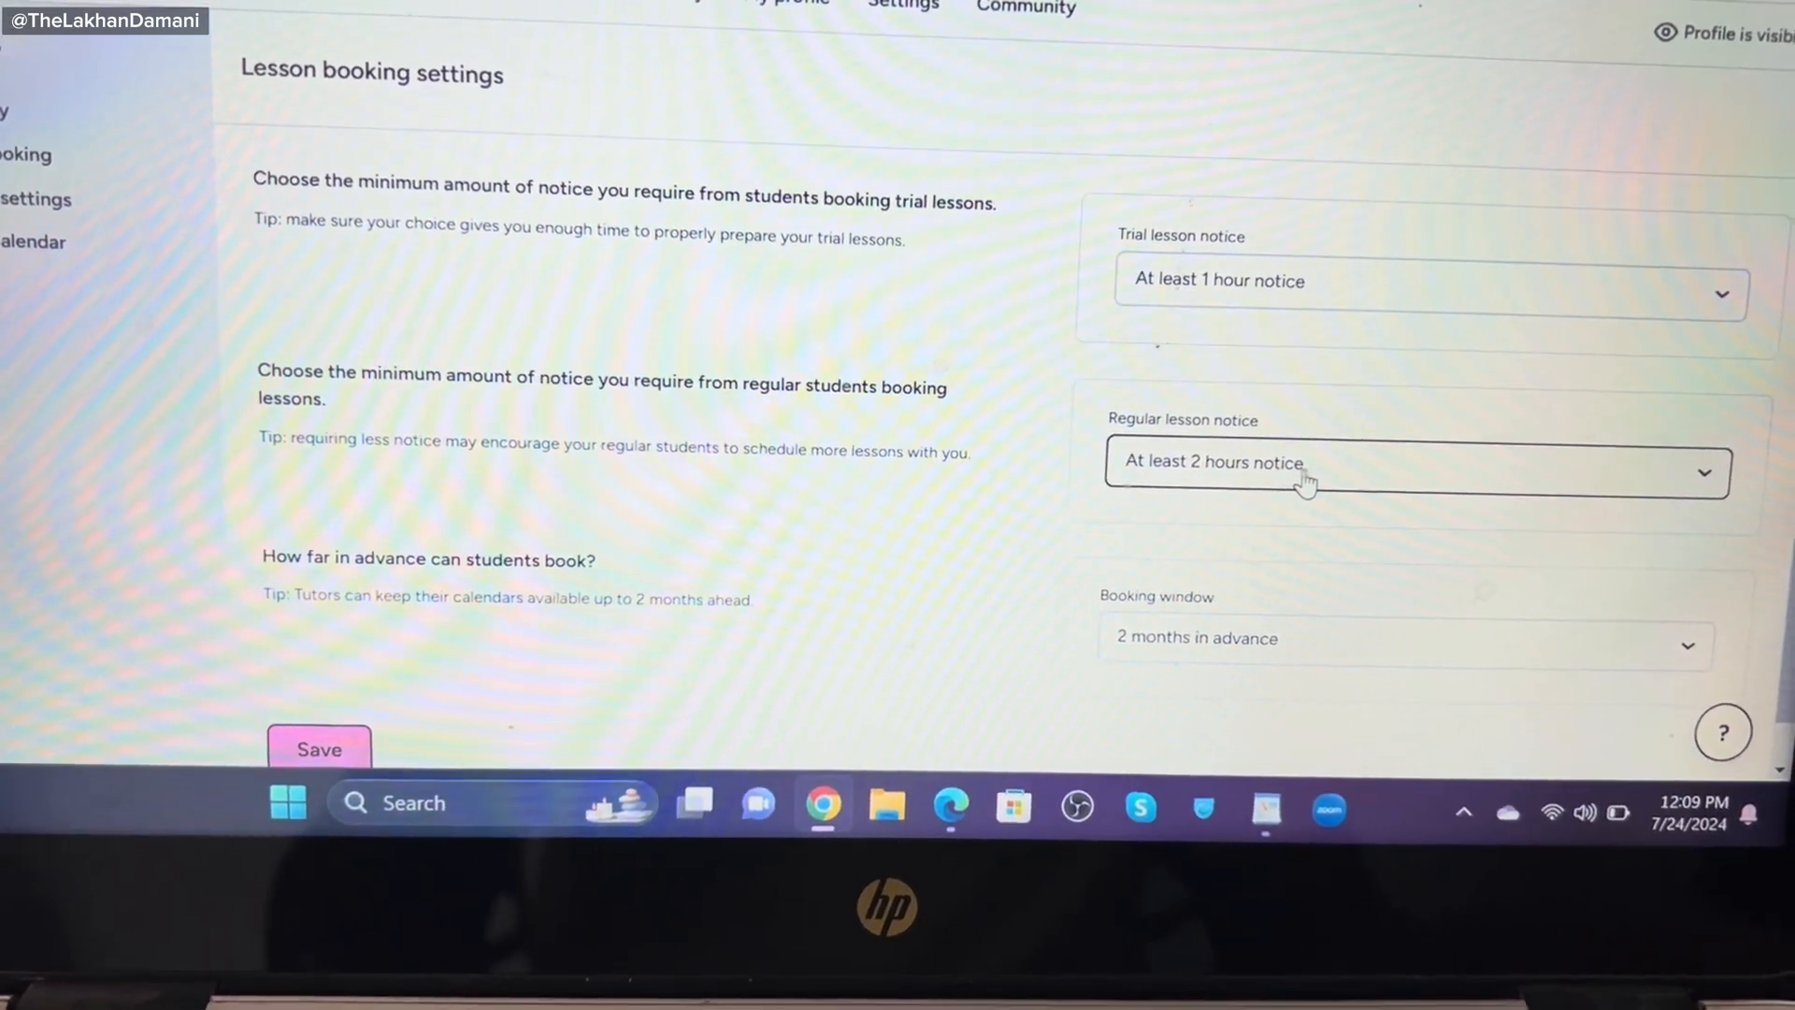
Review the regular notice and booking window choices, keeping the booking window at 2 months.
left_click(1305, 463)
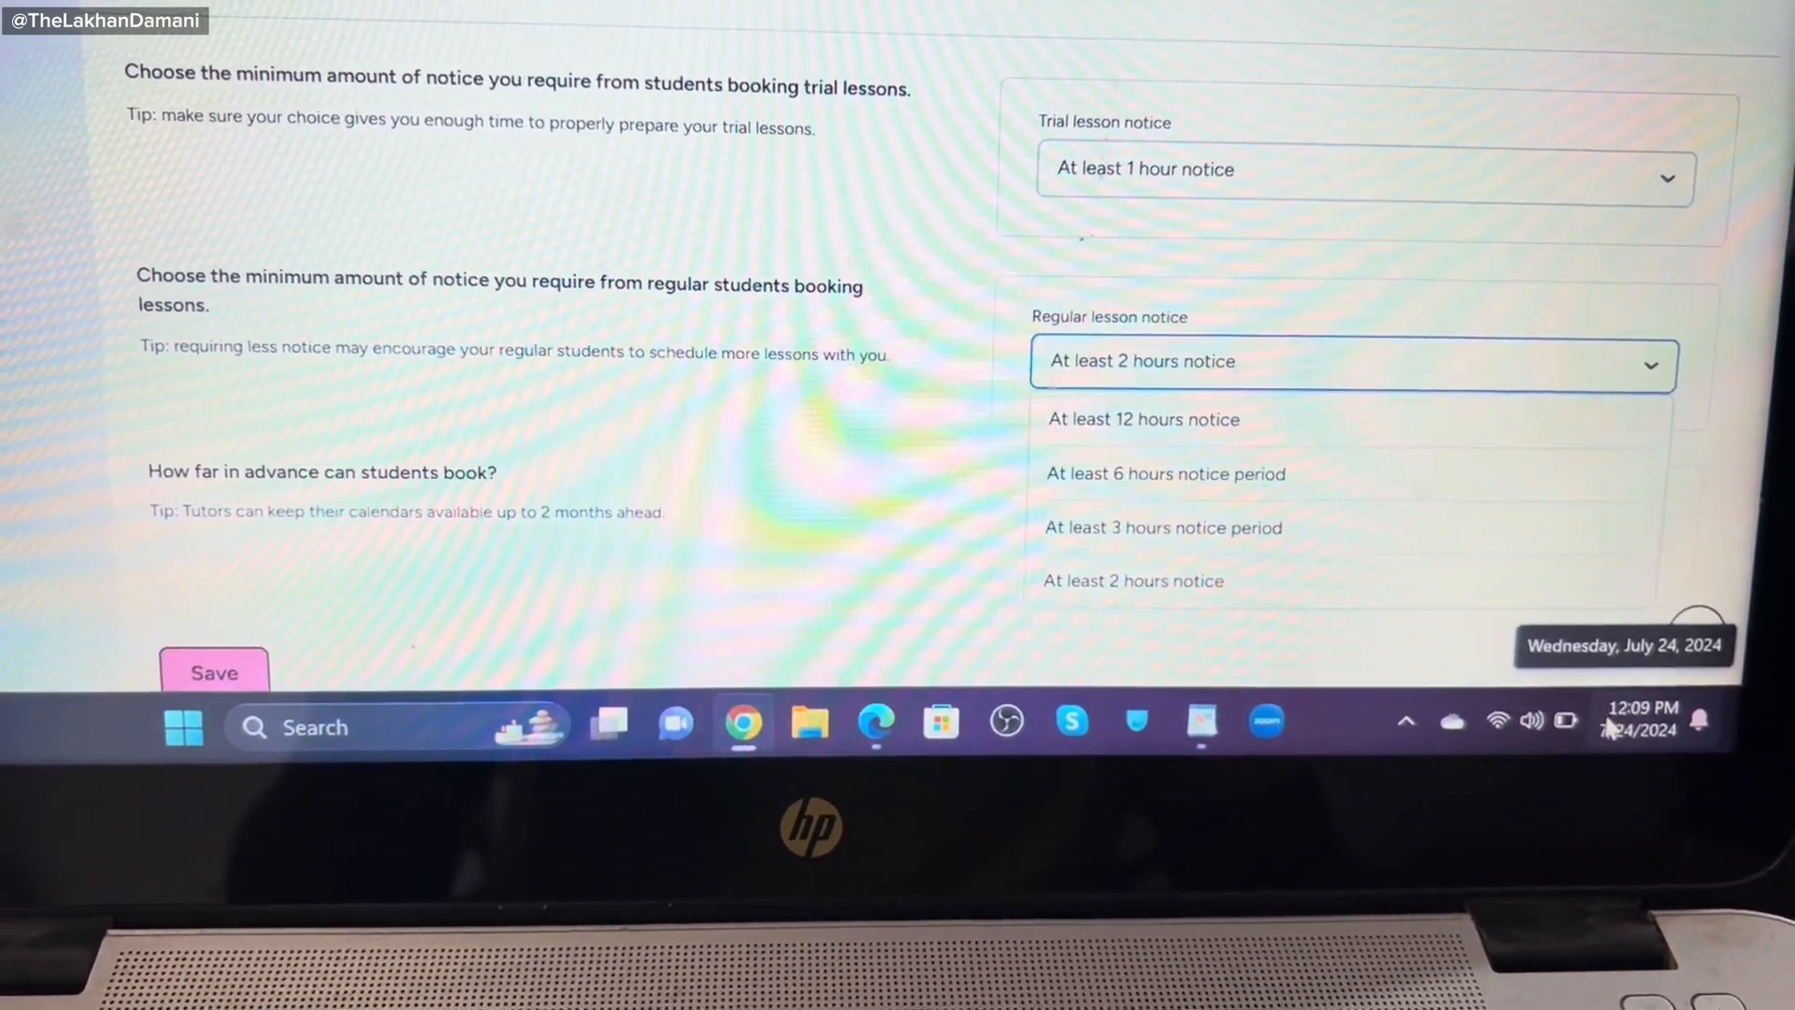
scroll("up", 3)
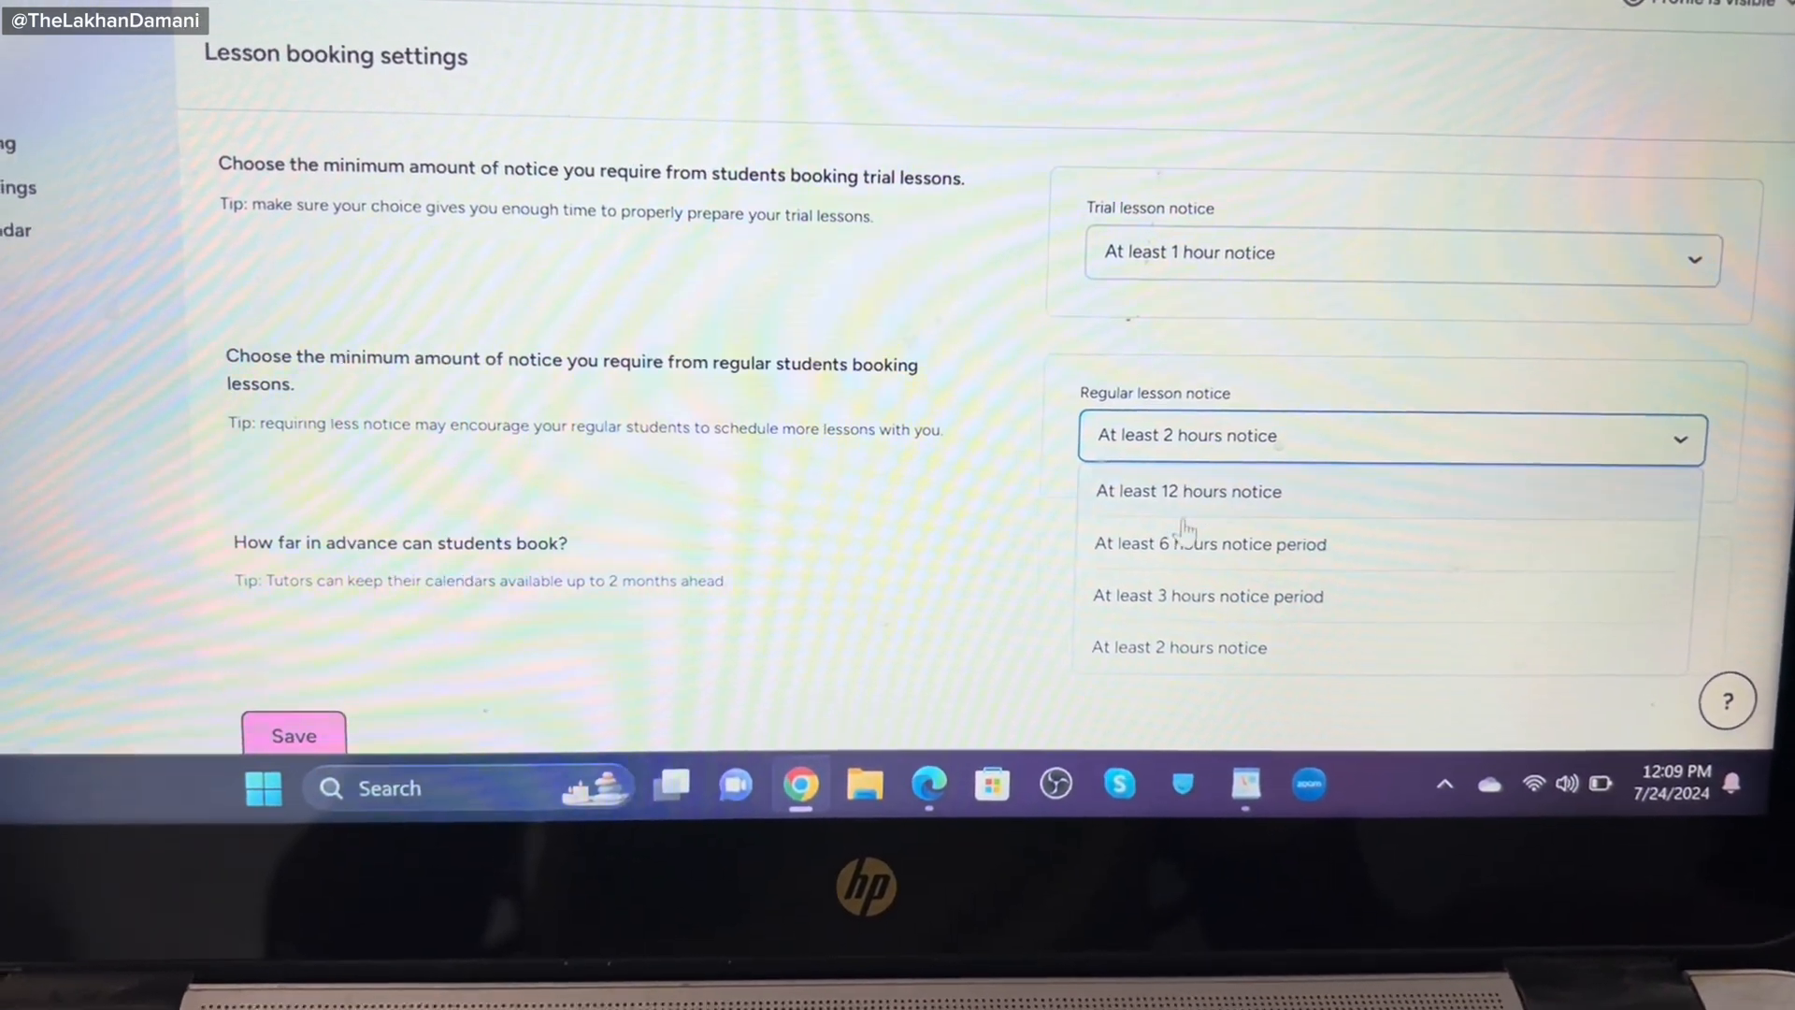
left_click(1178, 647)
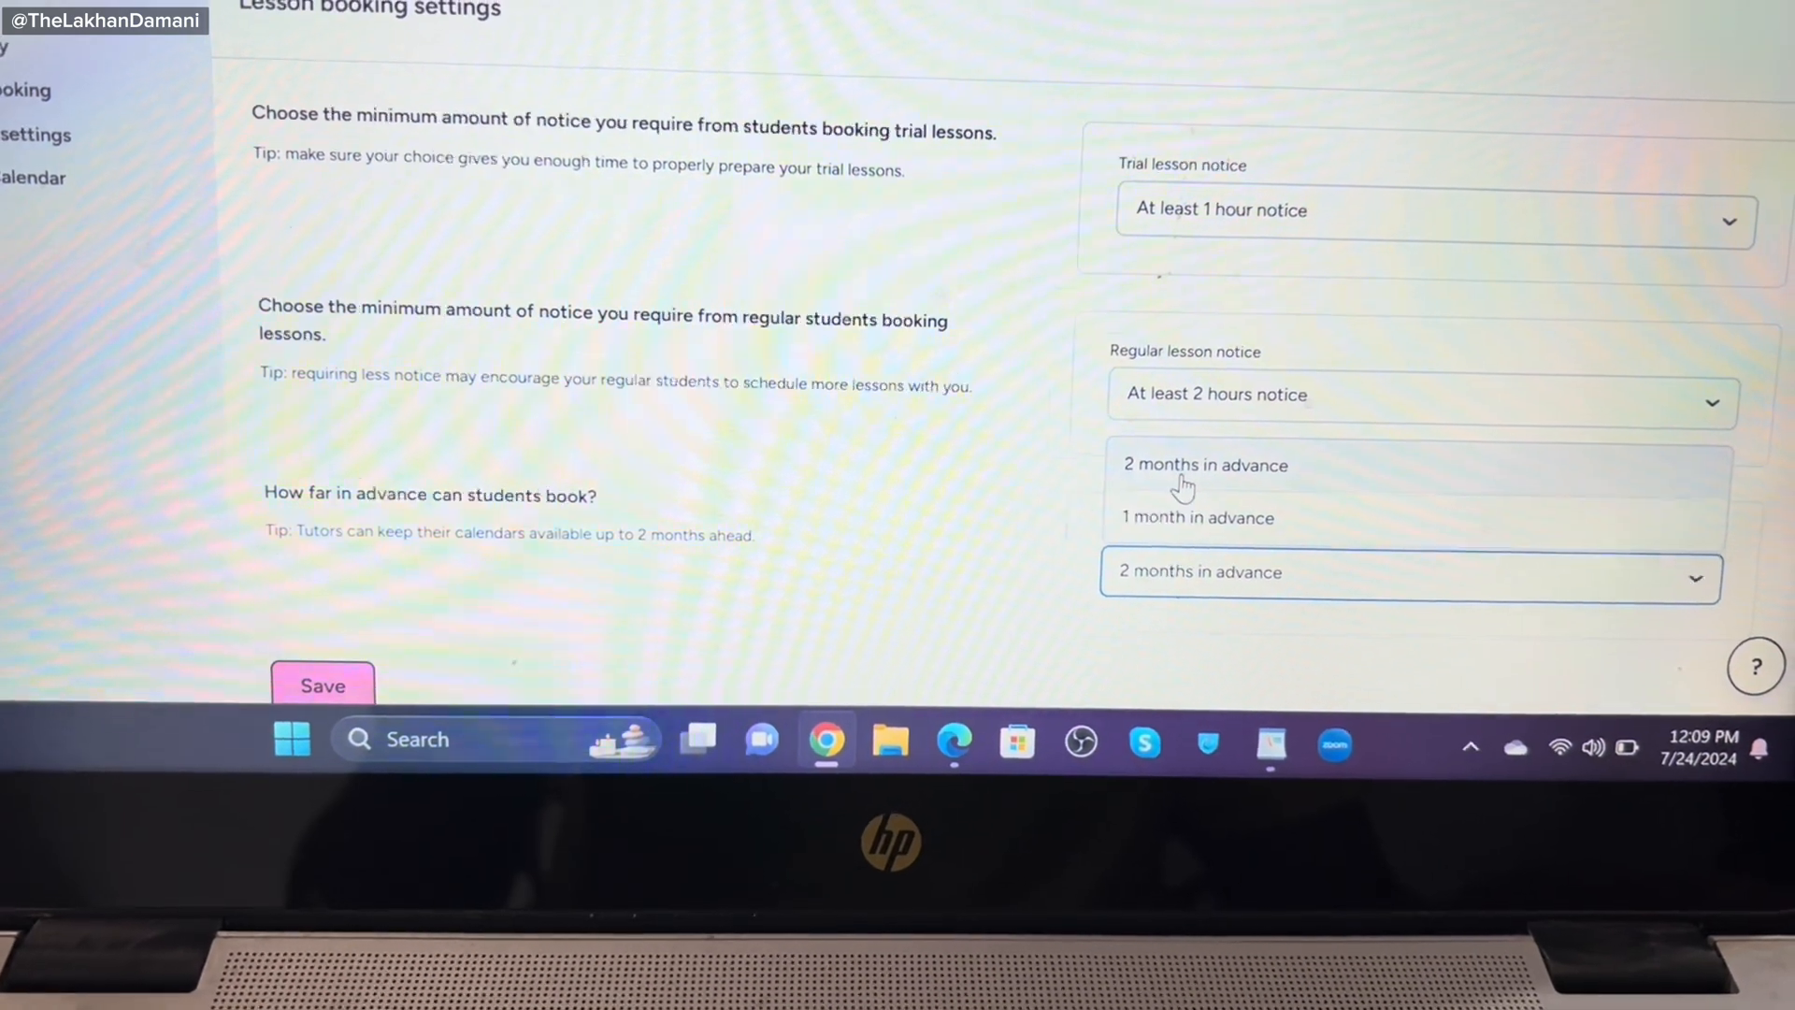
left_click(1204, 464)
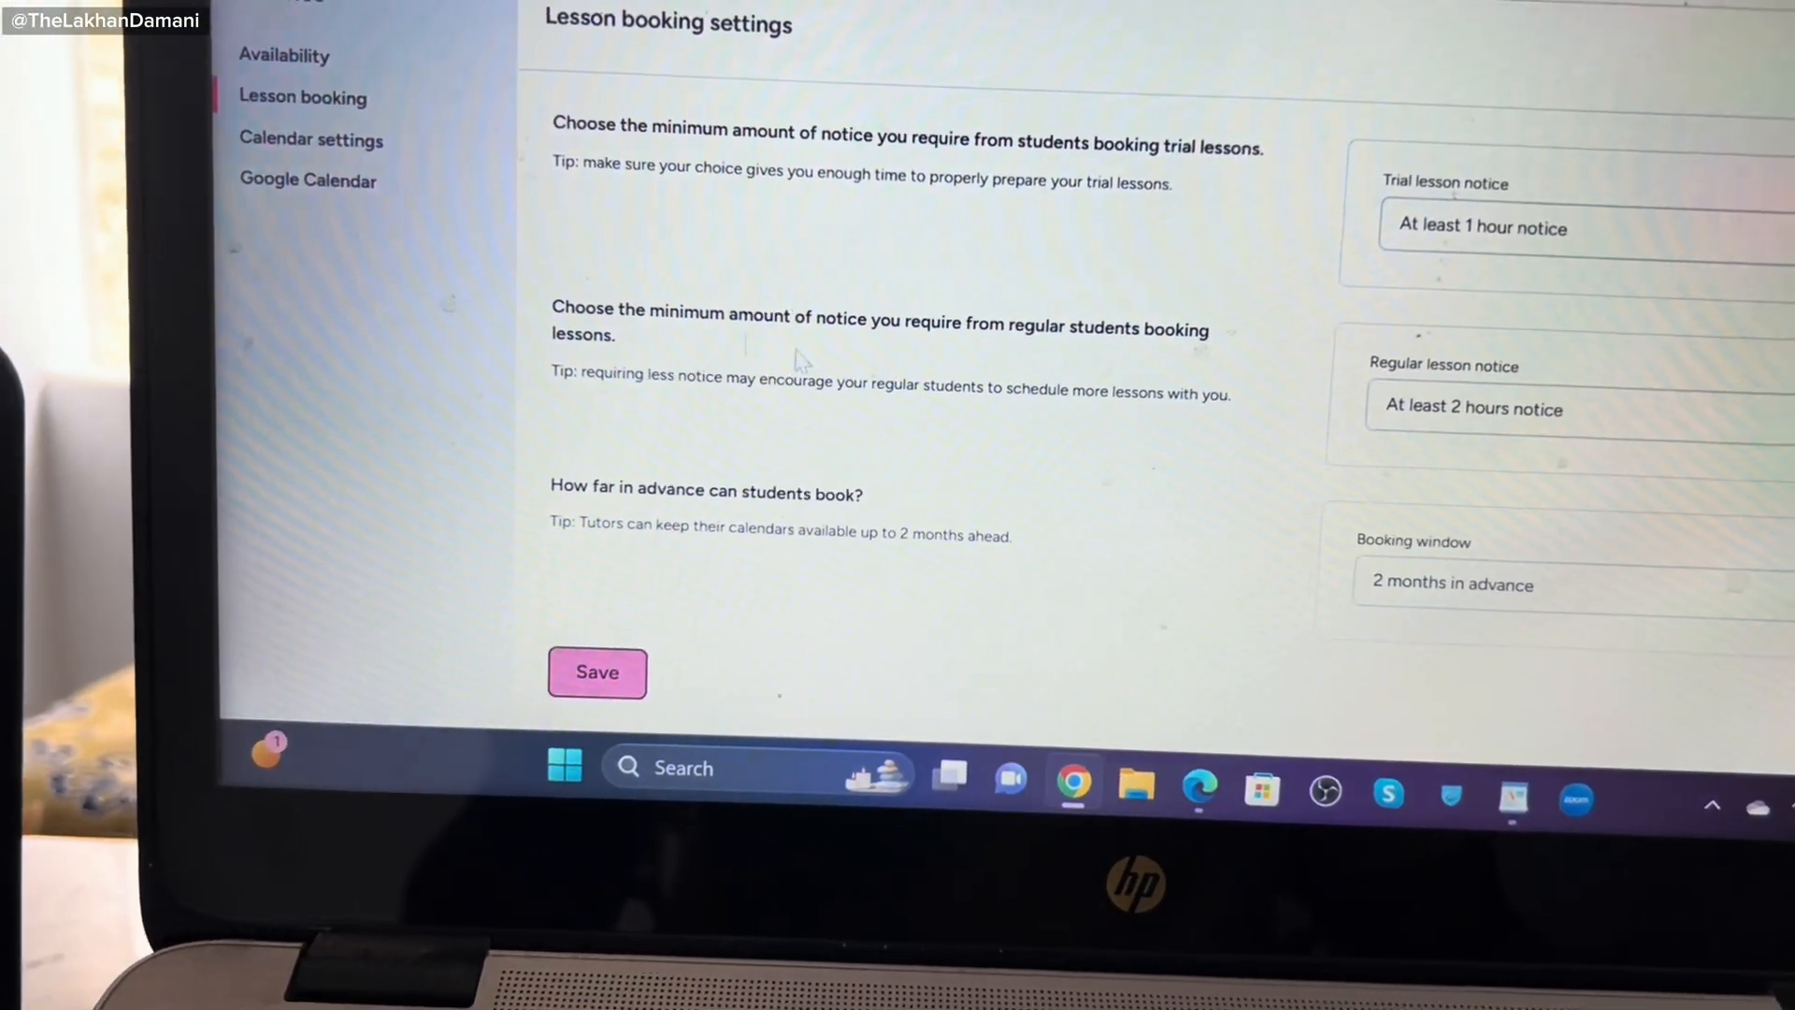
Review calendar settings, checking the current time zone Asia/Karachi GMT +5:00.
left_click(310, 138)
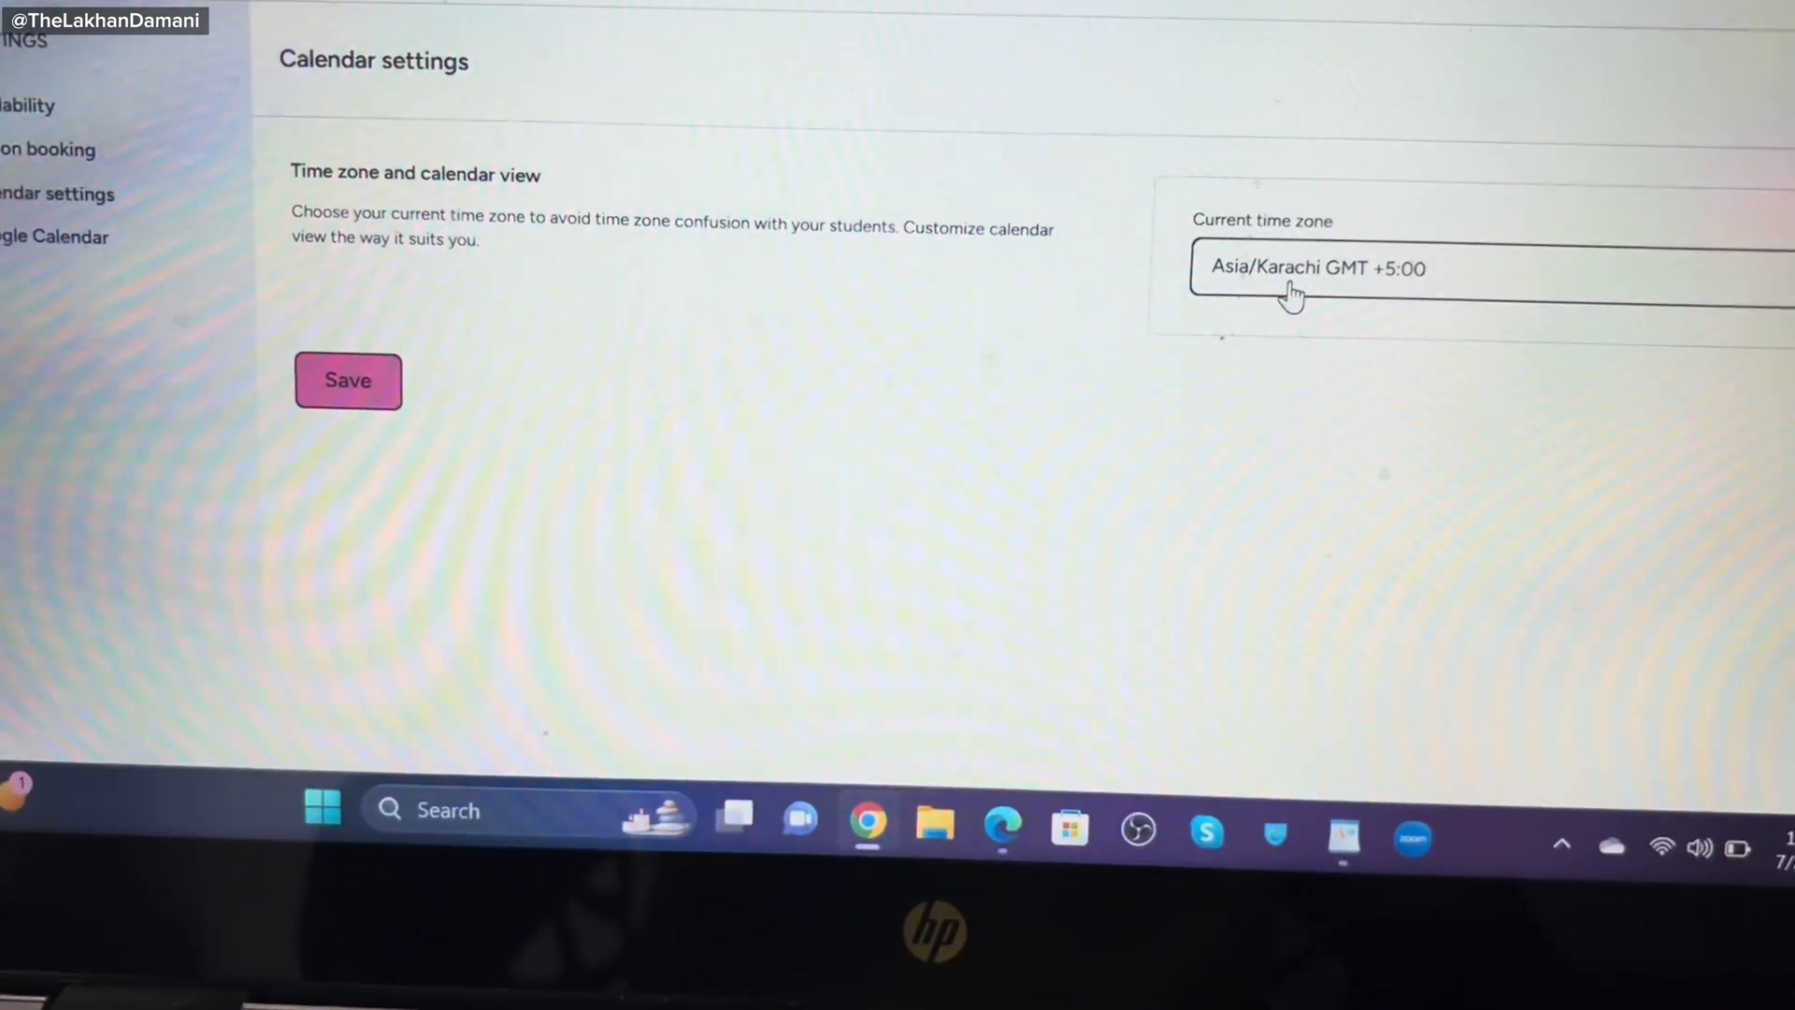
left_click(1316, 269)
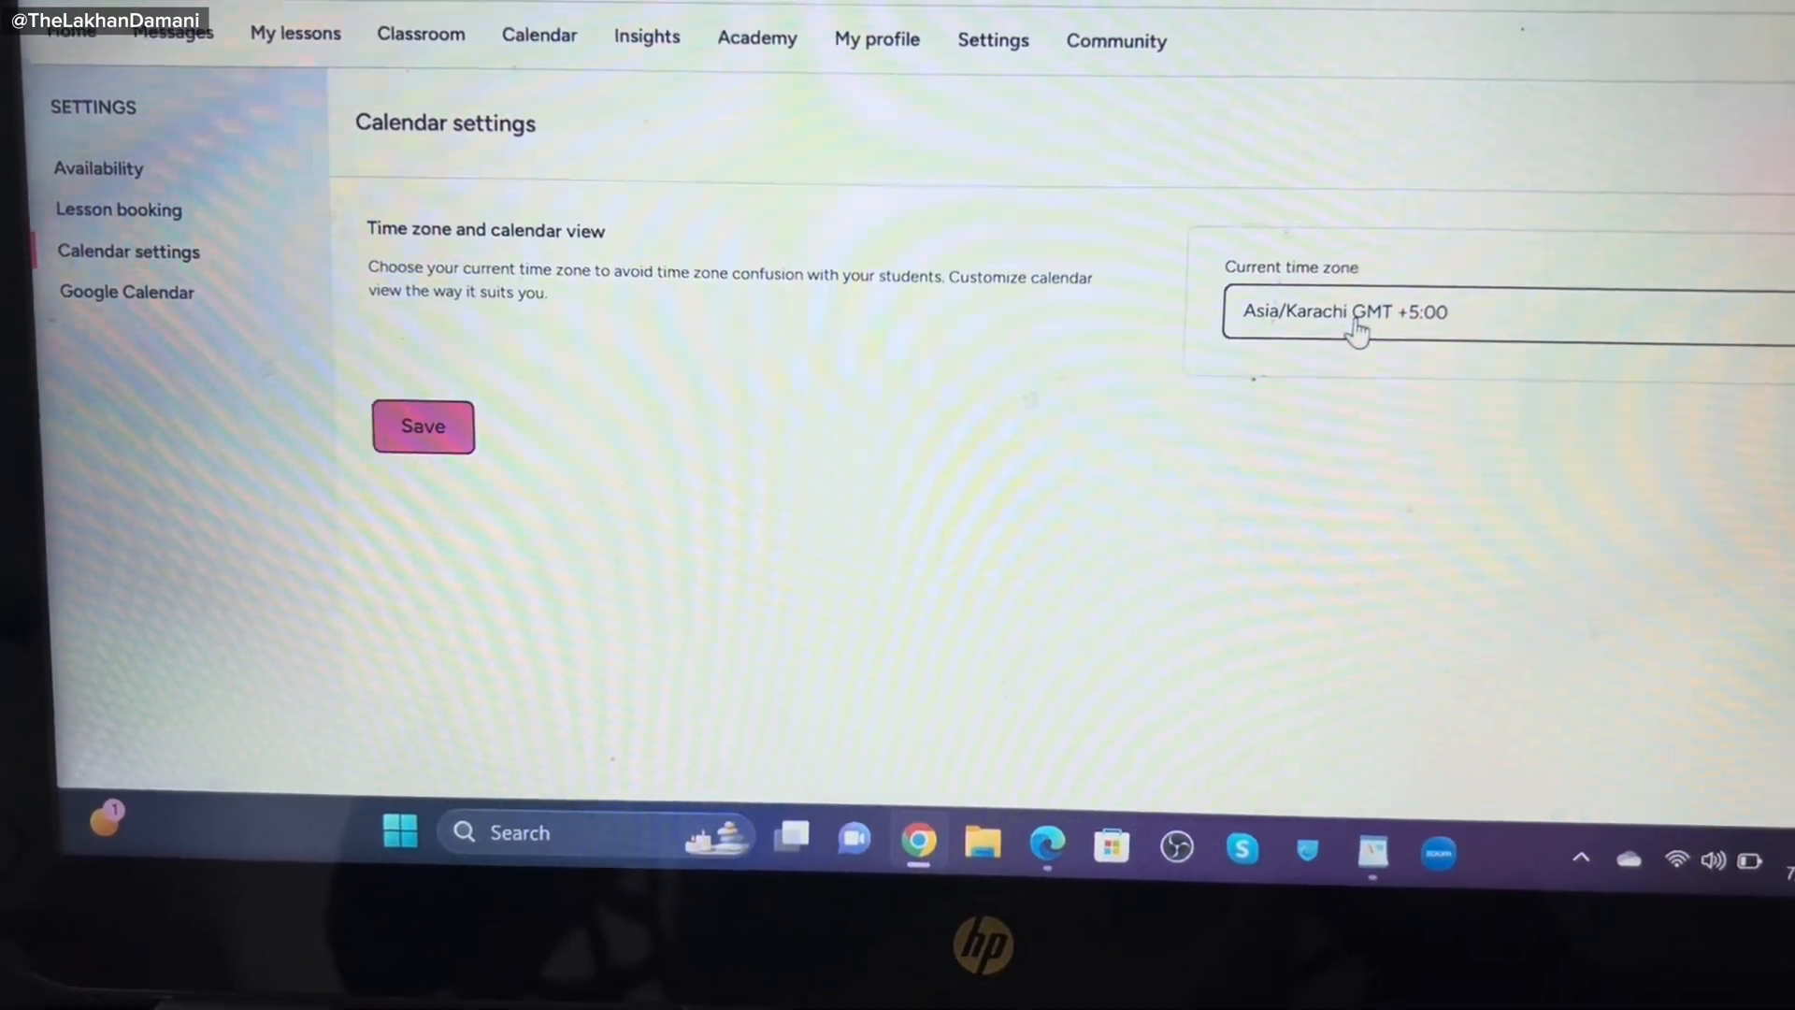
left_click(1344, 312)
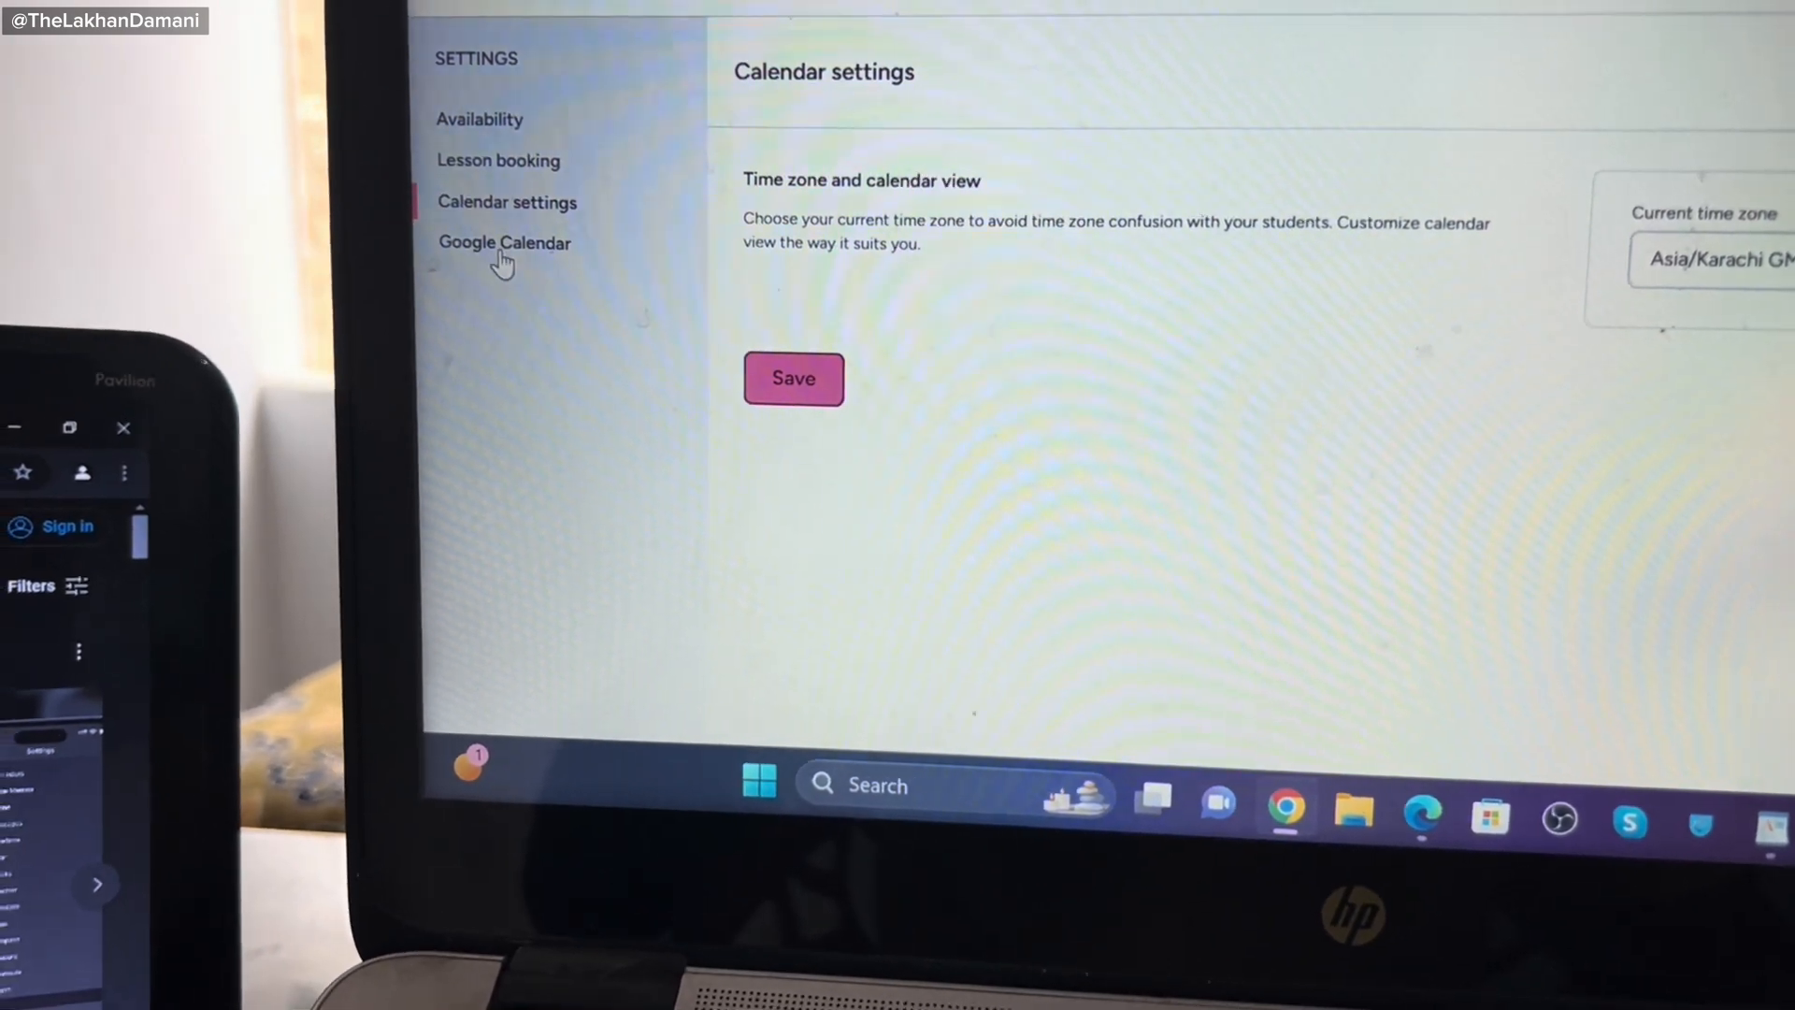
Review the connected Google Calendar sync options, then return to the main calendar for Jul 22–28.
left_click(504, 241)
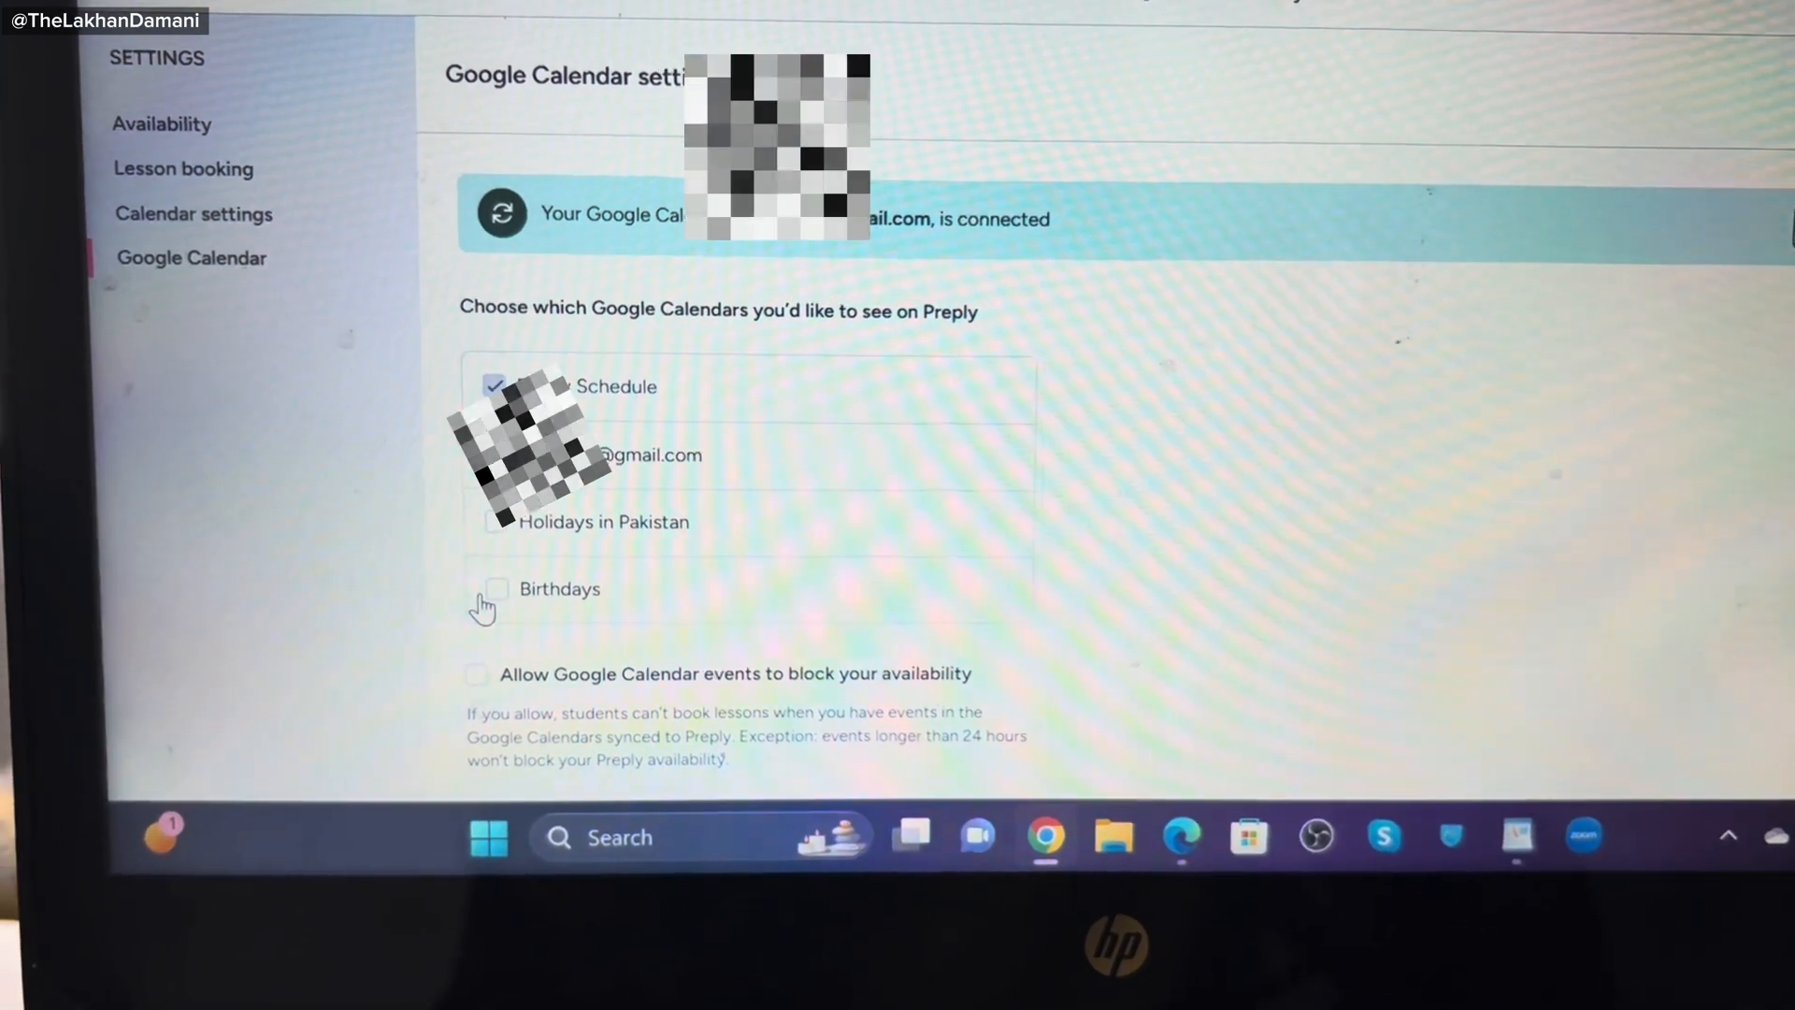
scroll("up", 3)
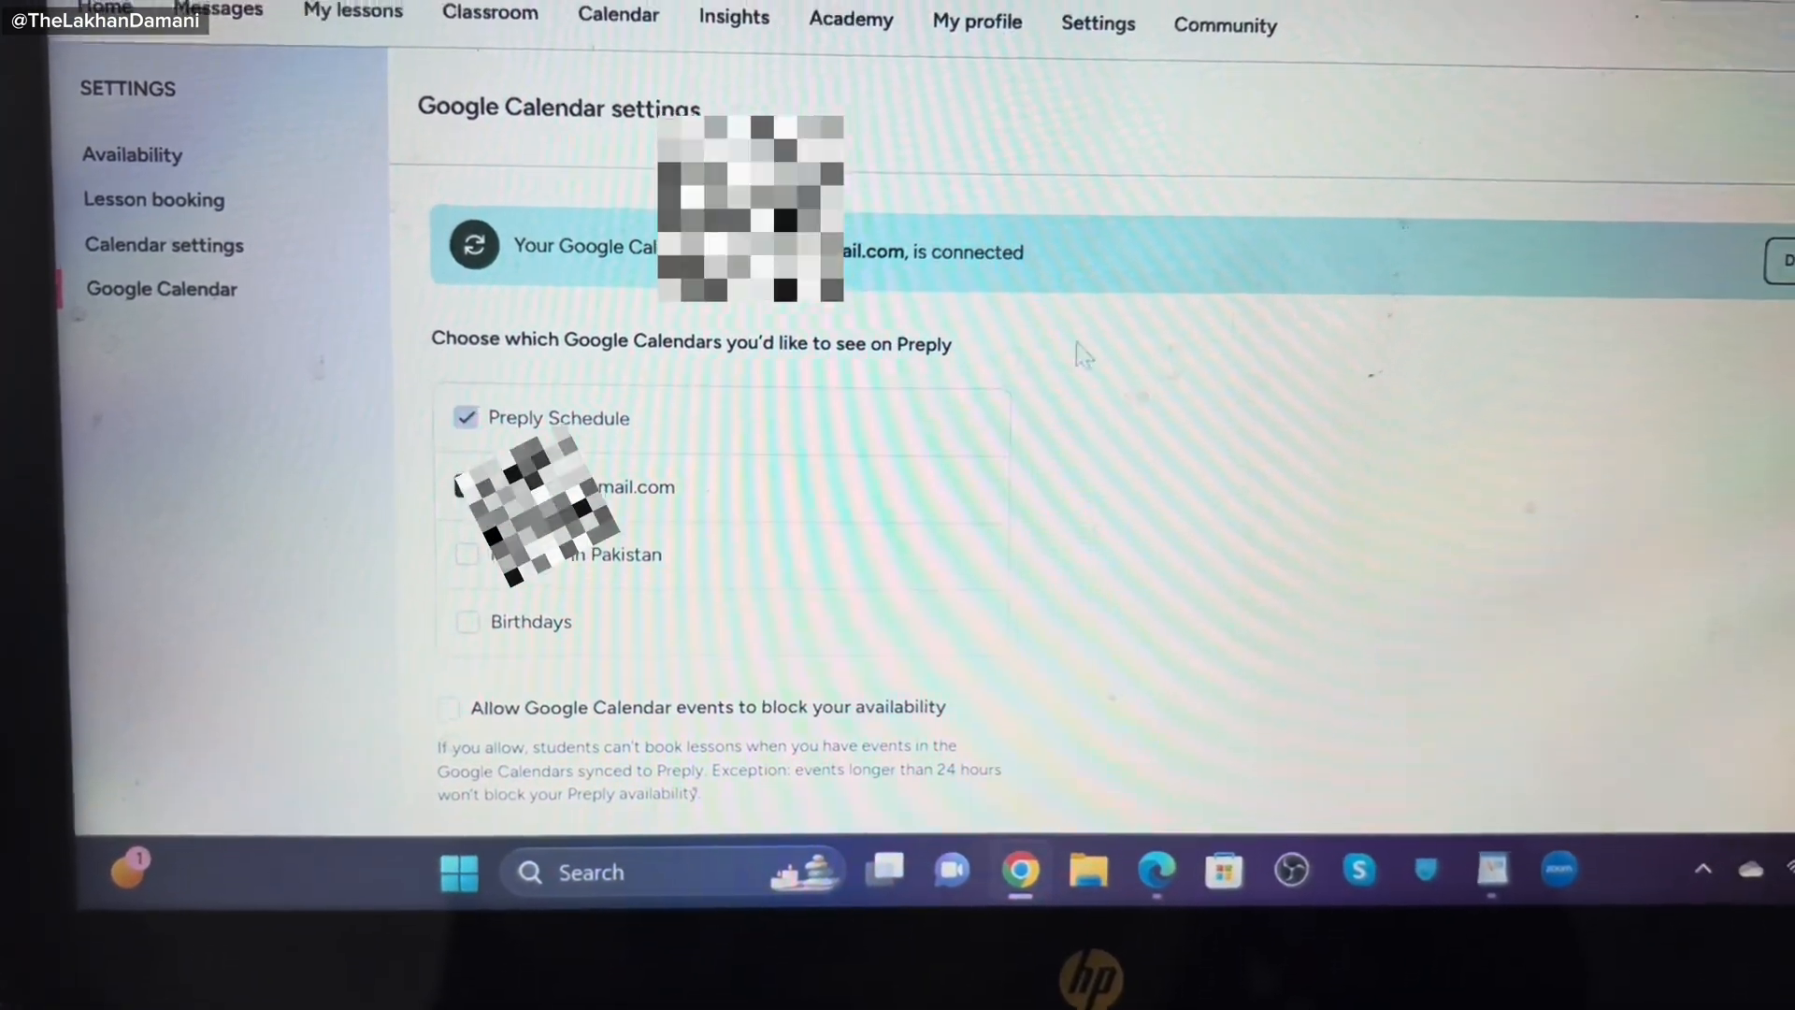
left_click(465, 486)
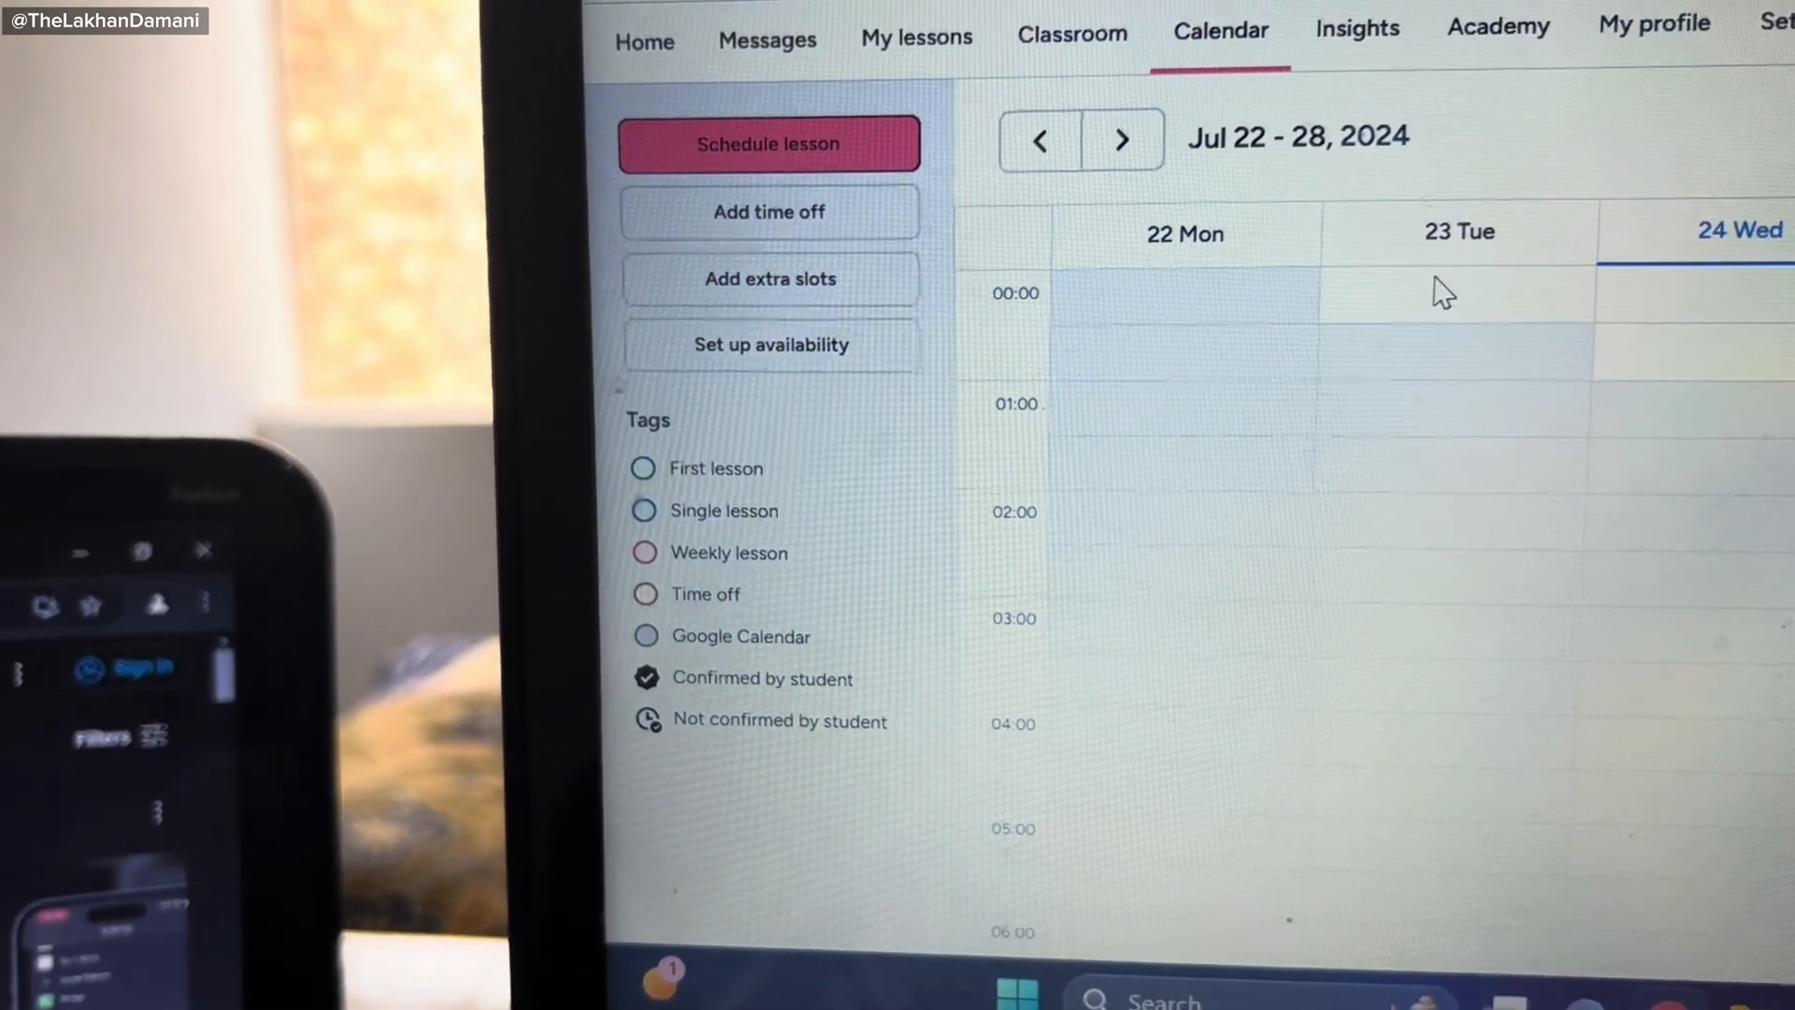
Schedule a Busy time off on Wednesday Jul 24, 12:00–13:00, and reopen the scheduling dialog.
left_click(769, 143)
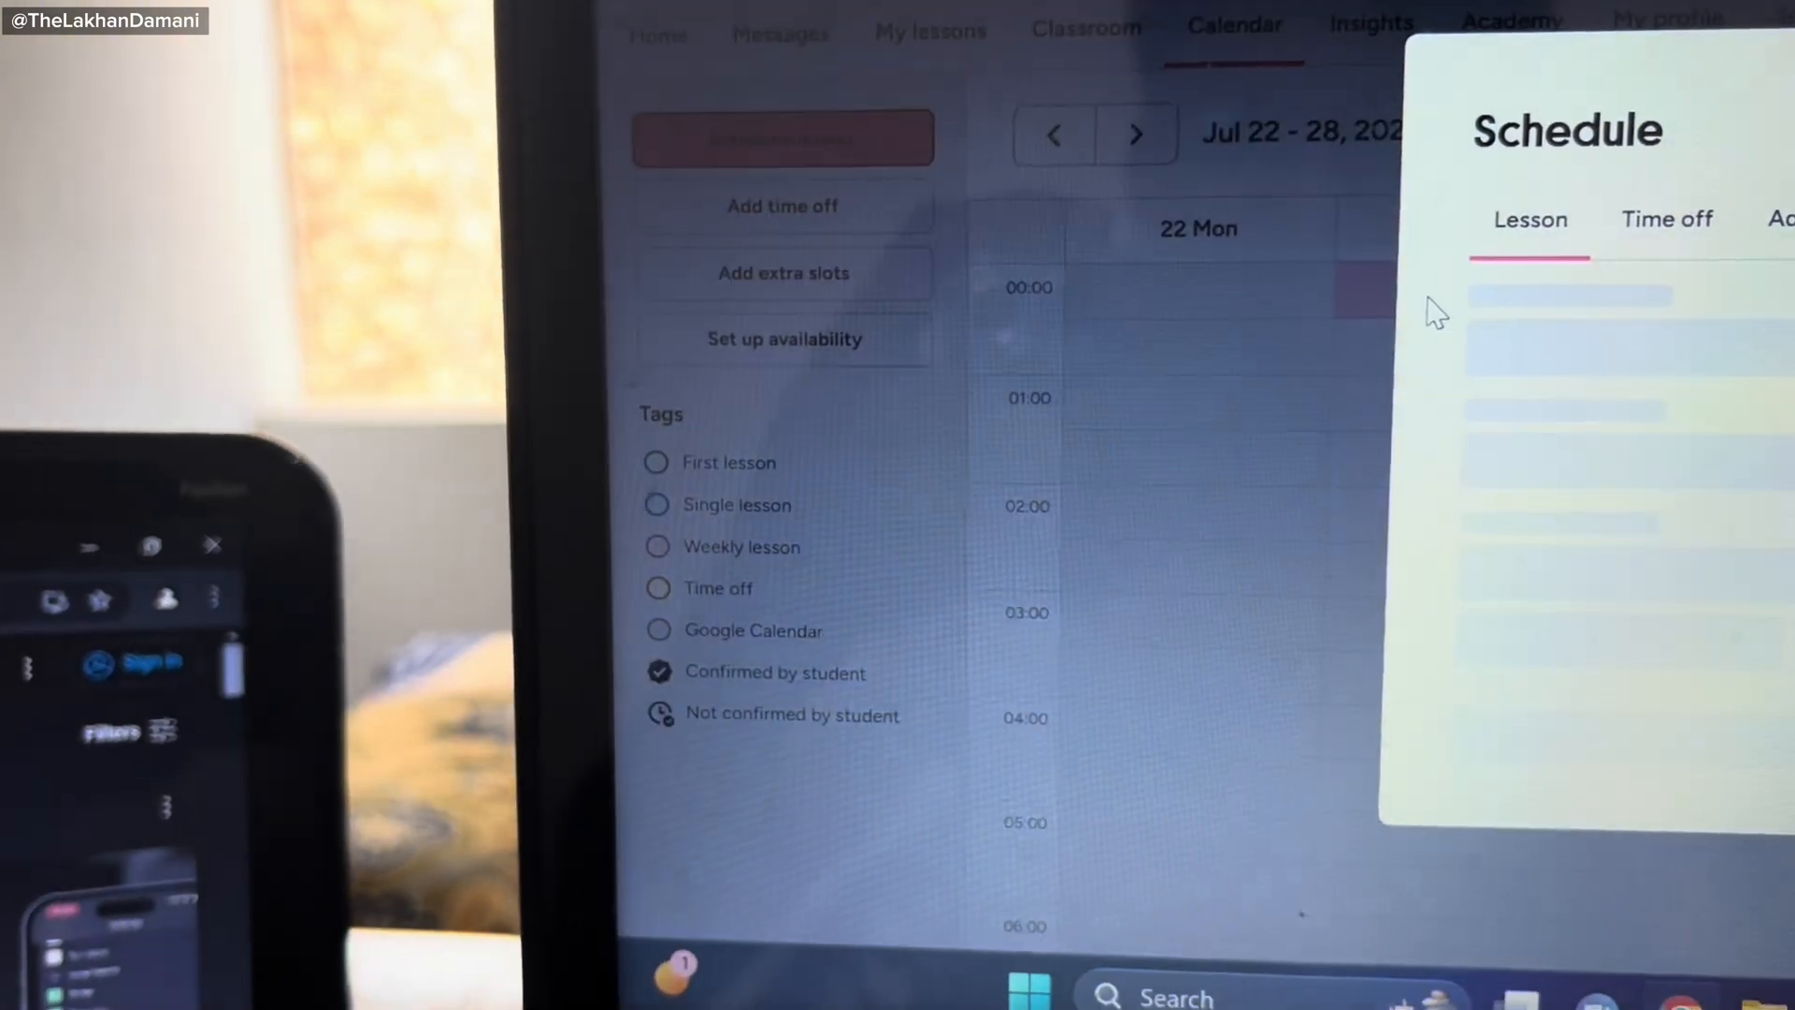
left_click(1667, 219)
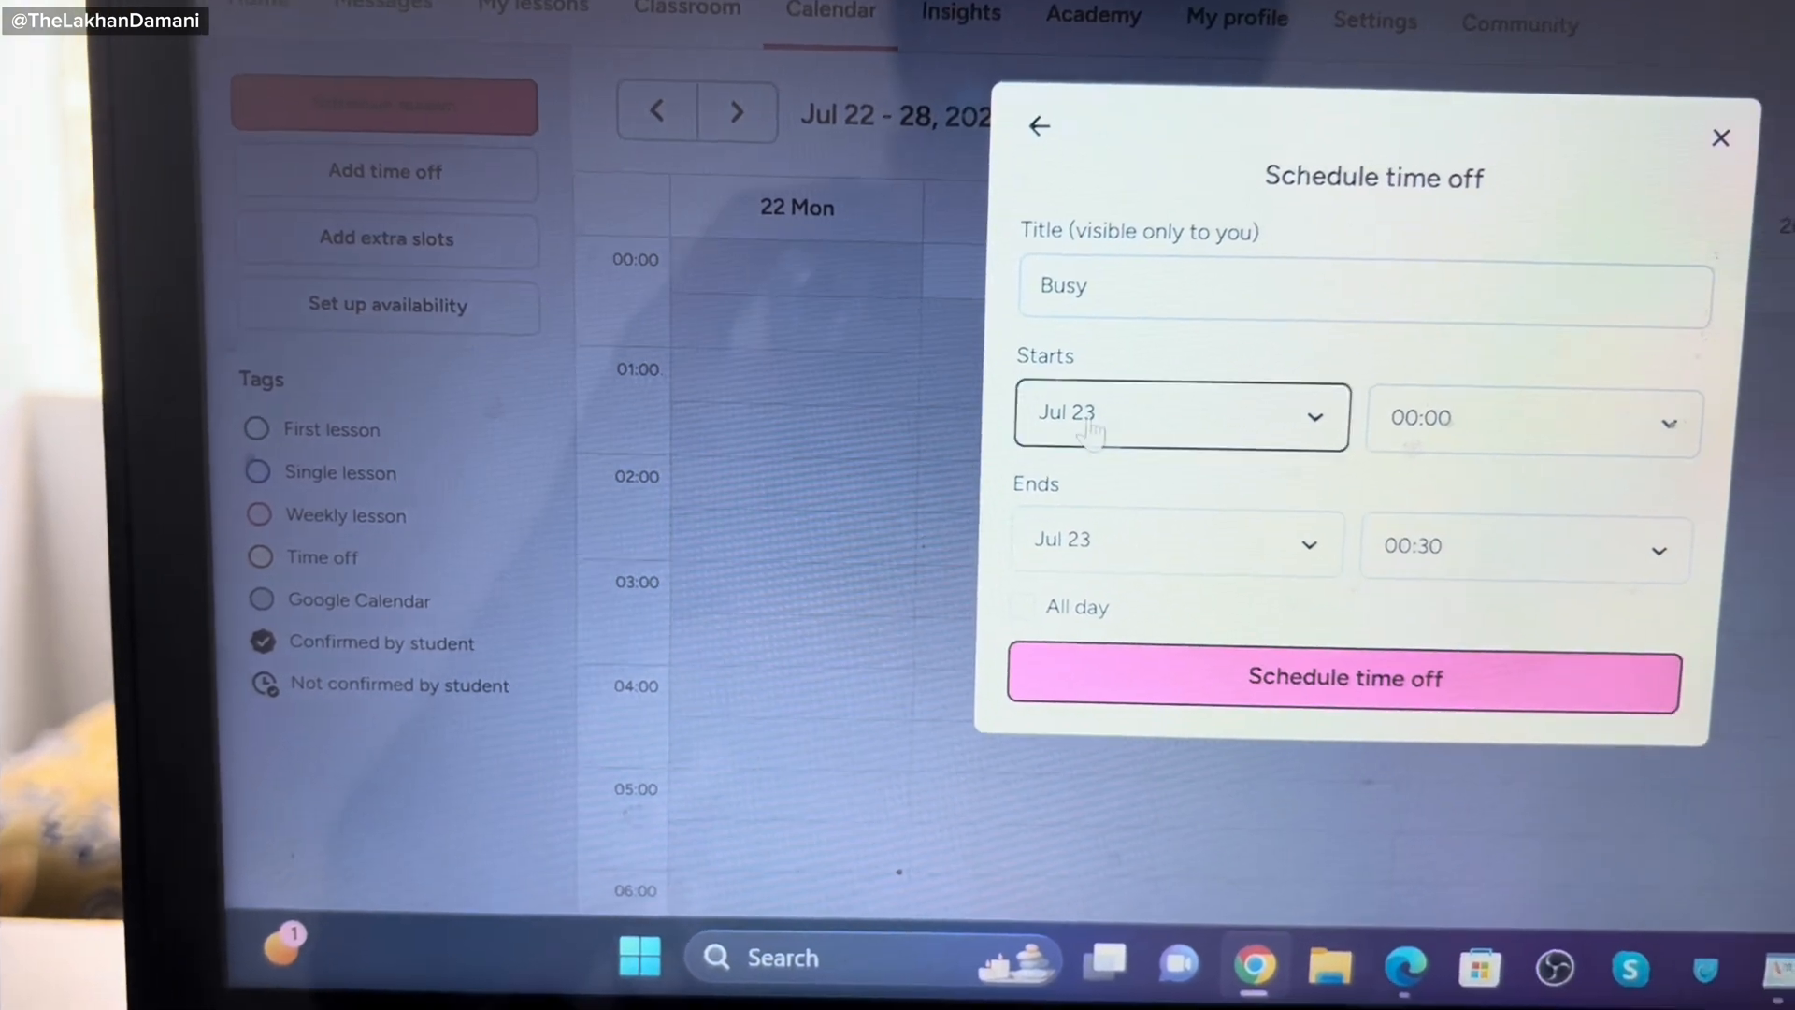
left_click(1720, 137)
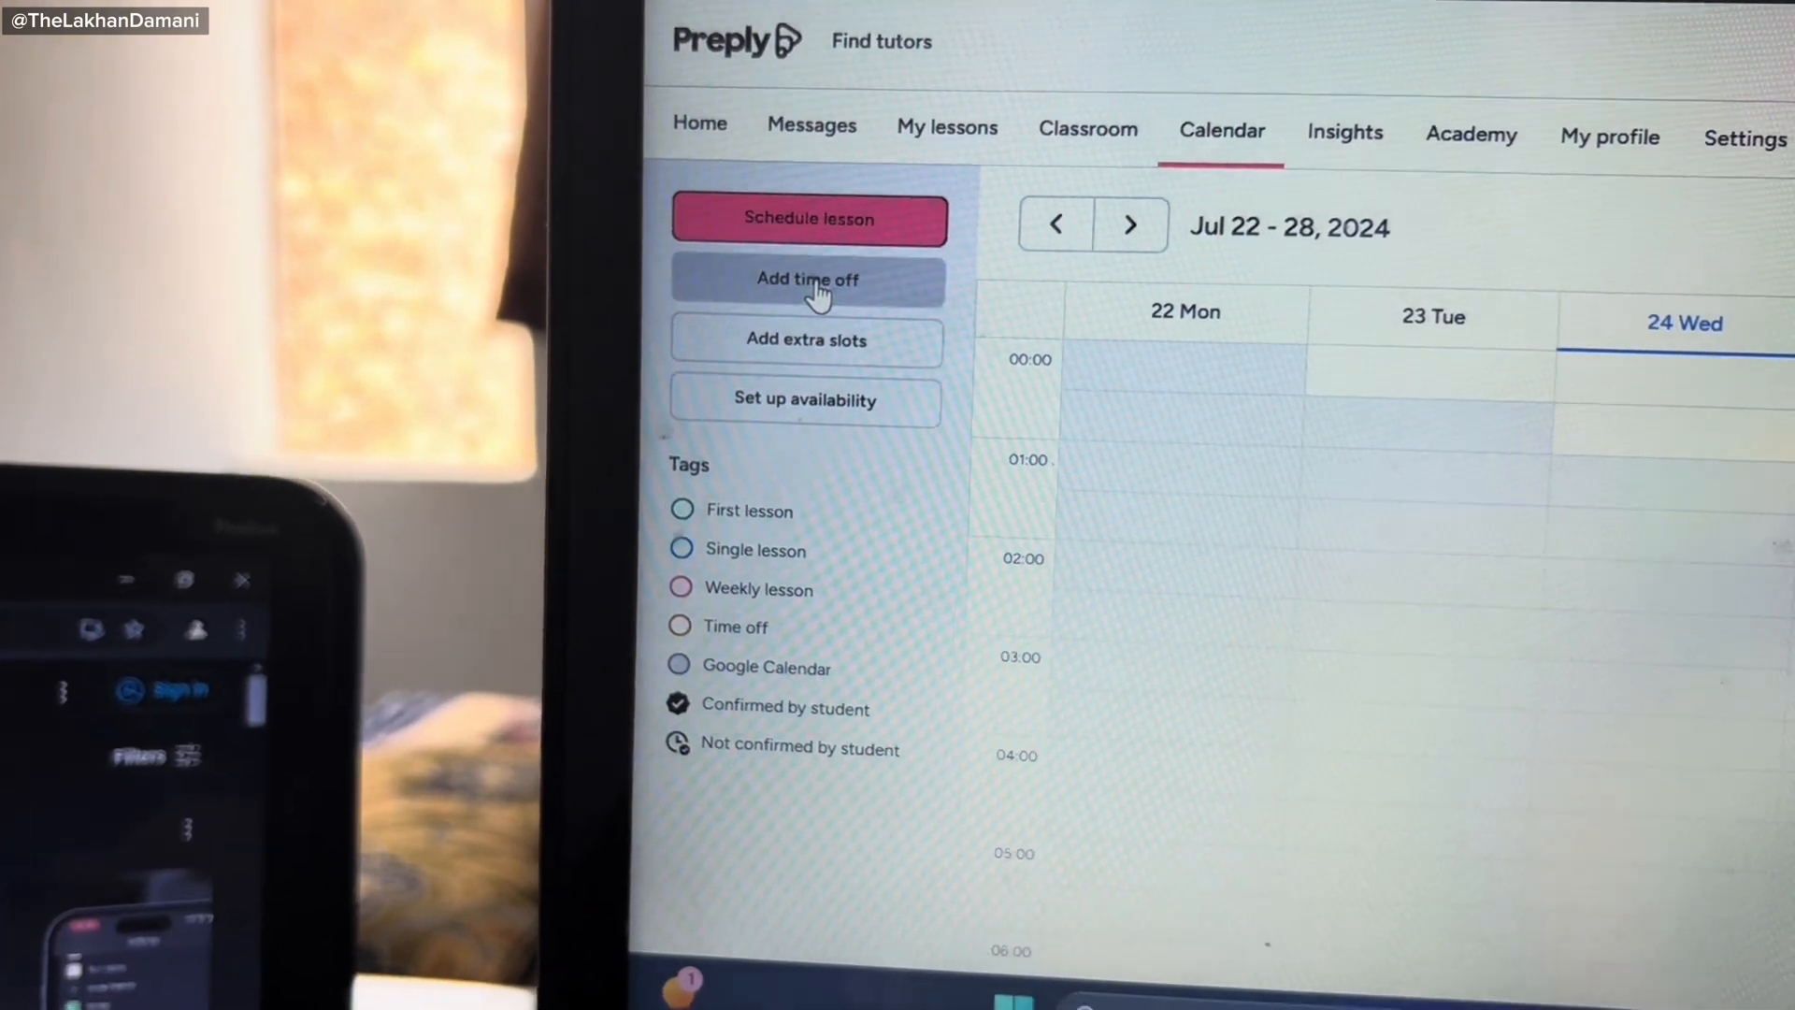
left_click(807, 278)
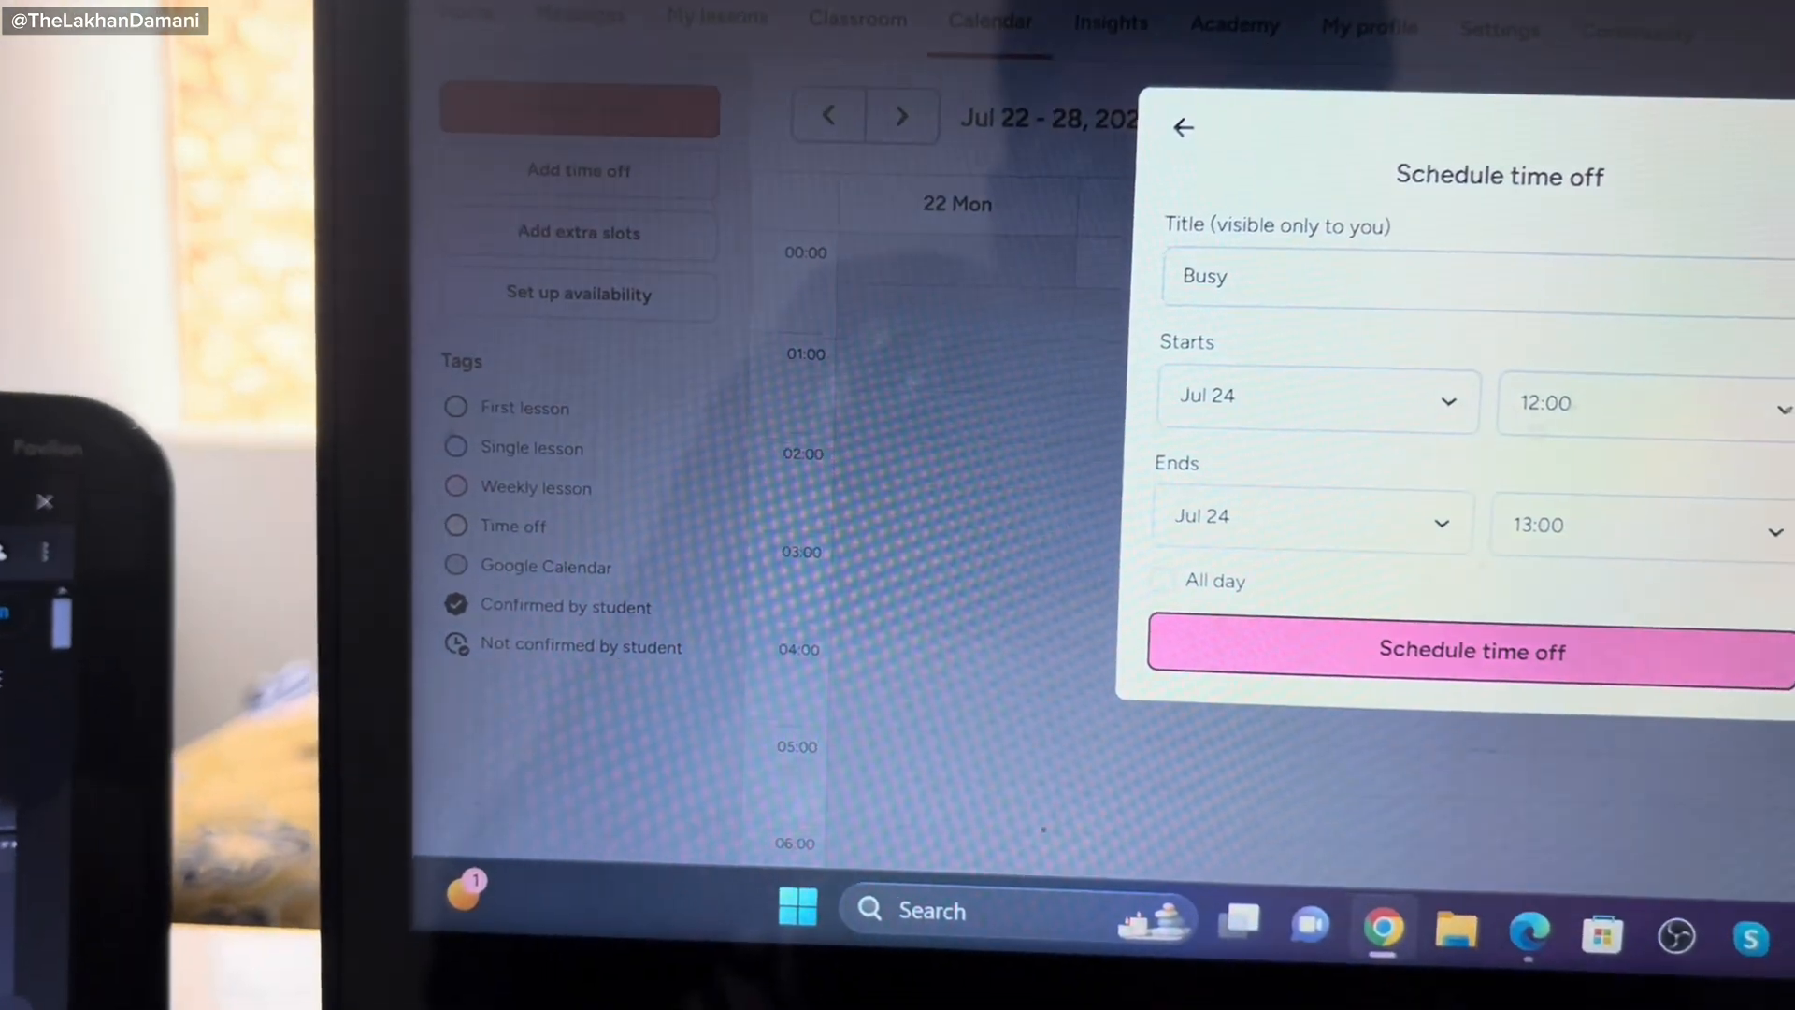
left_click(1471, 651)
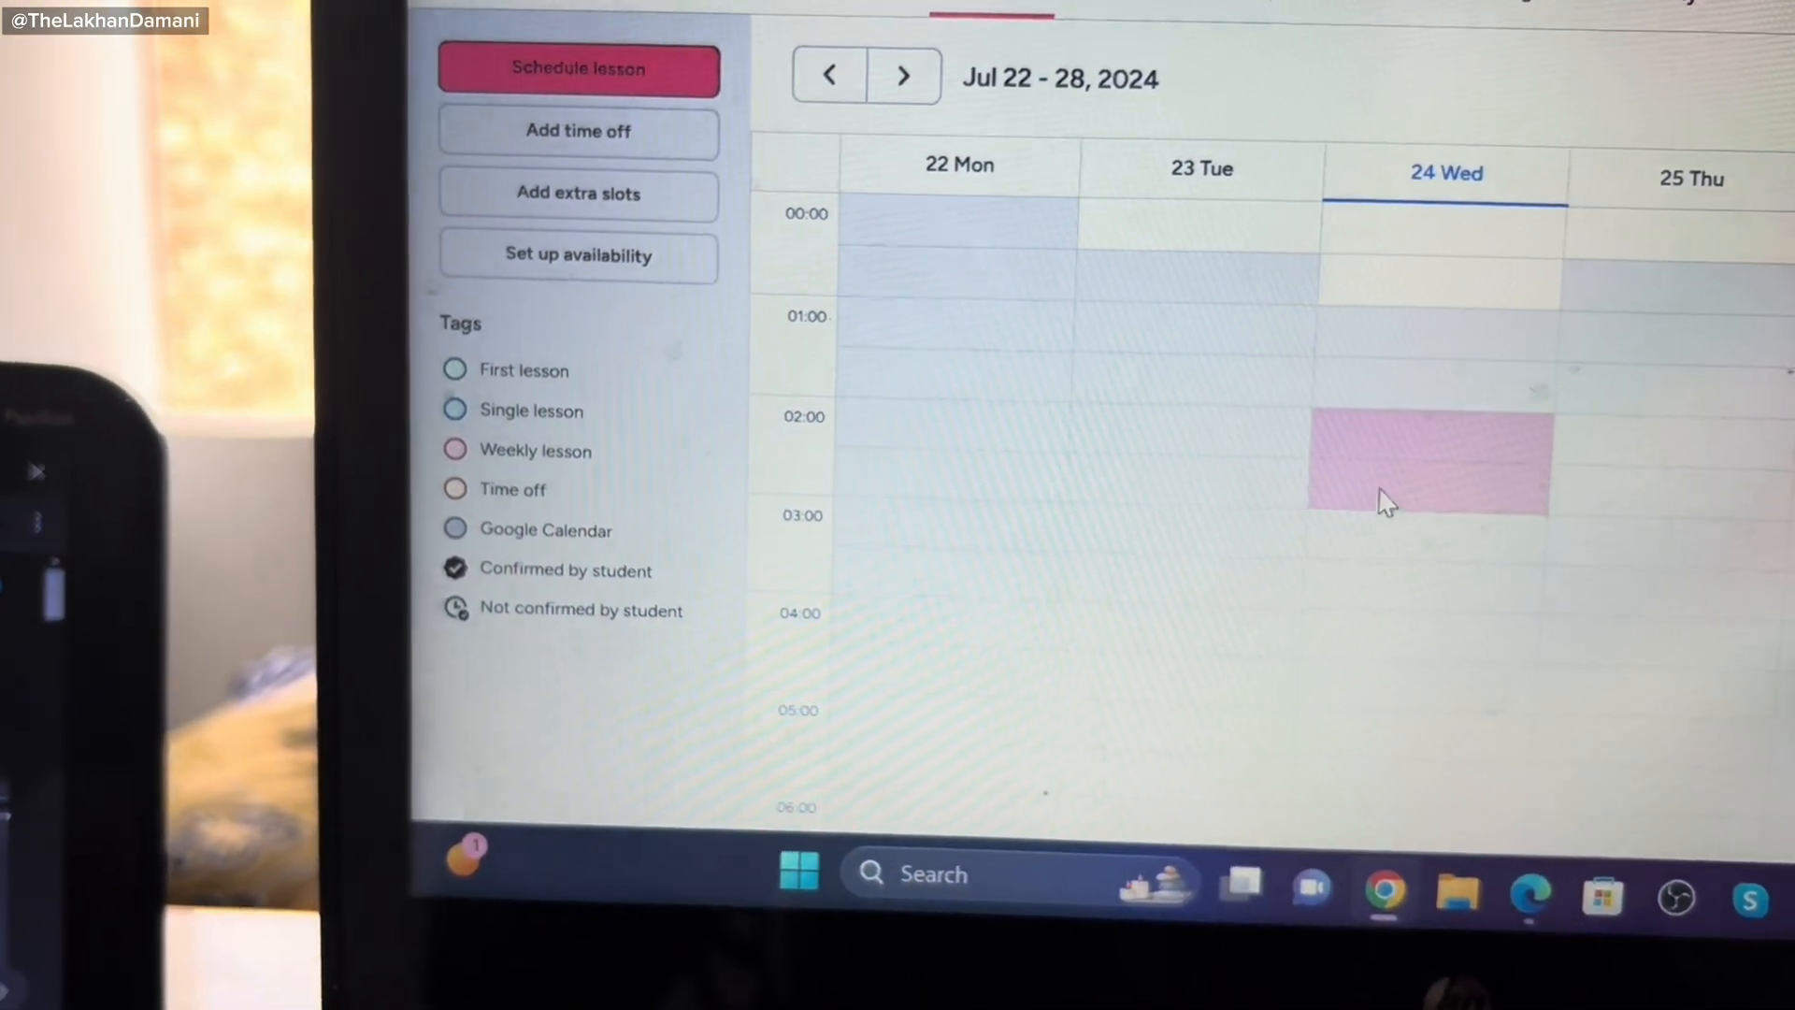
left_click(1429, 468)
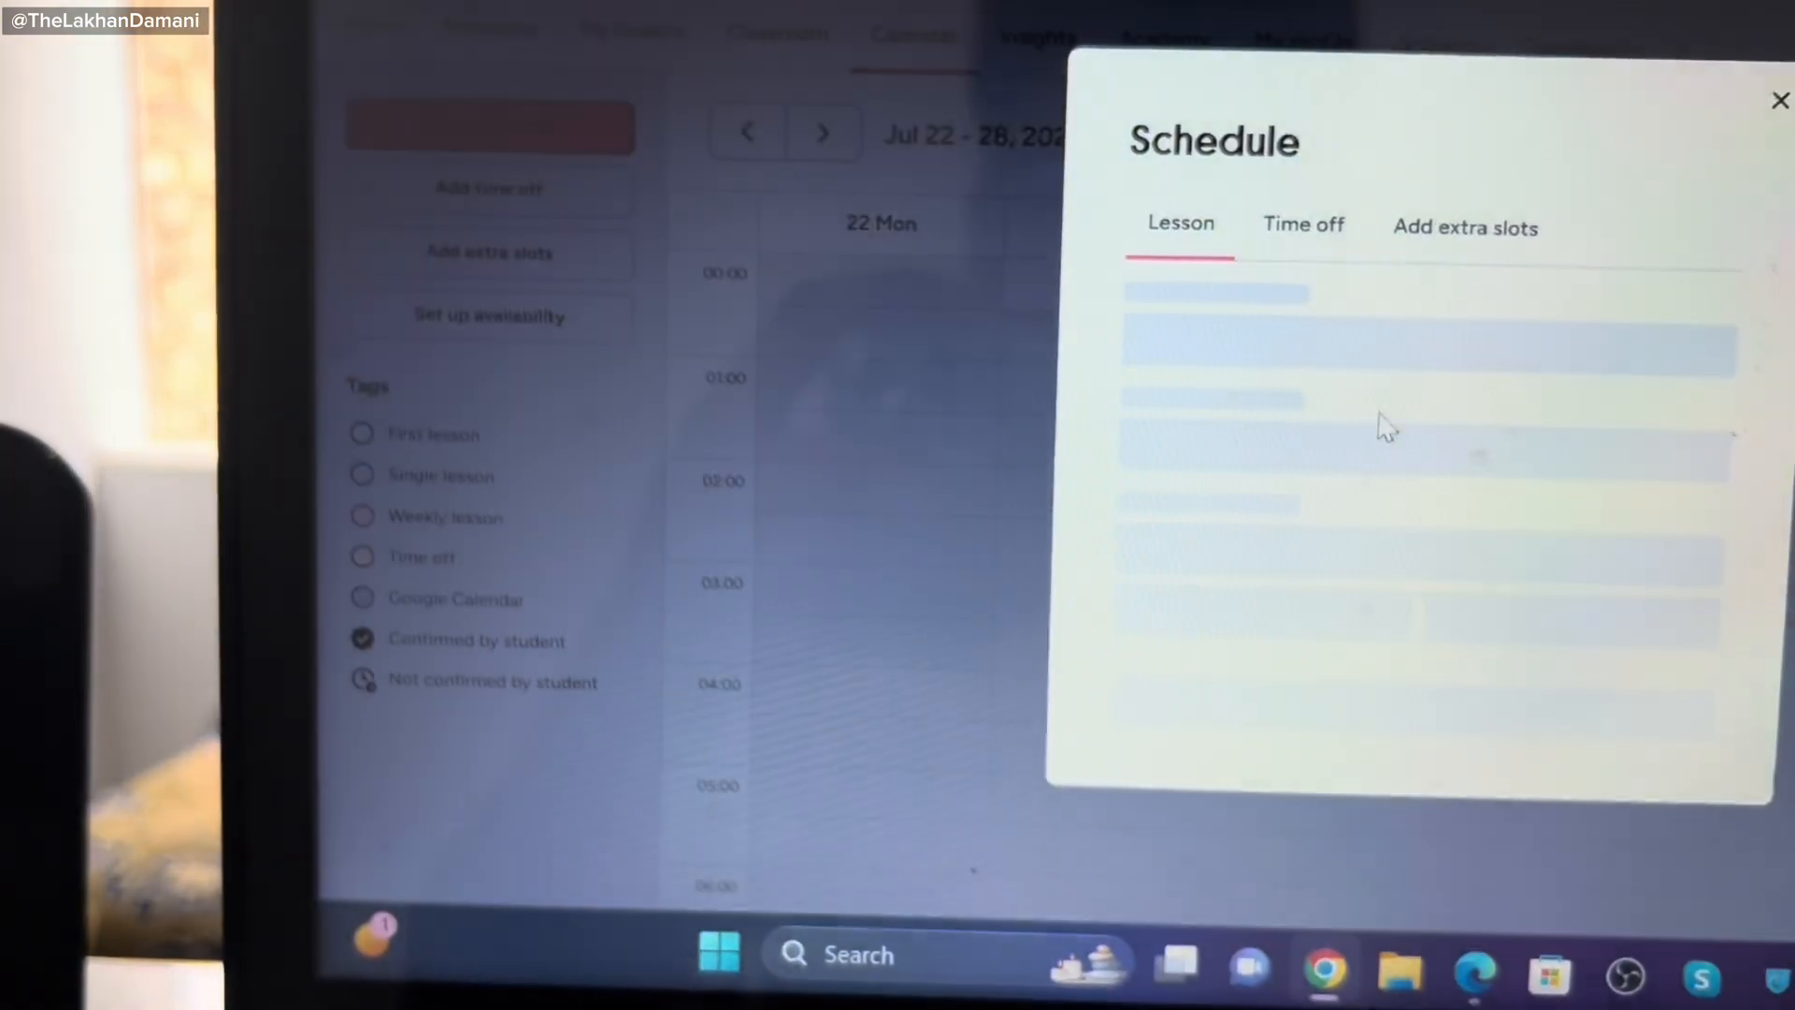
Move to the week of Jul 29–Aug 4 and add an extra 01:00–02:00 slot on Wednesday Jul 31.
left_click(1464, 226)
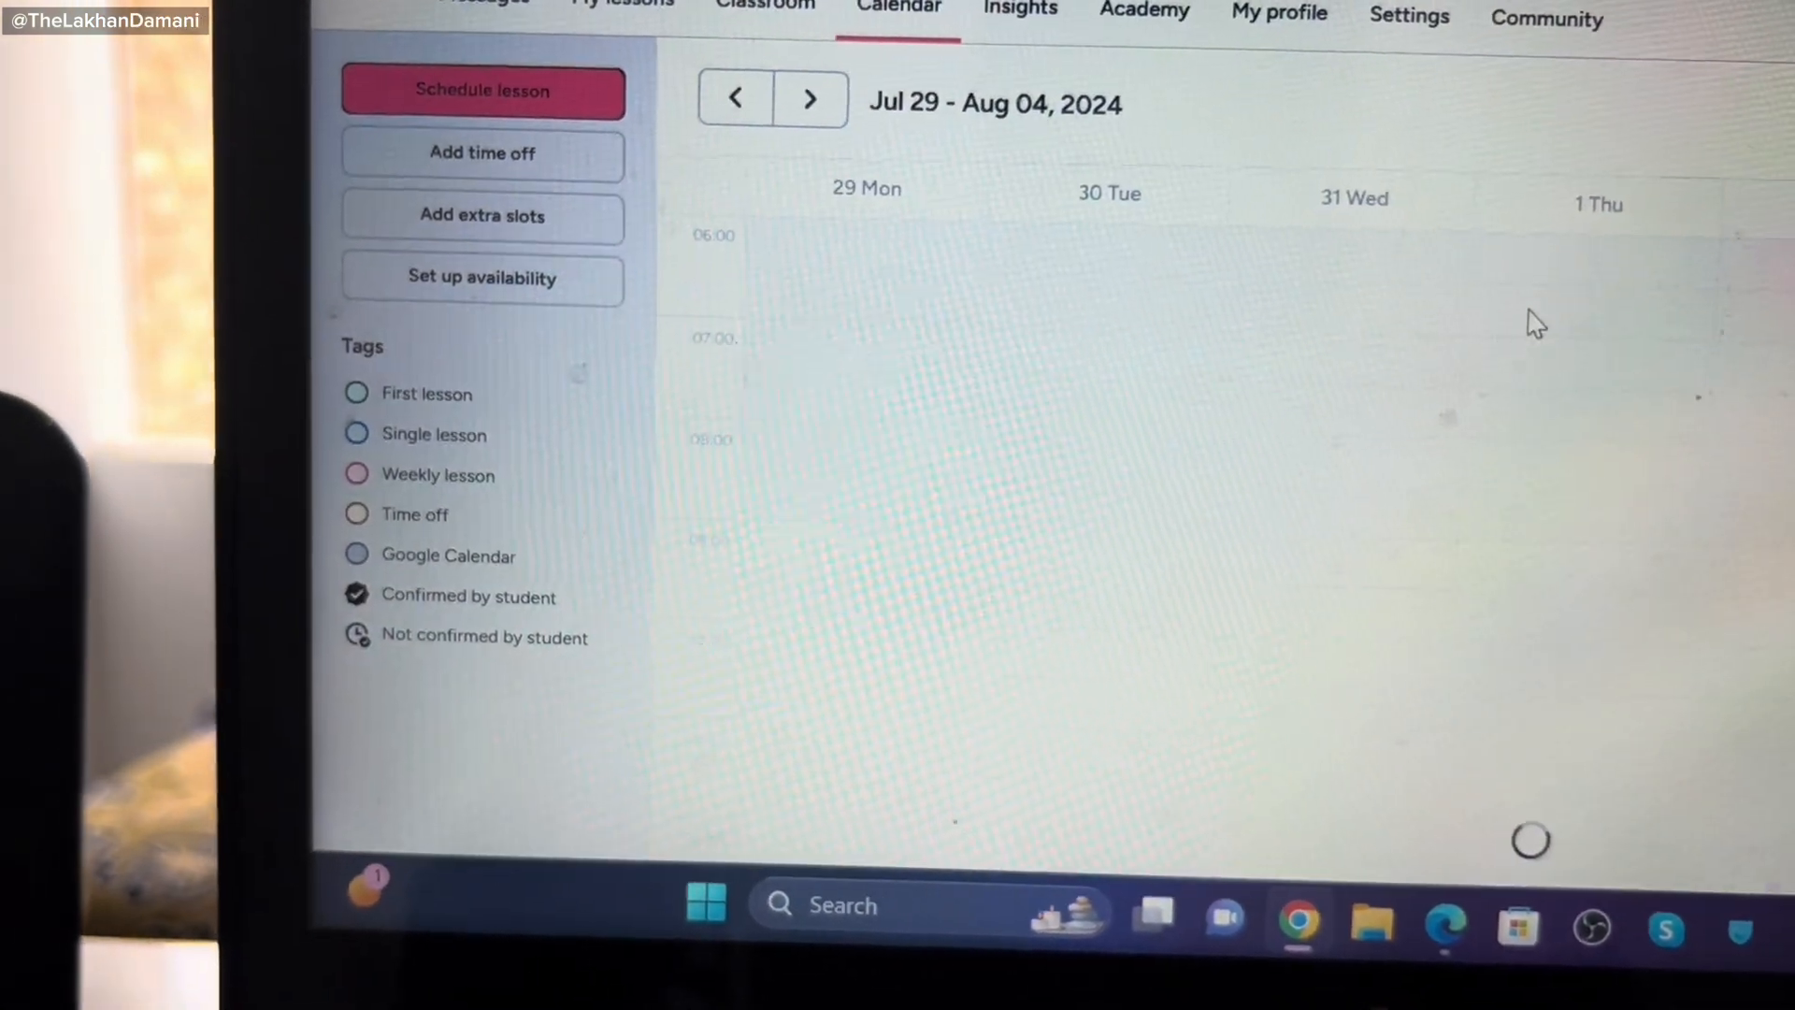
scroll("up", 3)
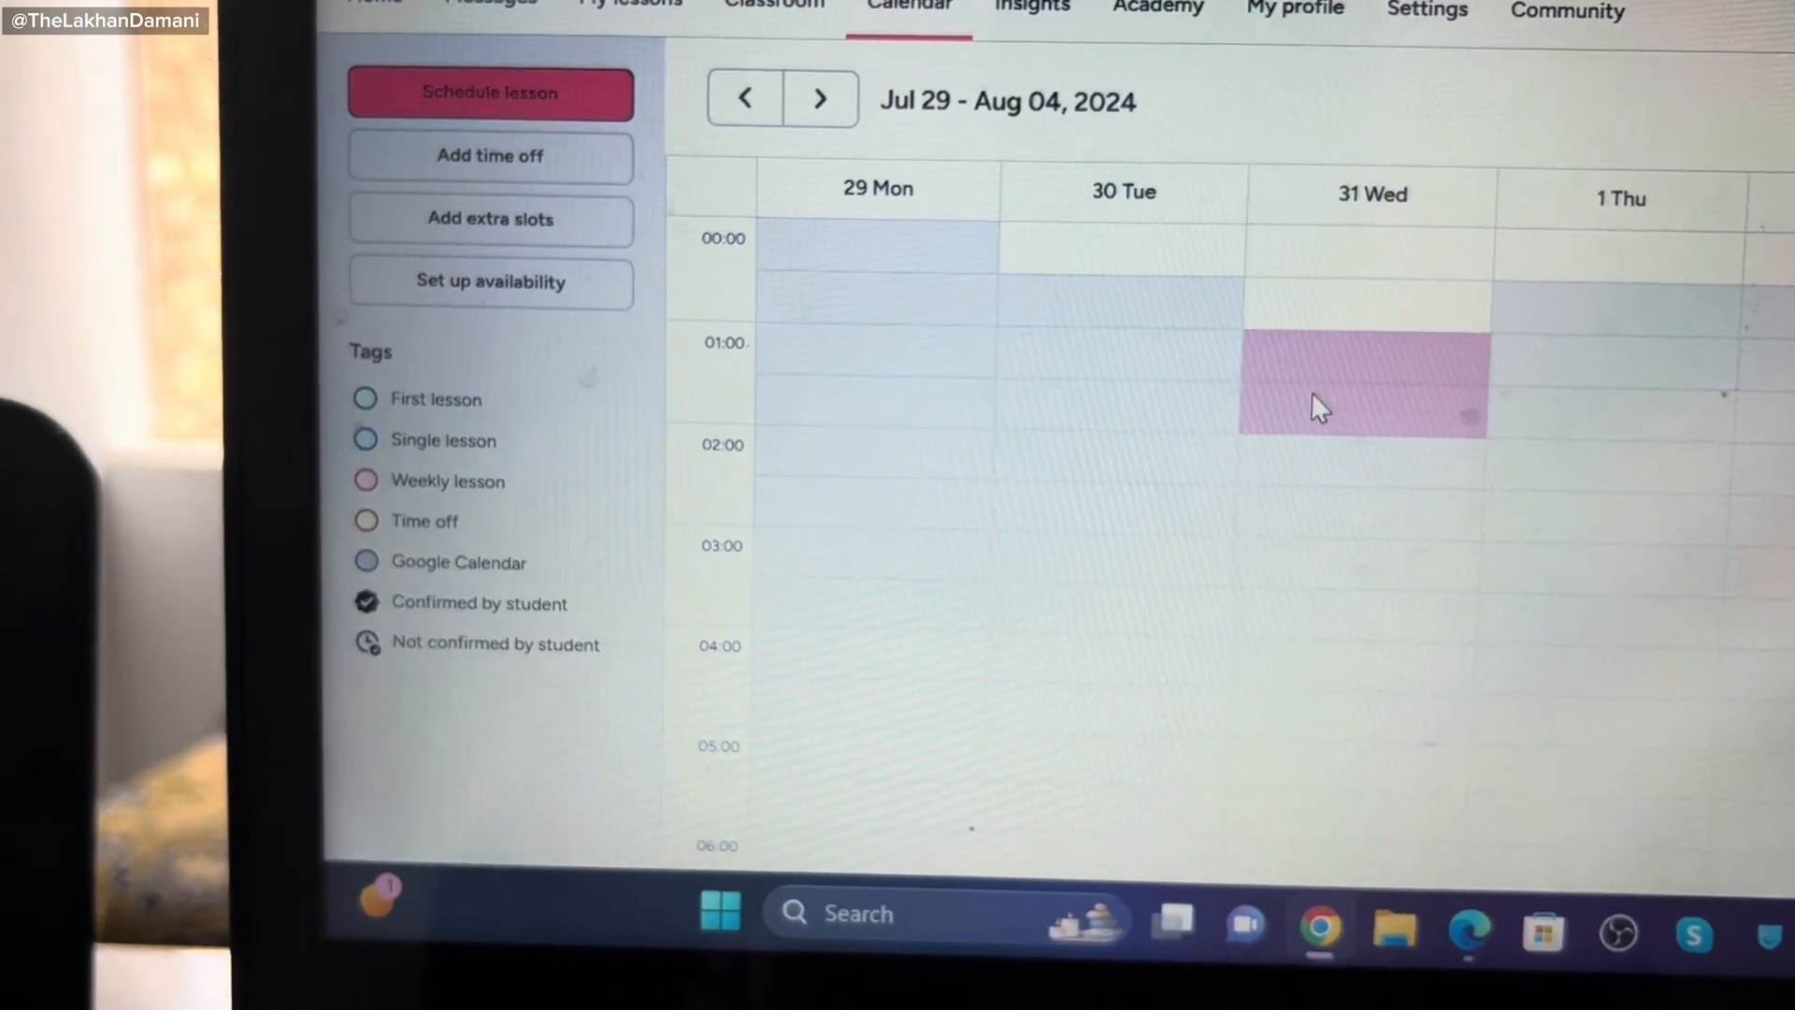
left_click(1362, 383)
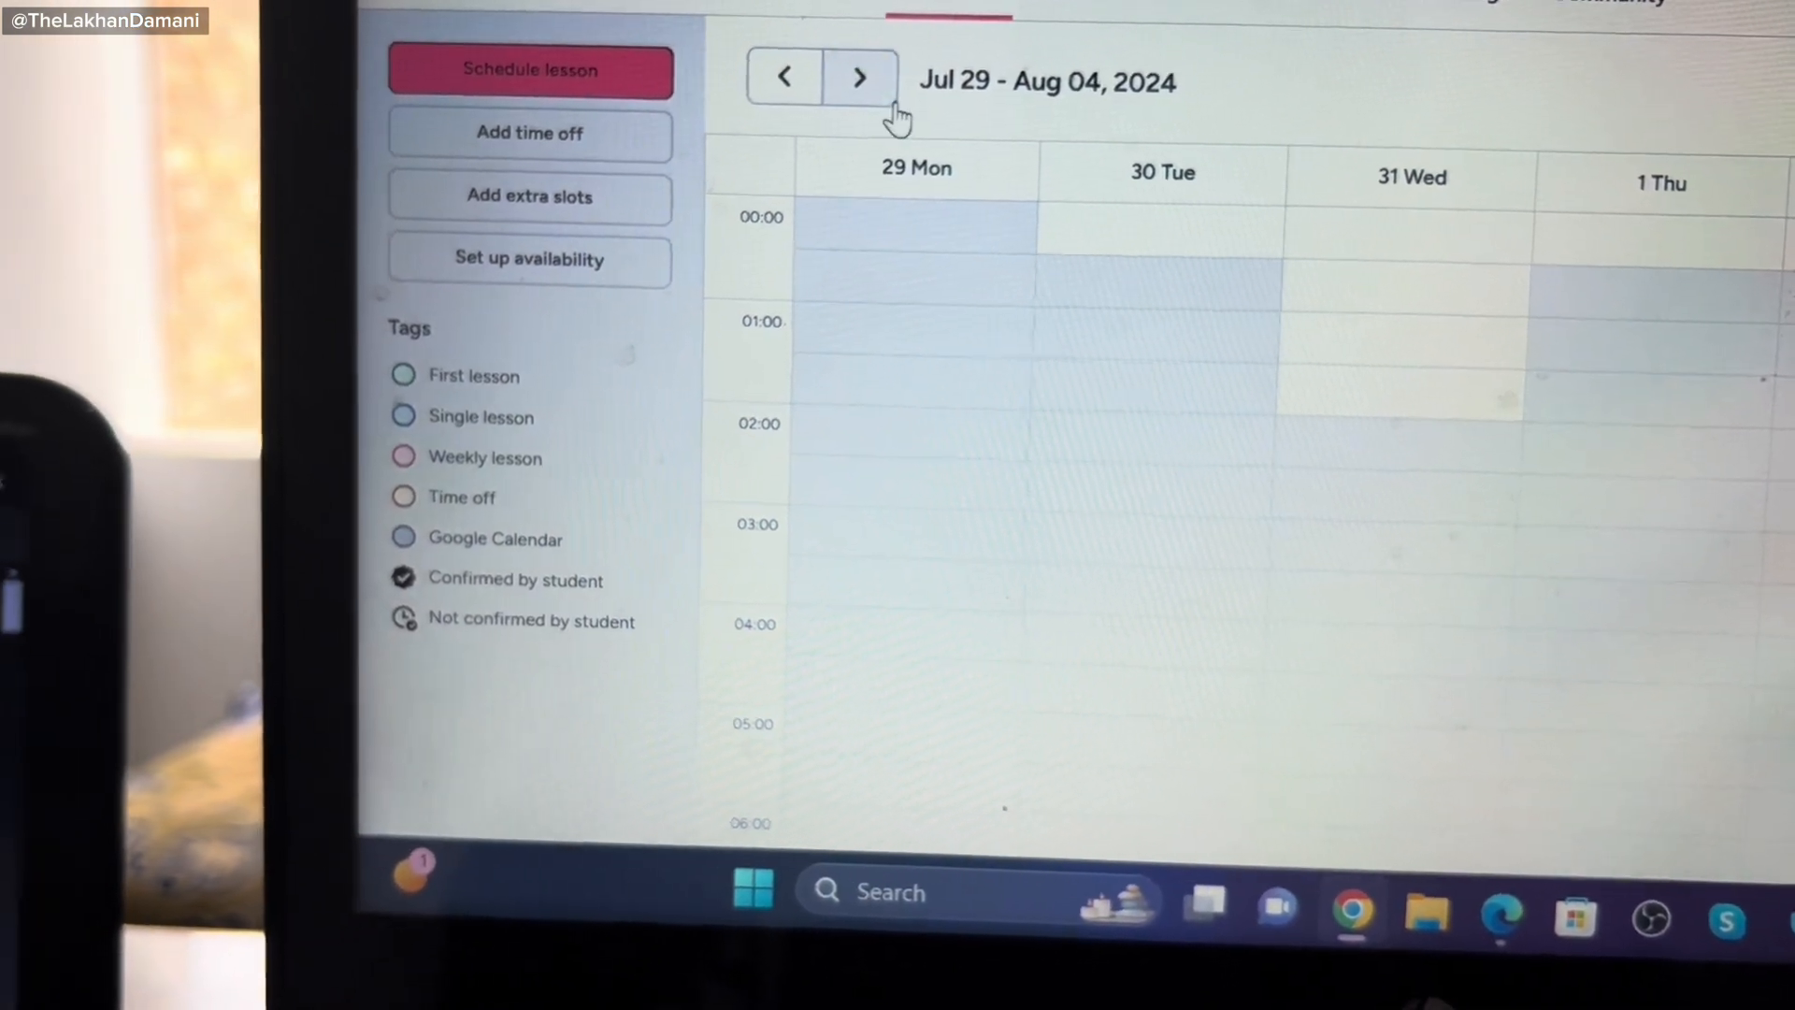
left_click(860, 76)
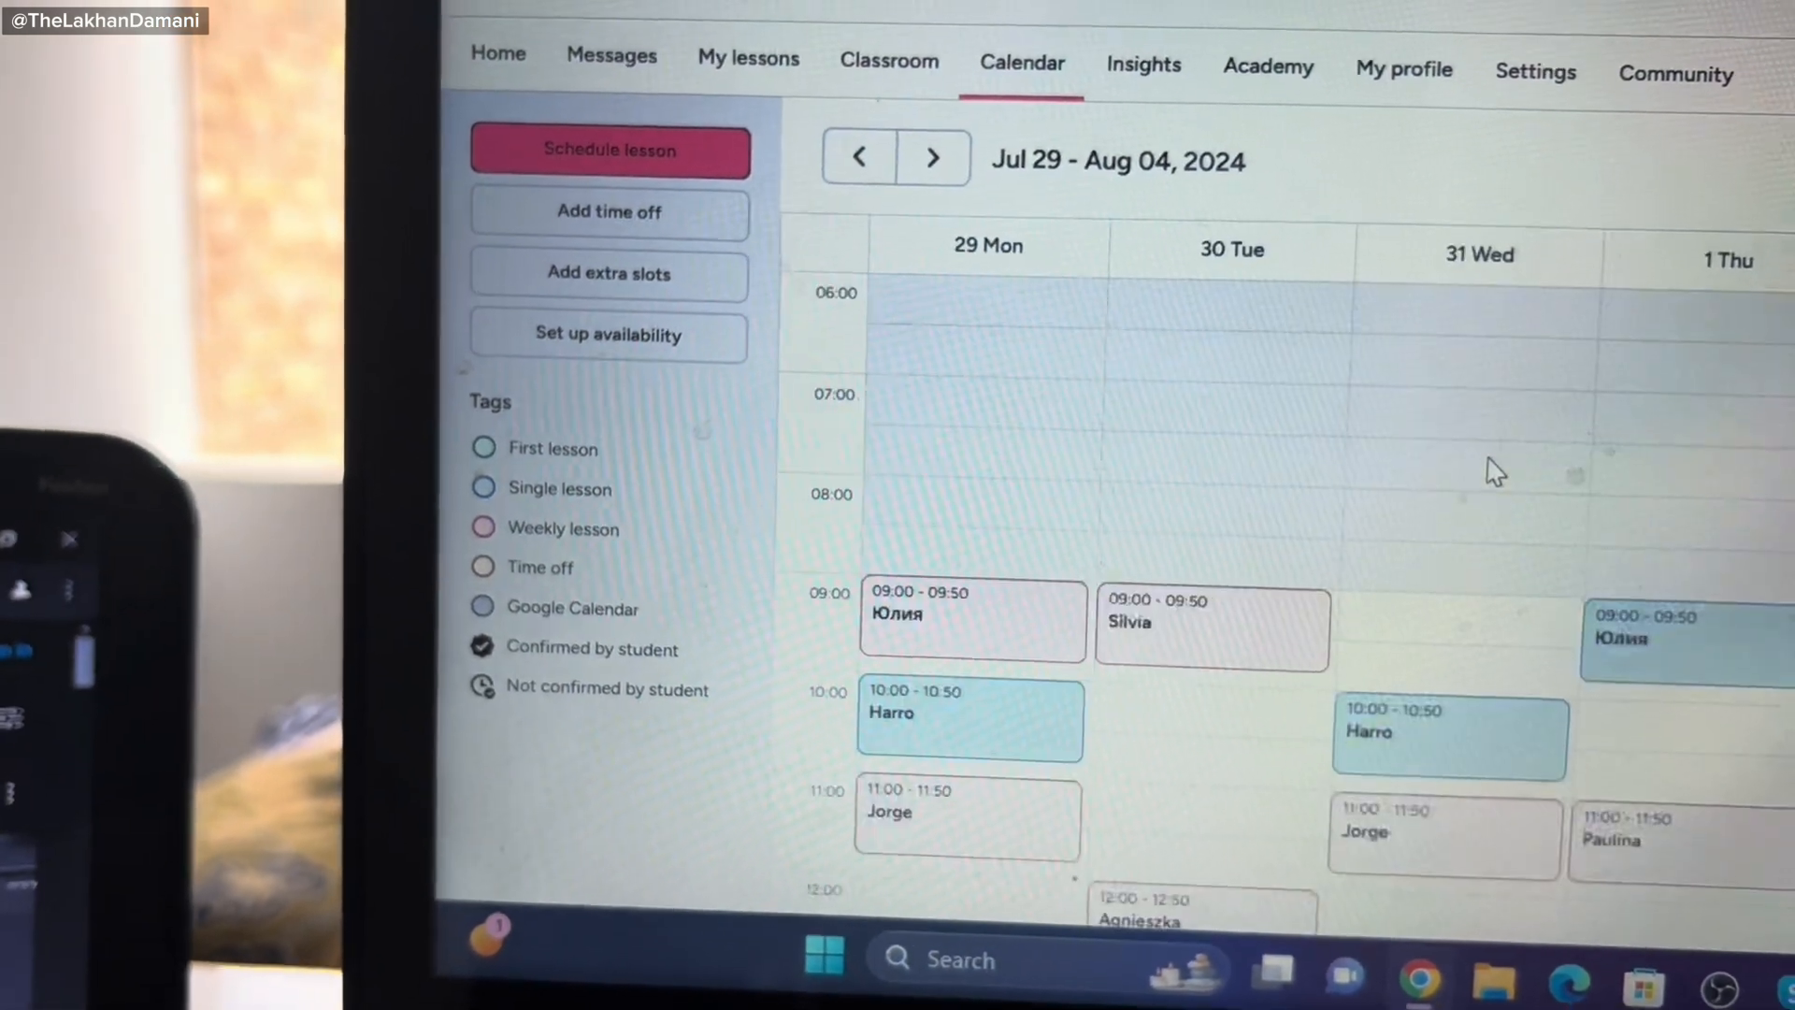
scroll("up", 3)
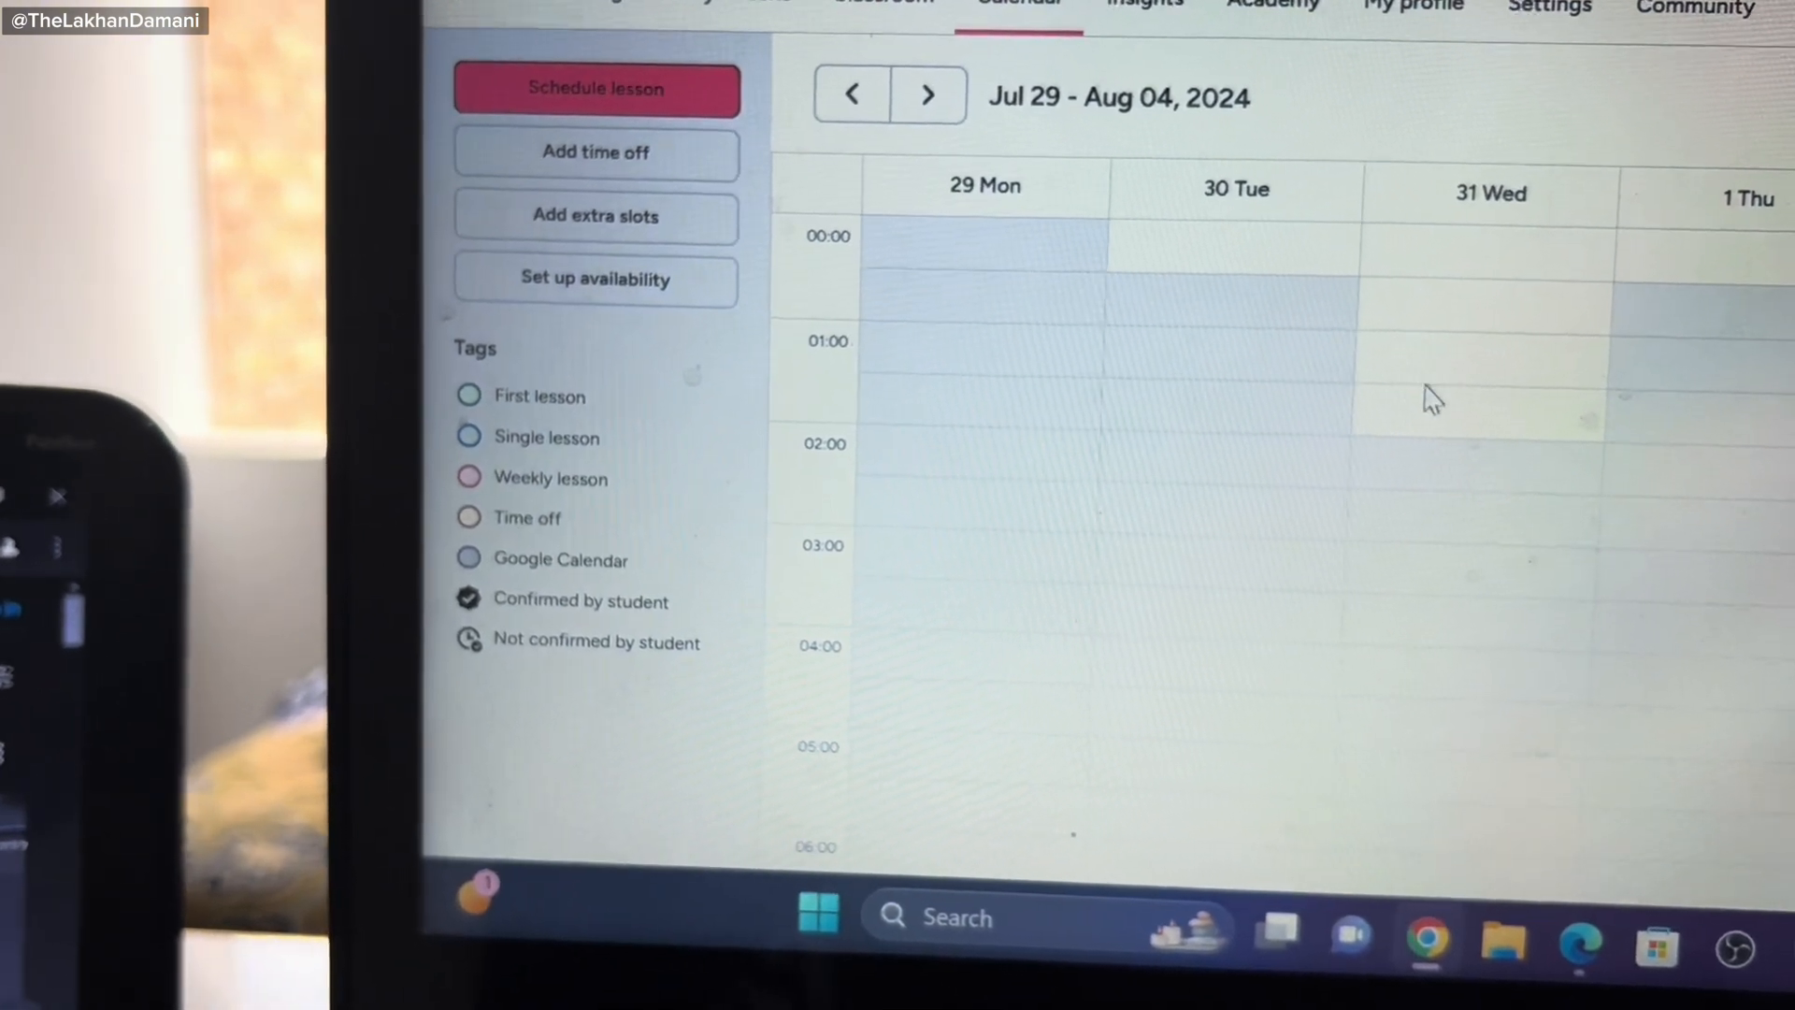
left_click(595, 88)
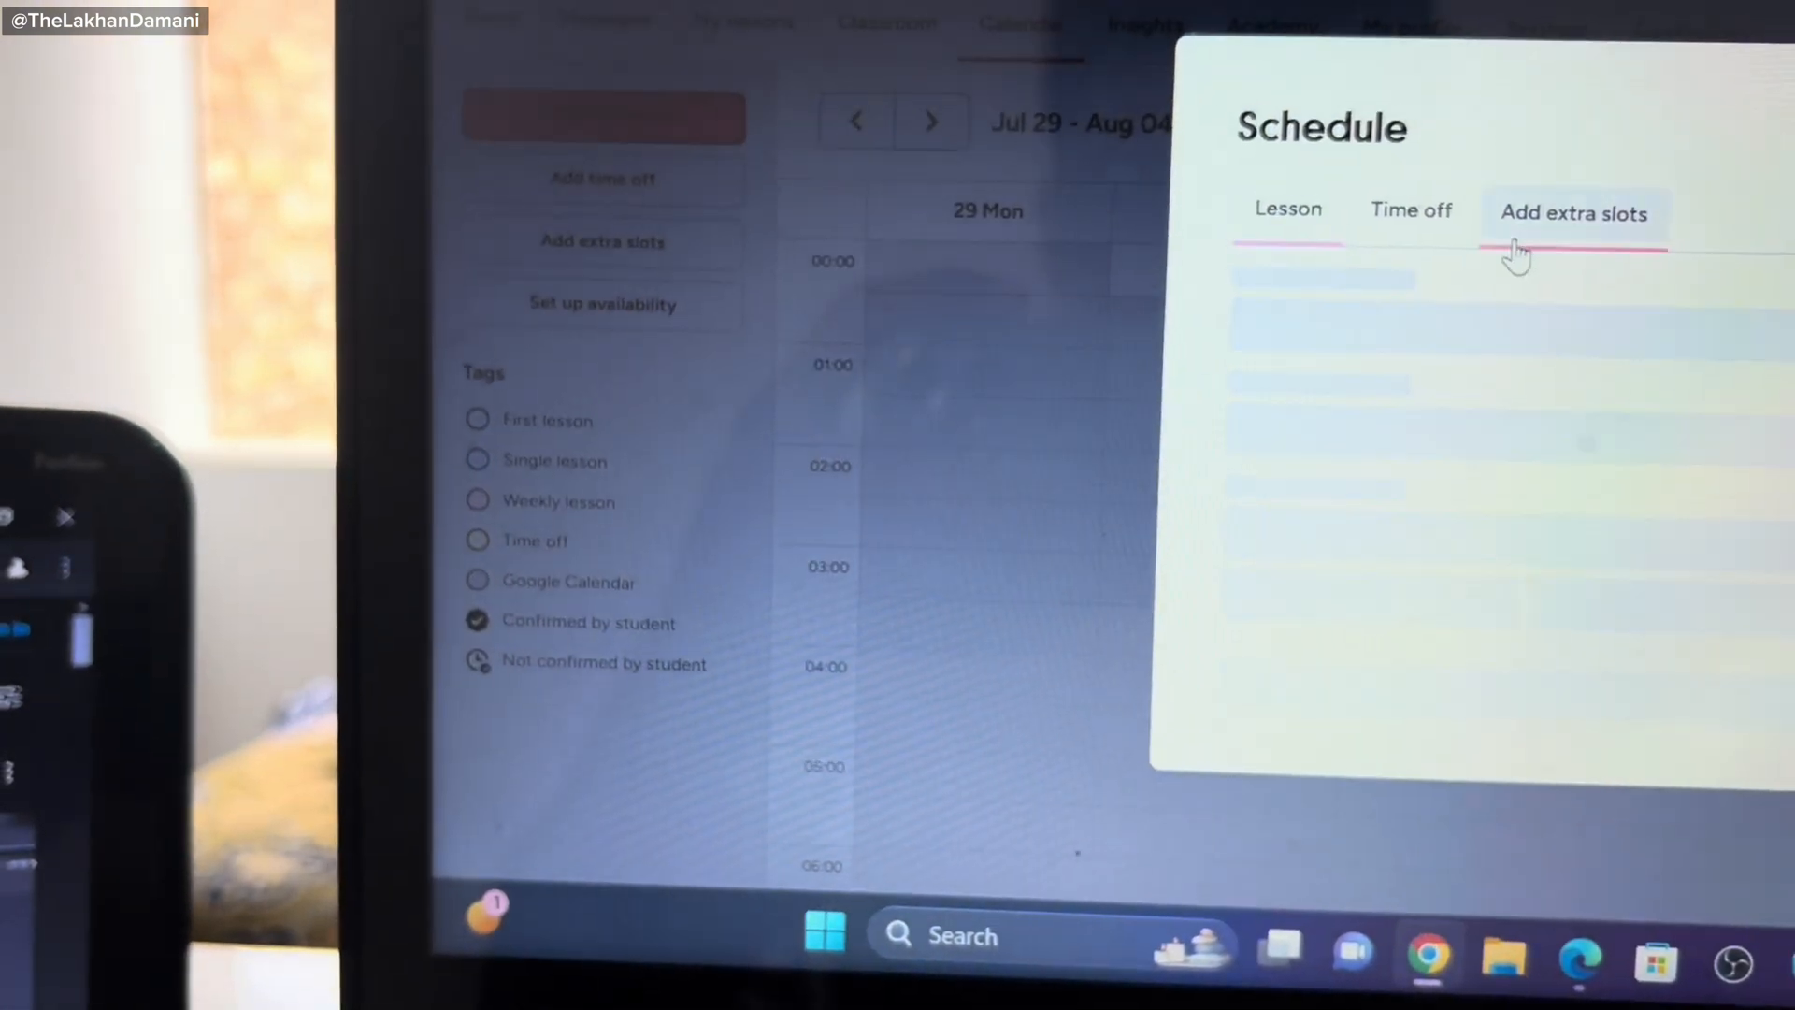
Delete the extra Jul 31 01:00–02:00 slot from the Add extra slots list and confirm.
left_click(1569, 213)
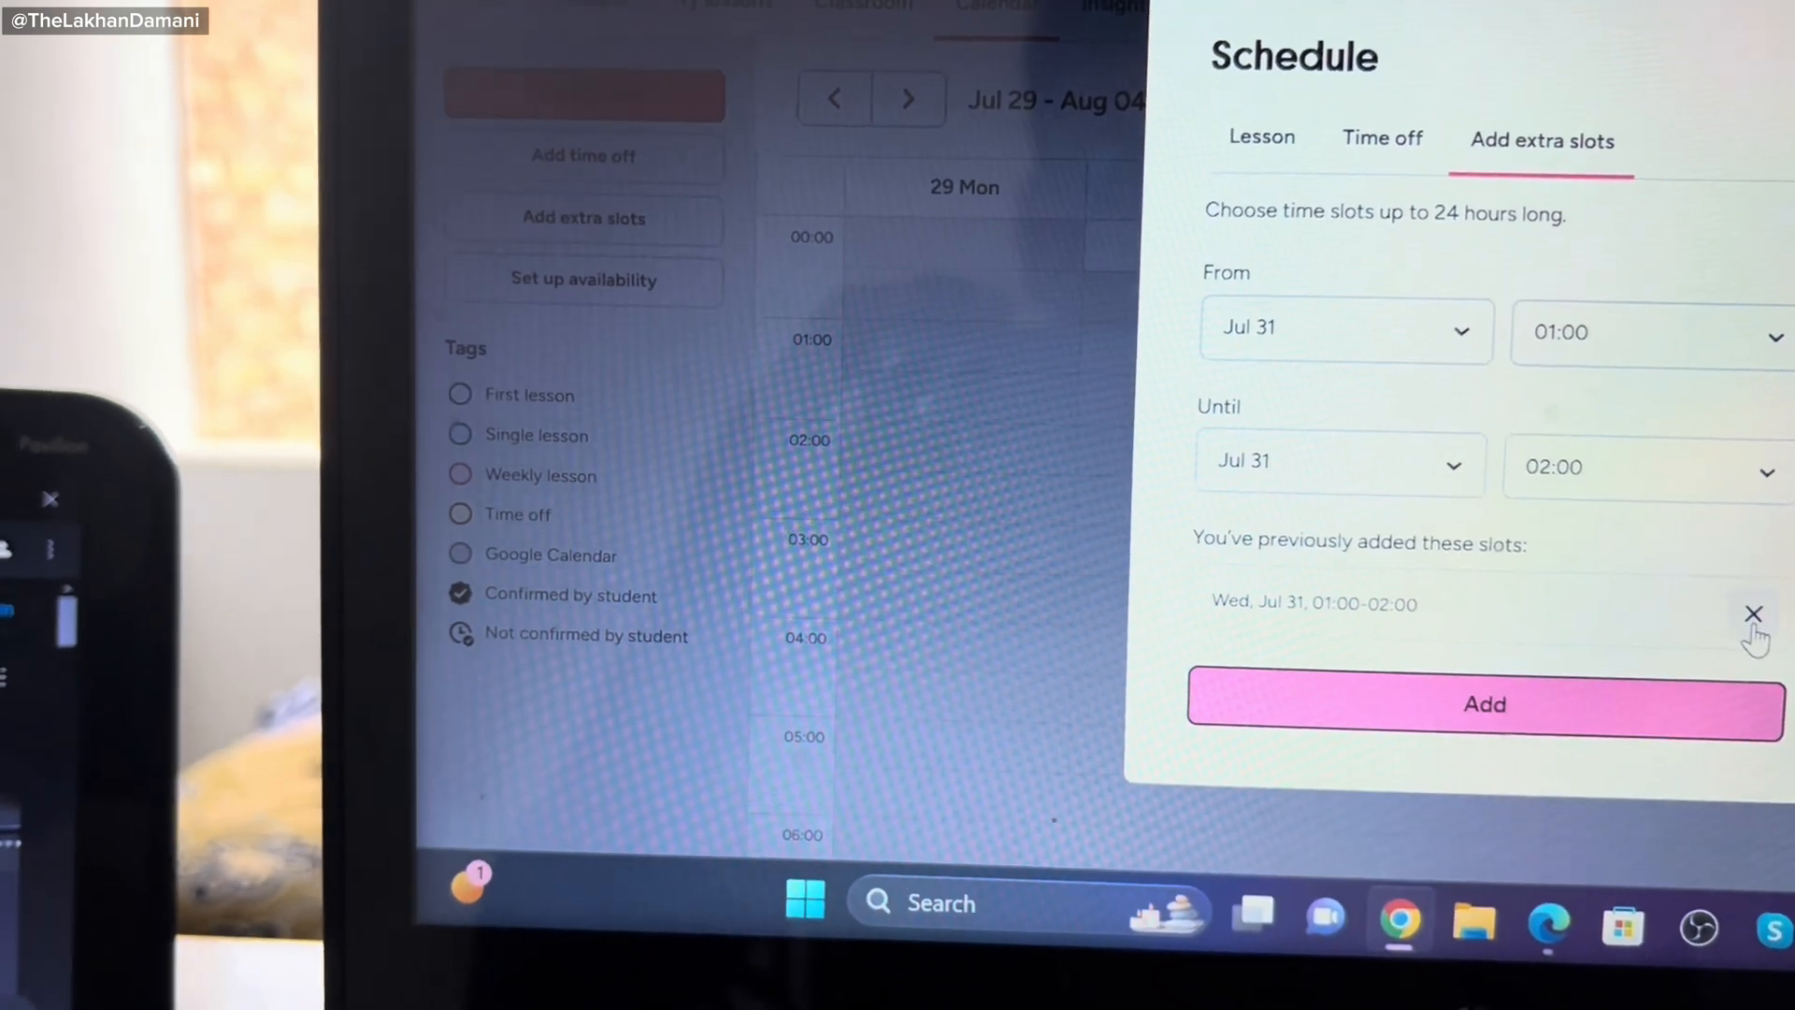
left_click(1754, 613)
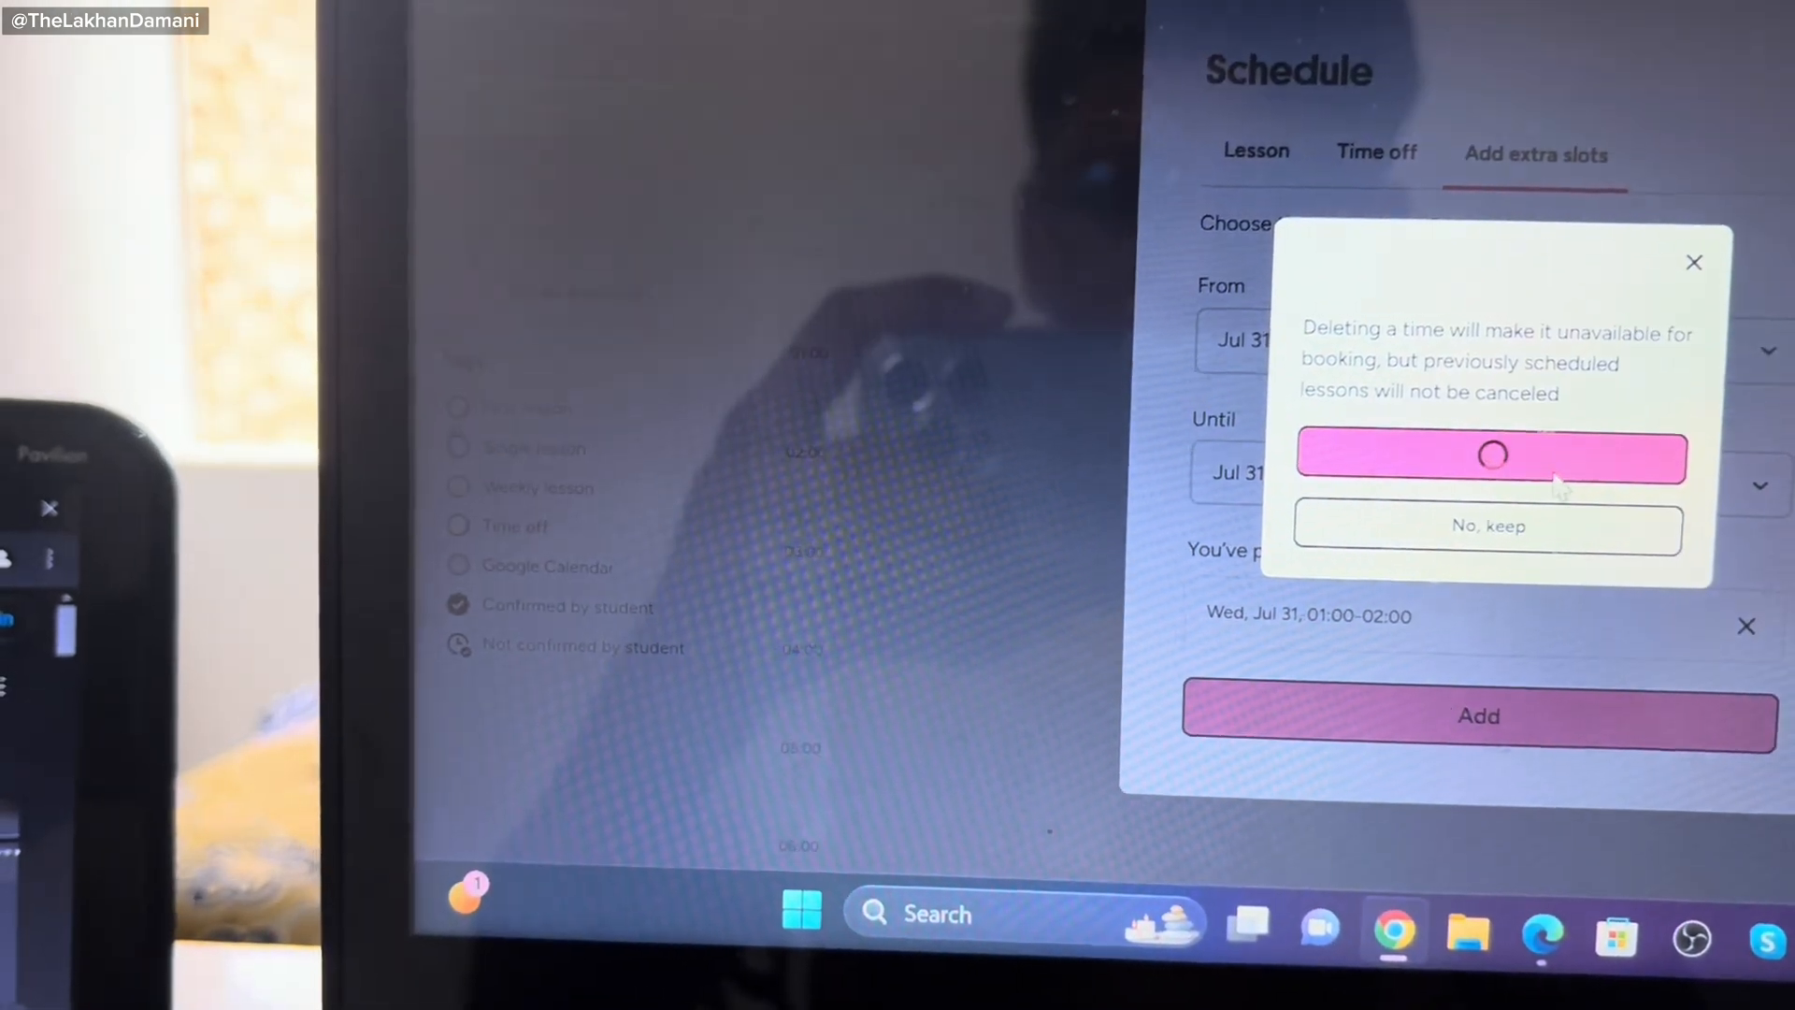
left_click(1490, 455)
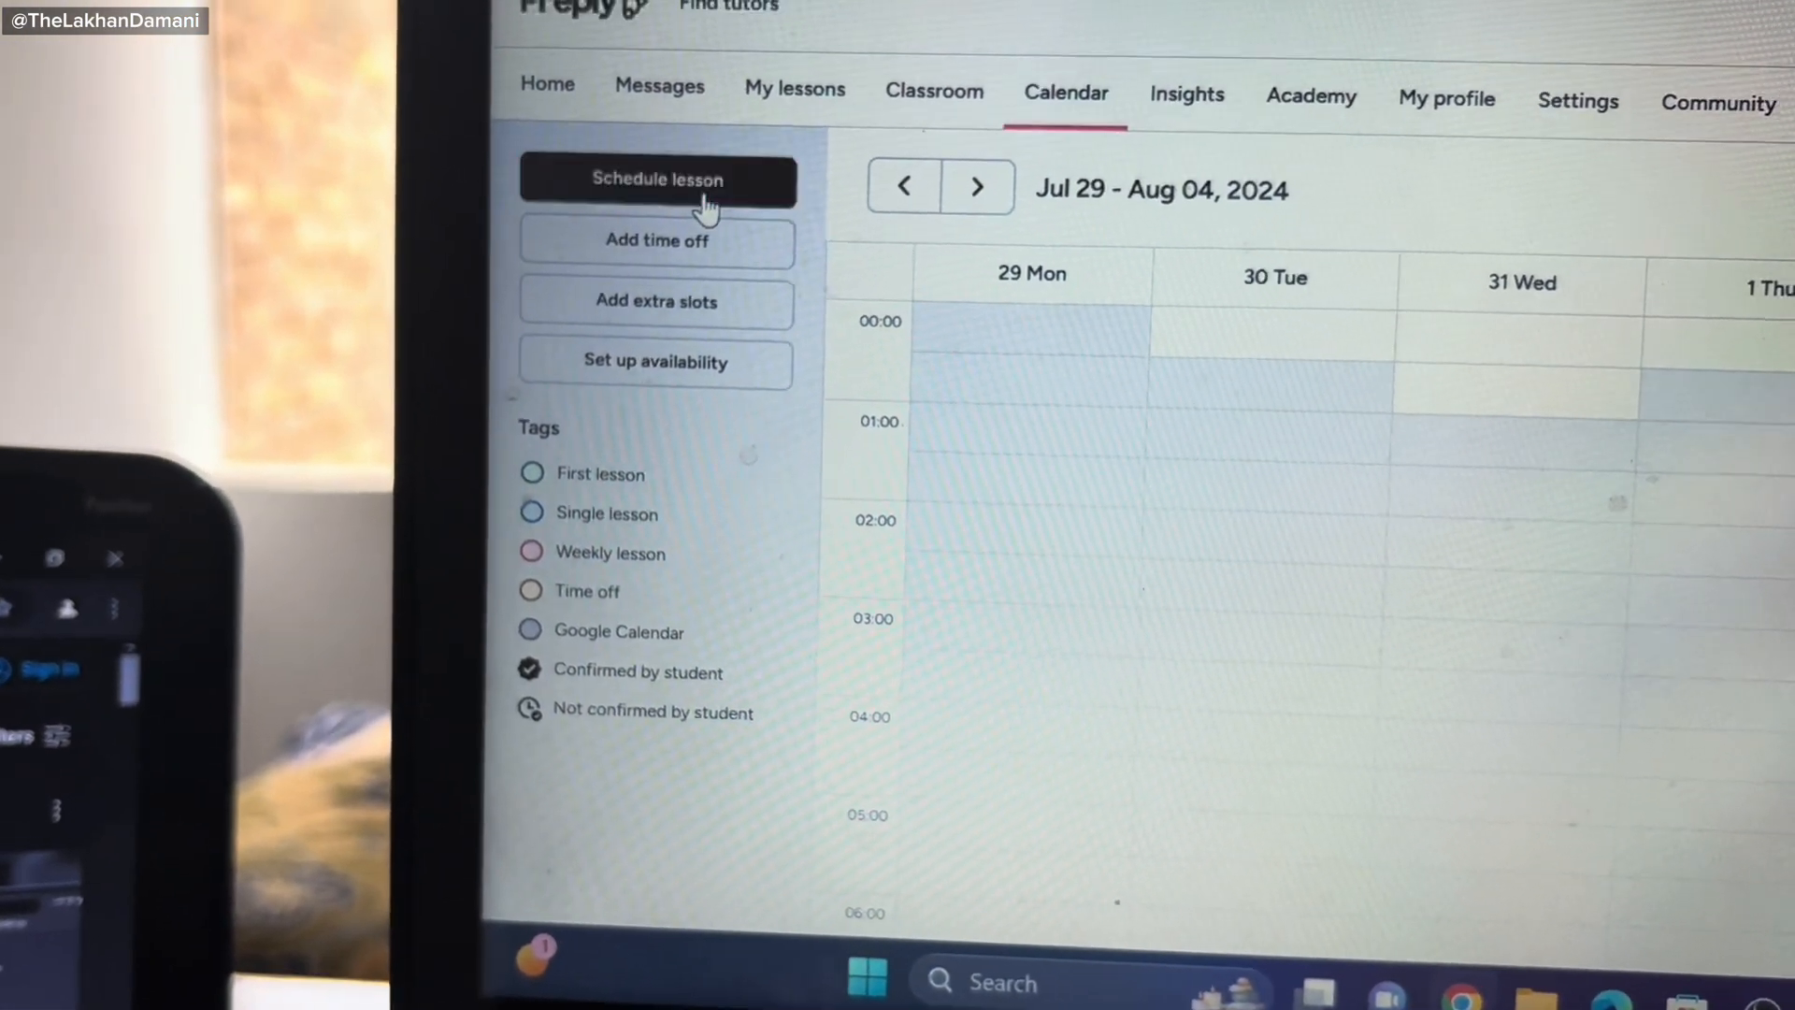
left_click(657, 179)
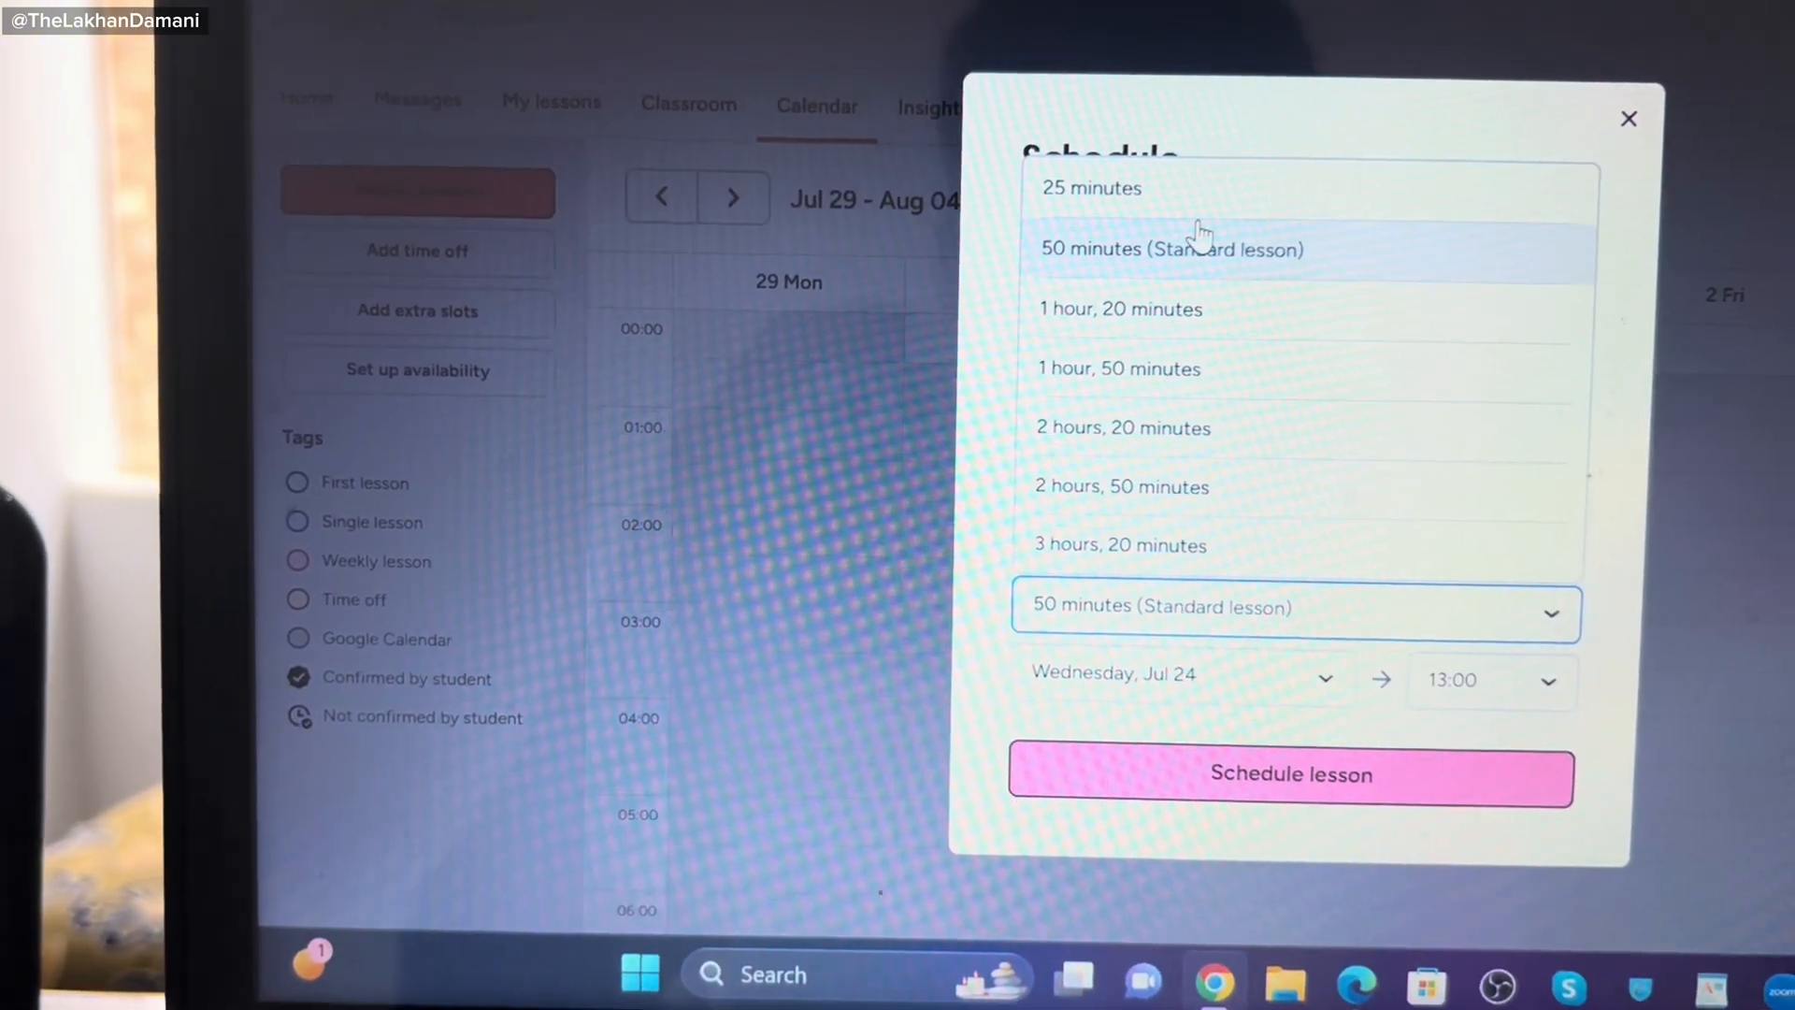
left_click(1170, 249)
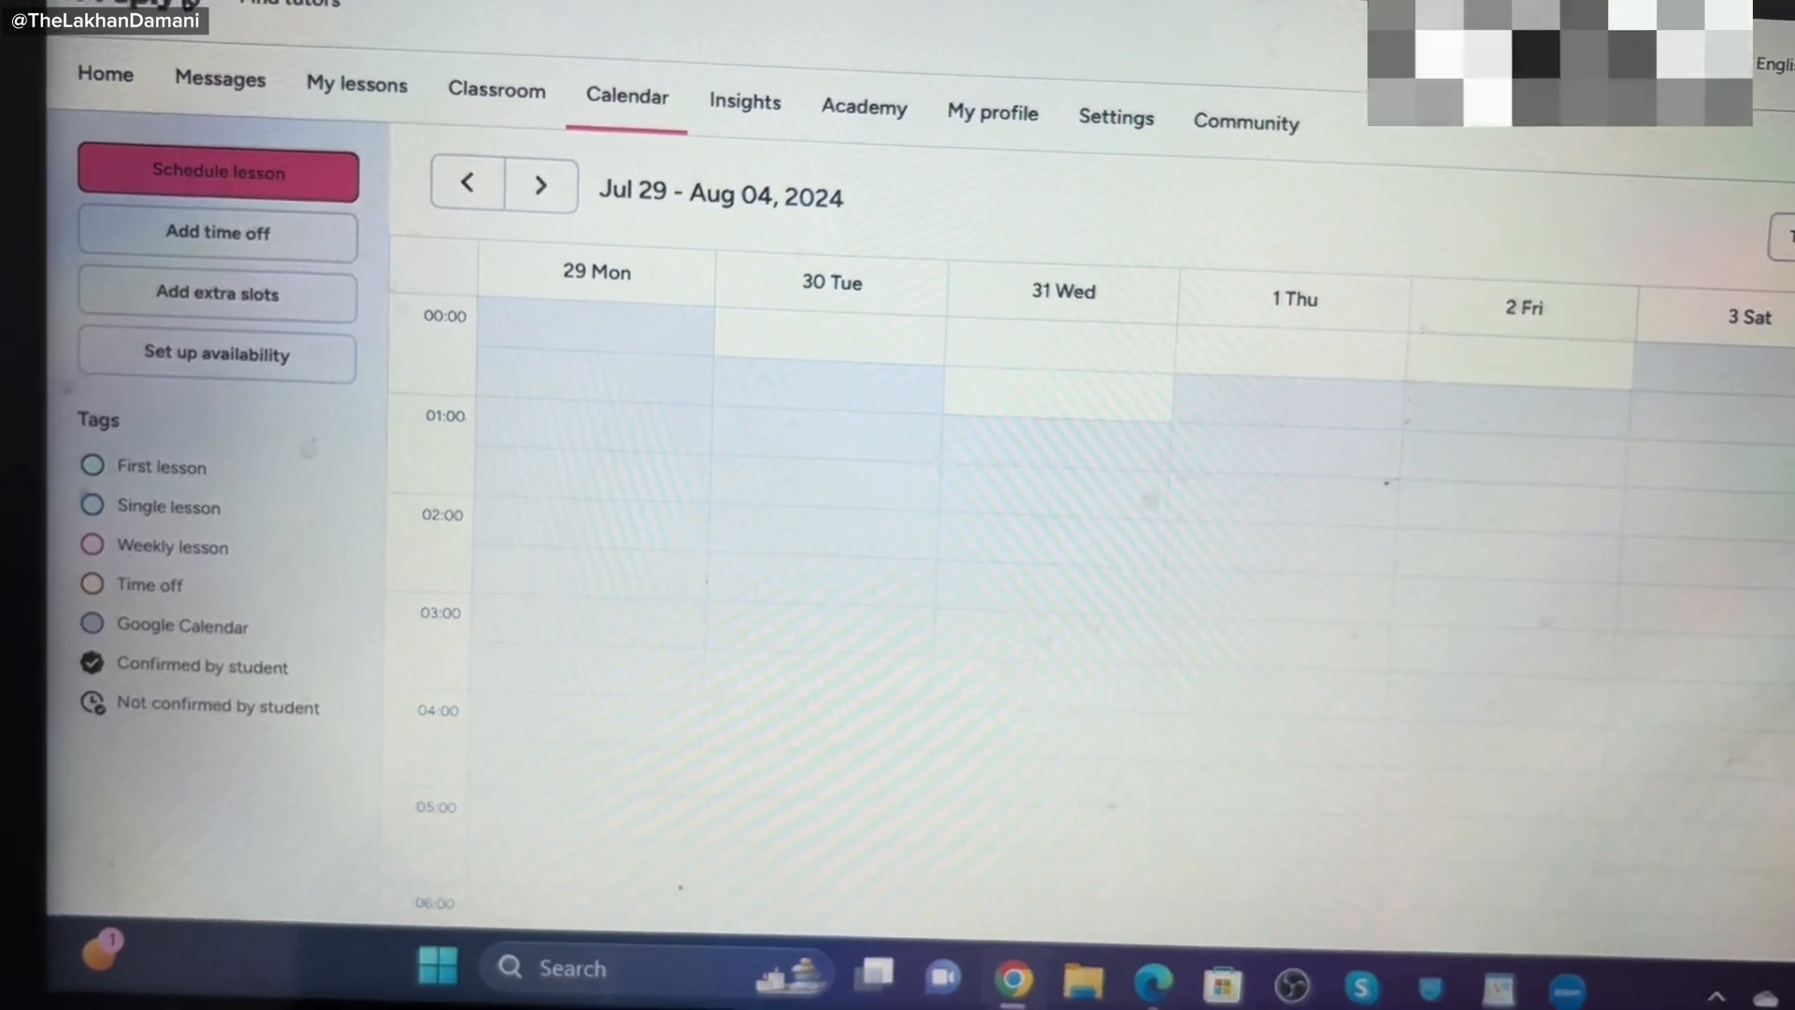
Return to the week of Jul 22–28, 2024 and look through its booked lessons.
left_click(468, 183)
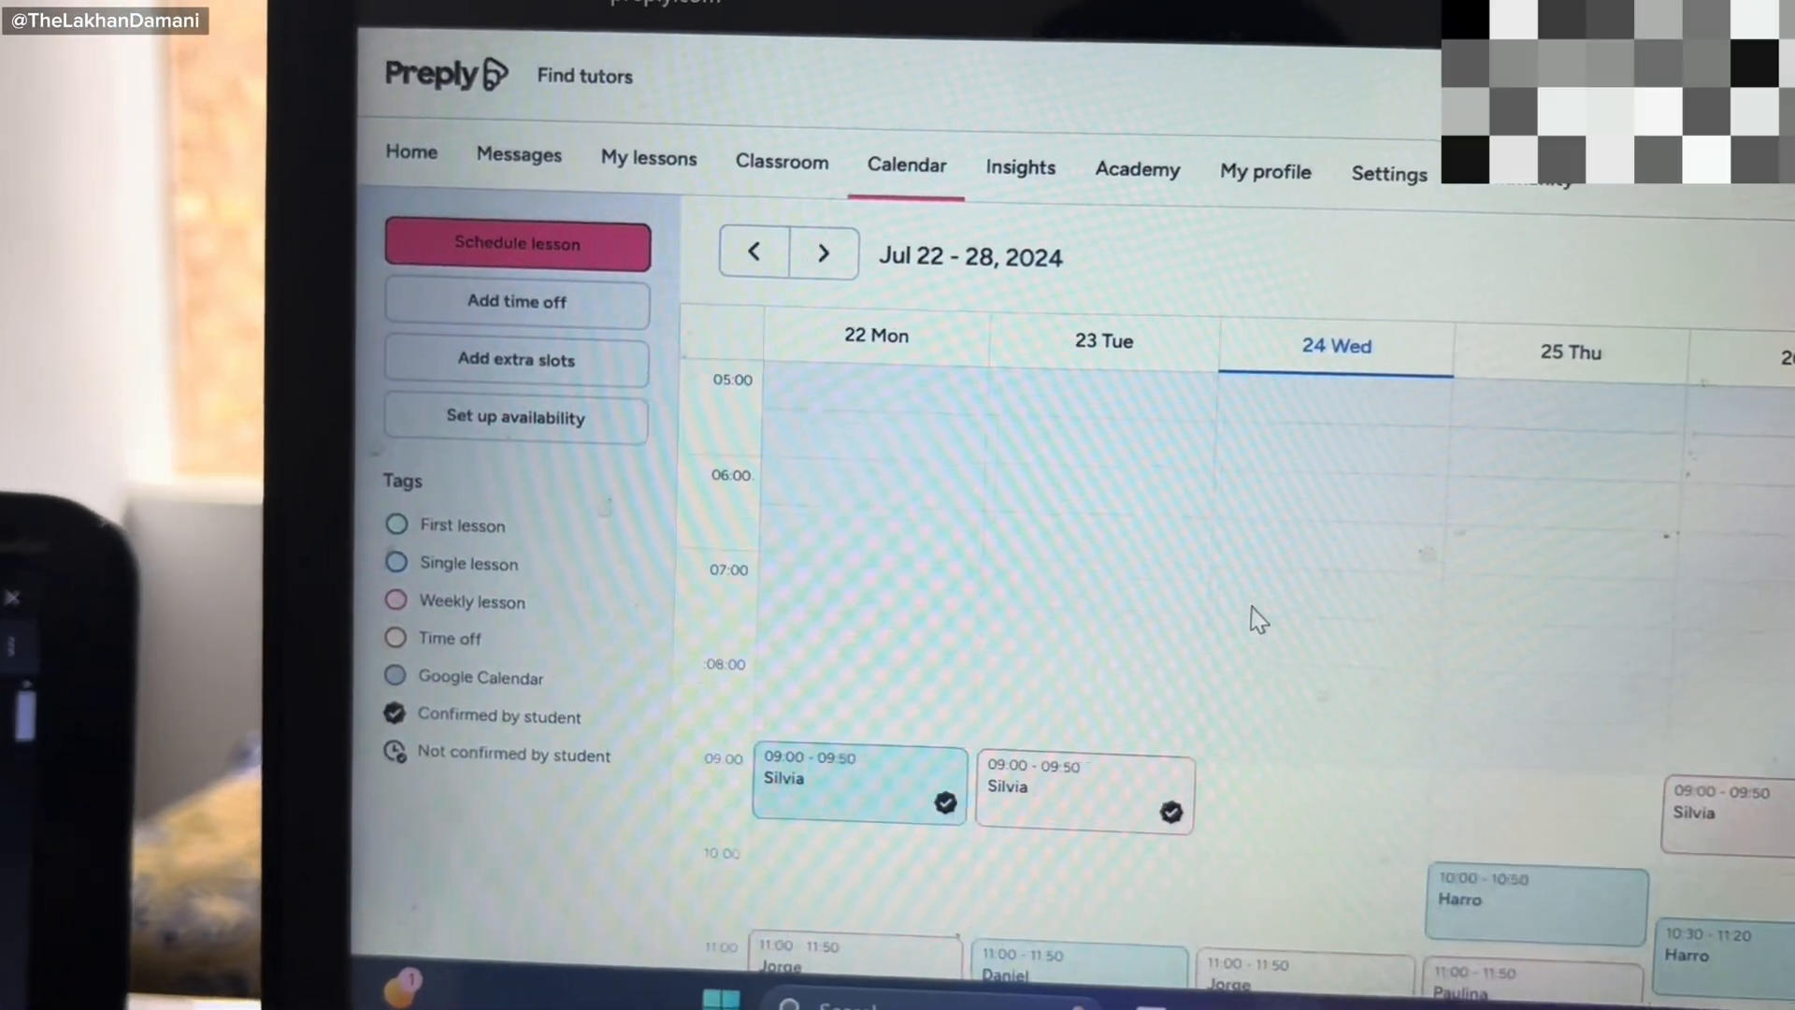
scroll("up", 3)
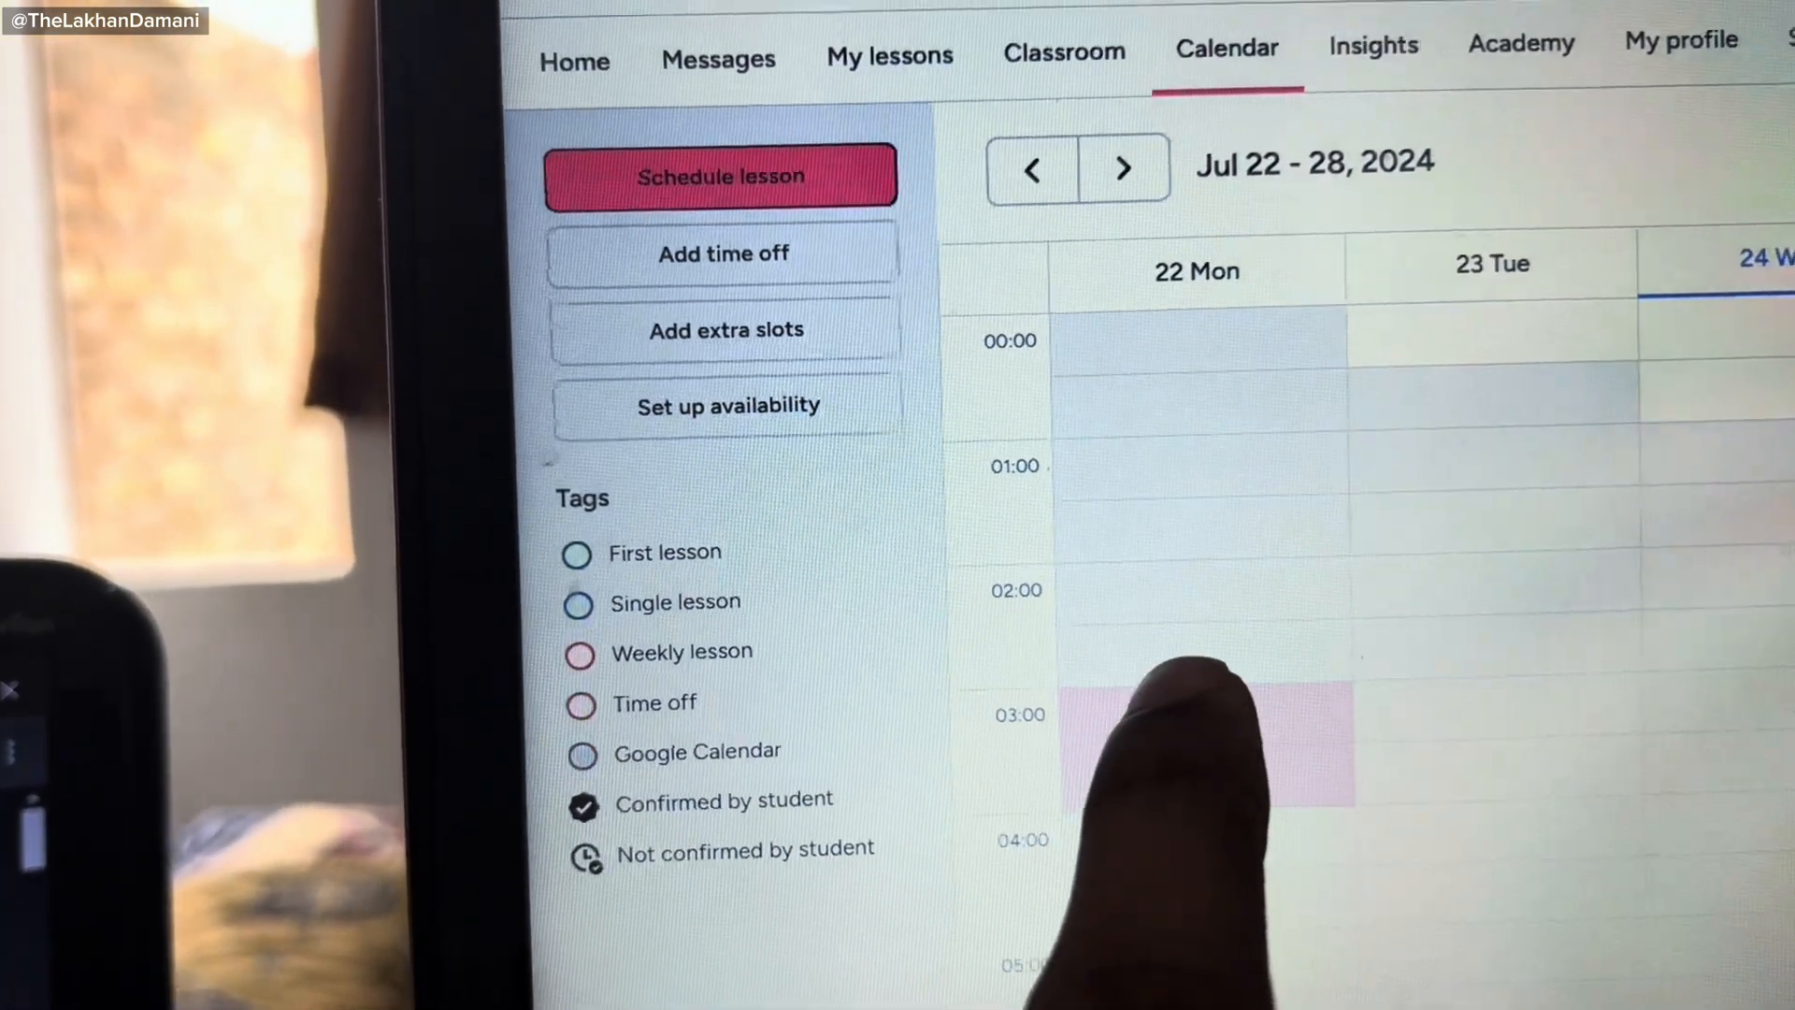
left_click(719, 176)
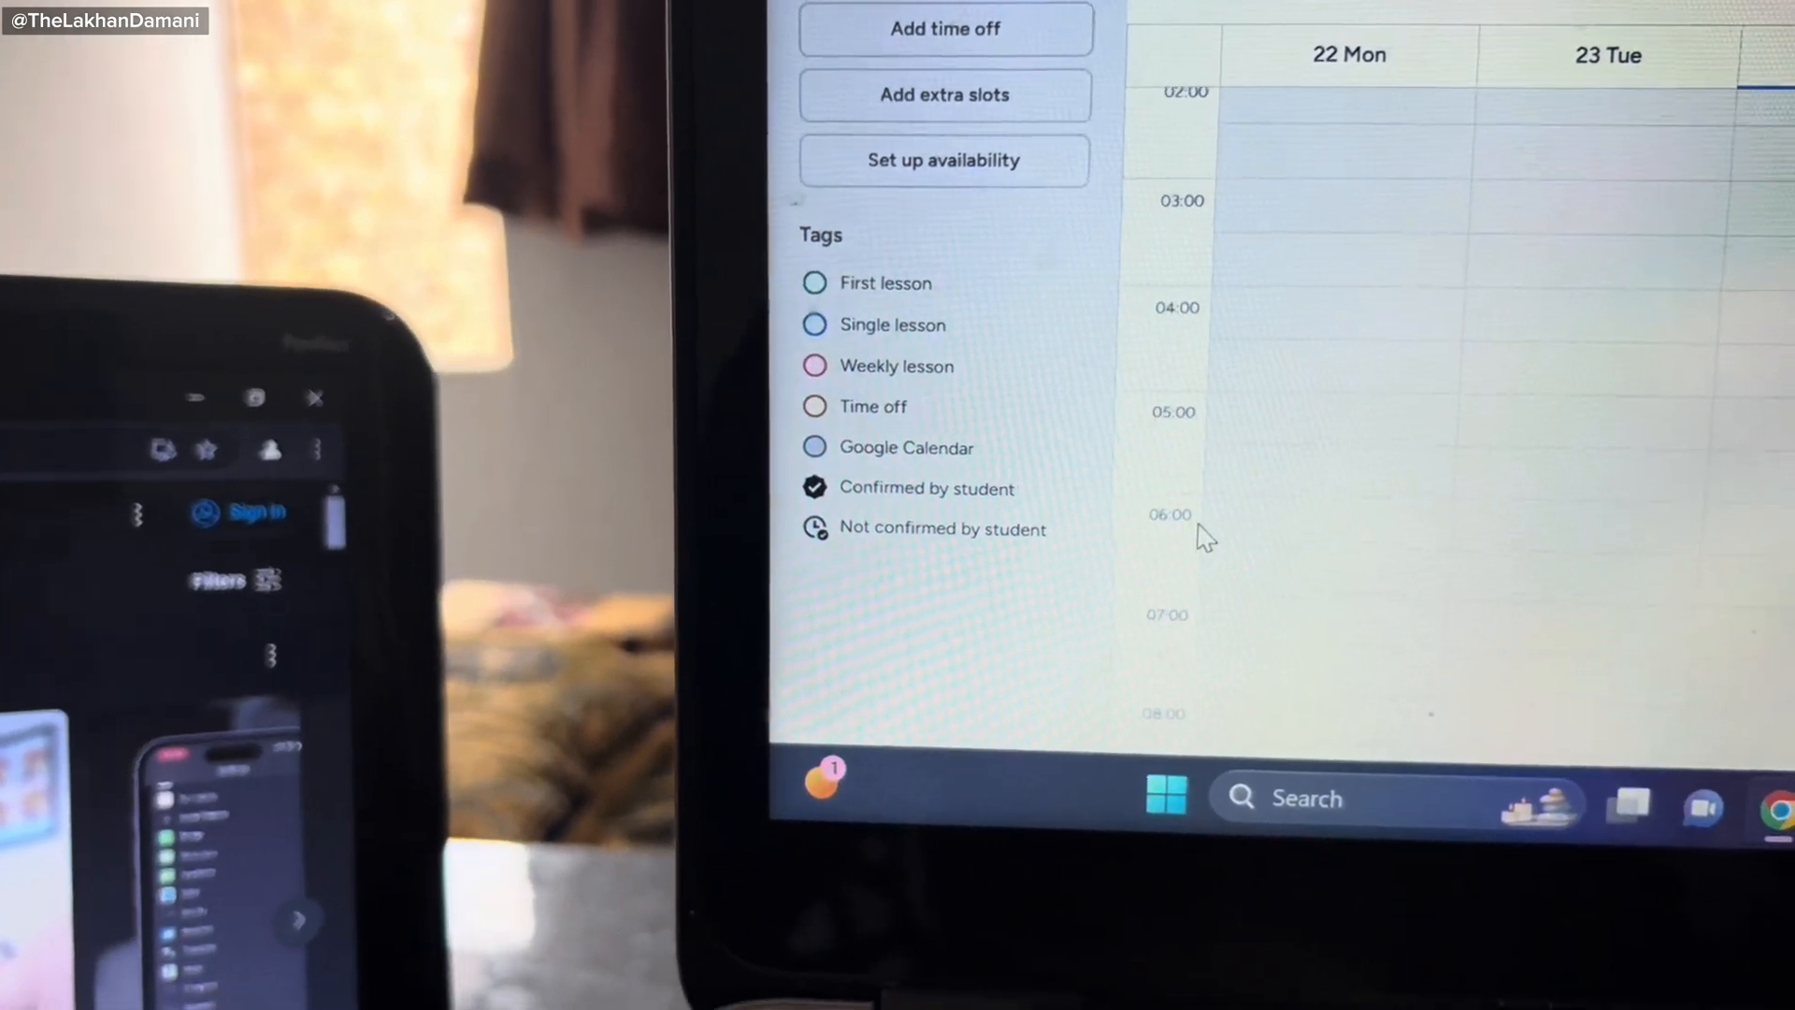
scroll("down", 3)
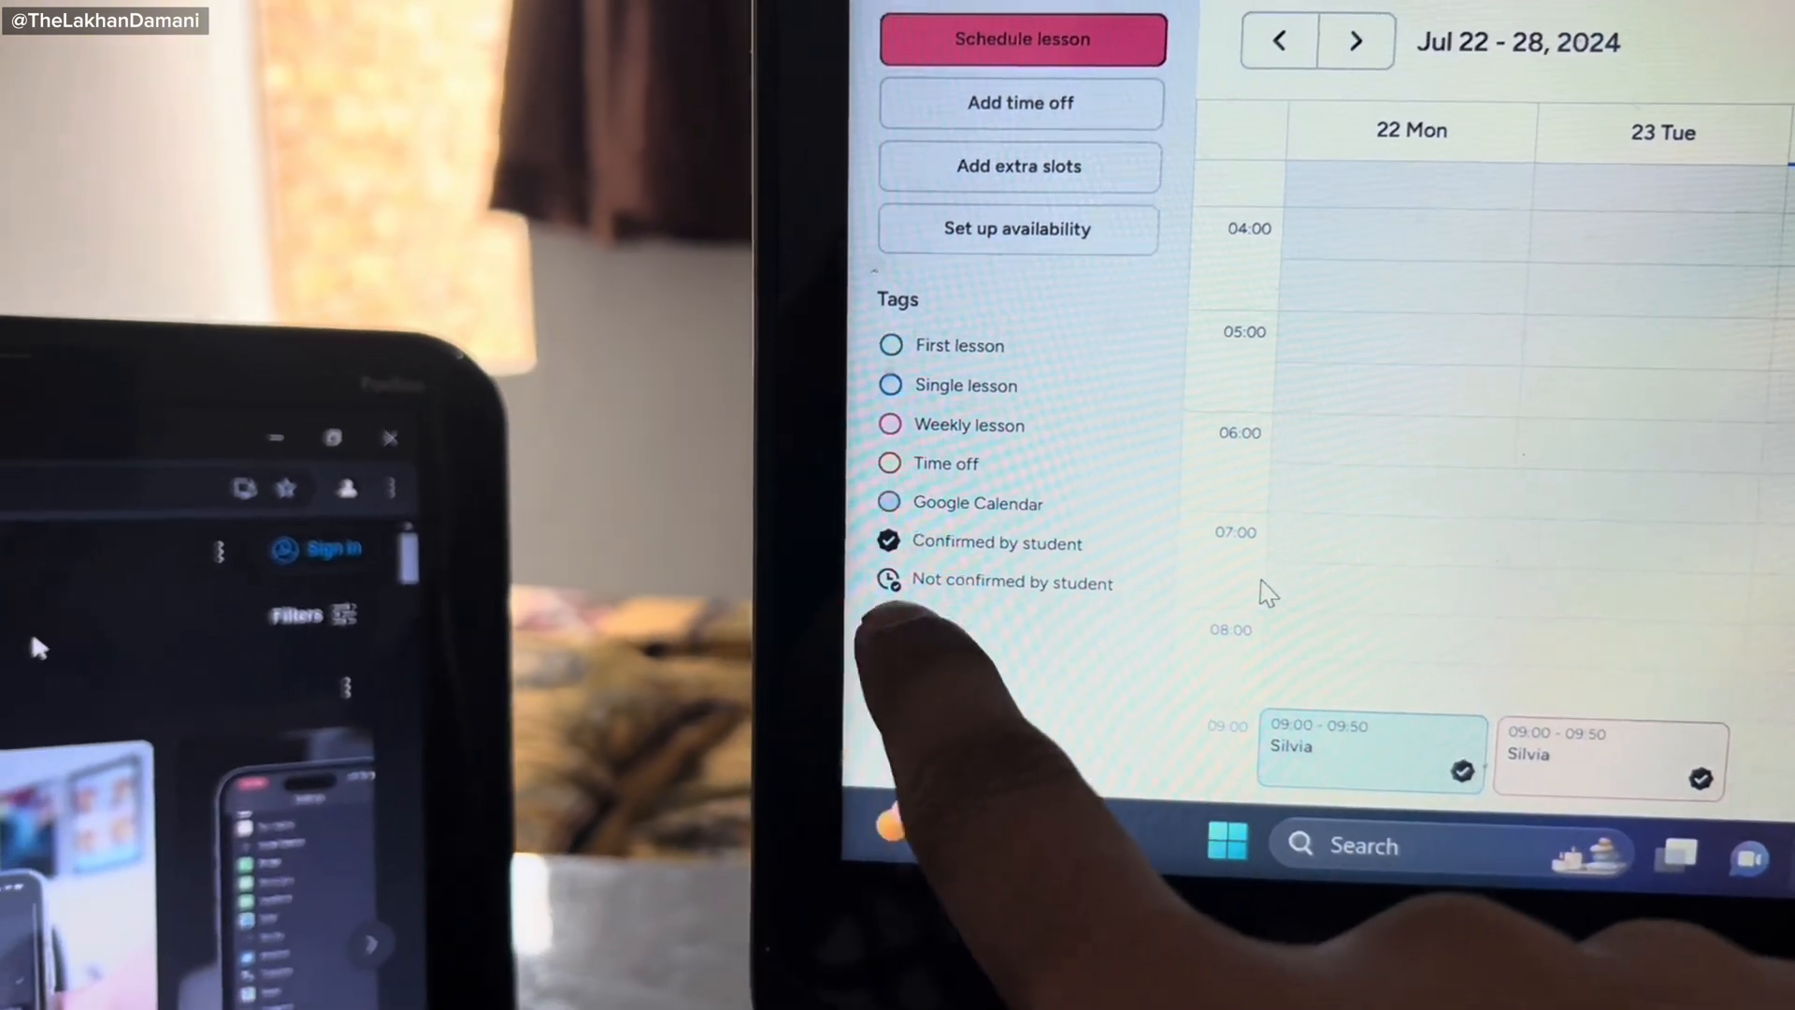
scroll("up", 3)
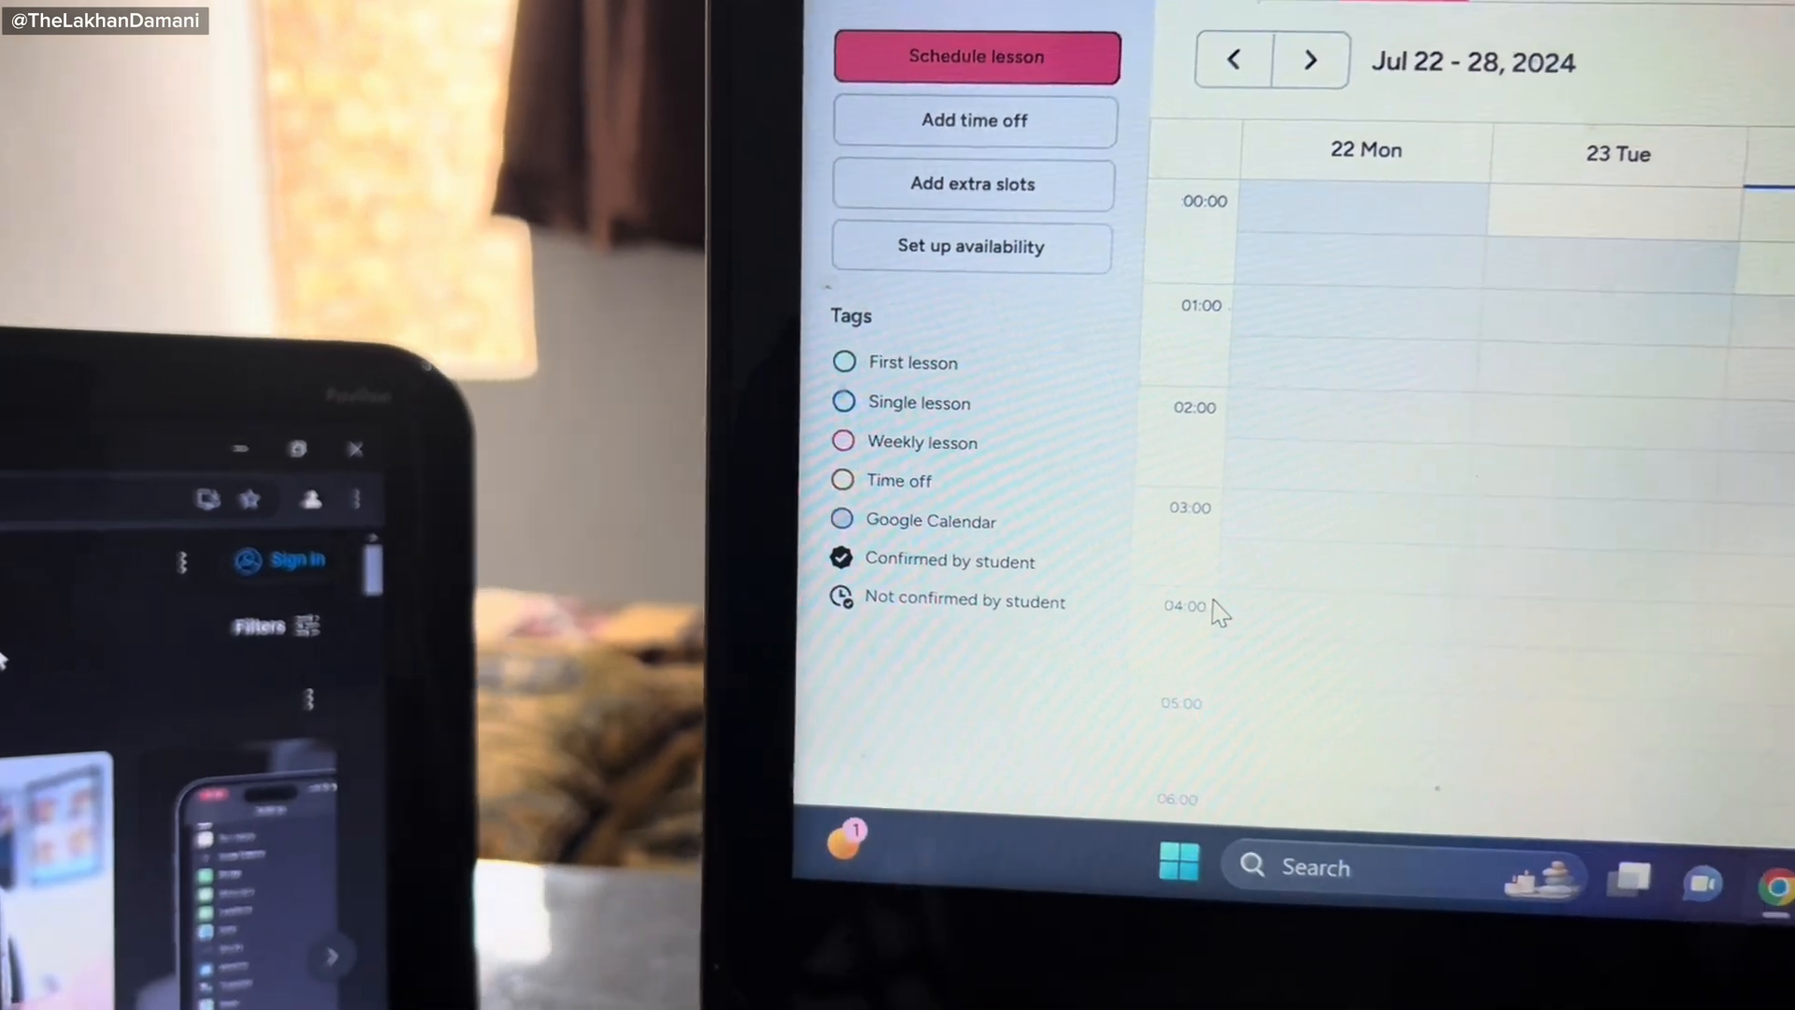
scroll("down", 3)
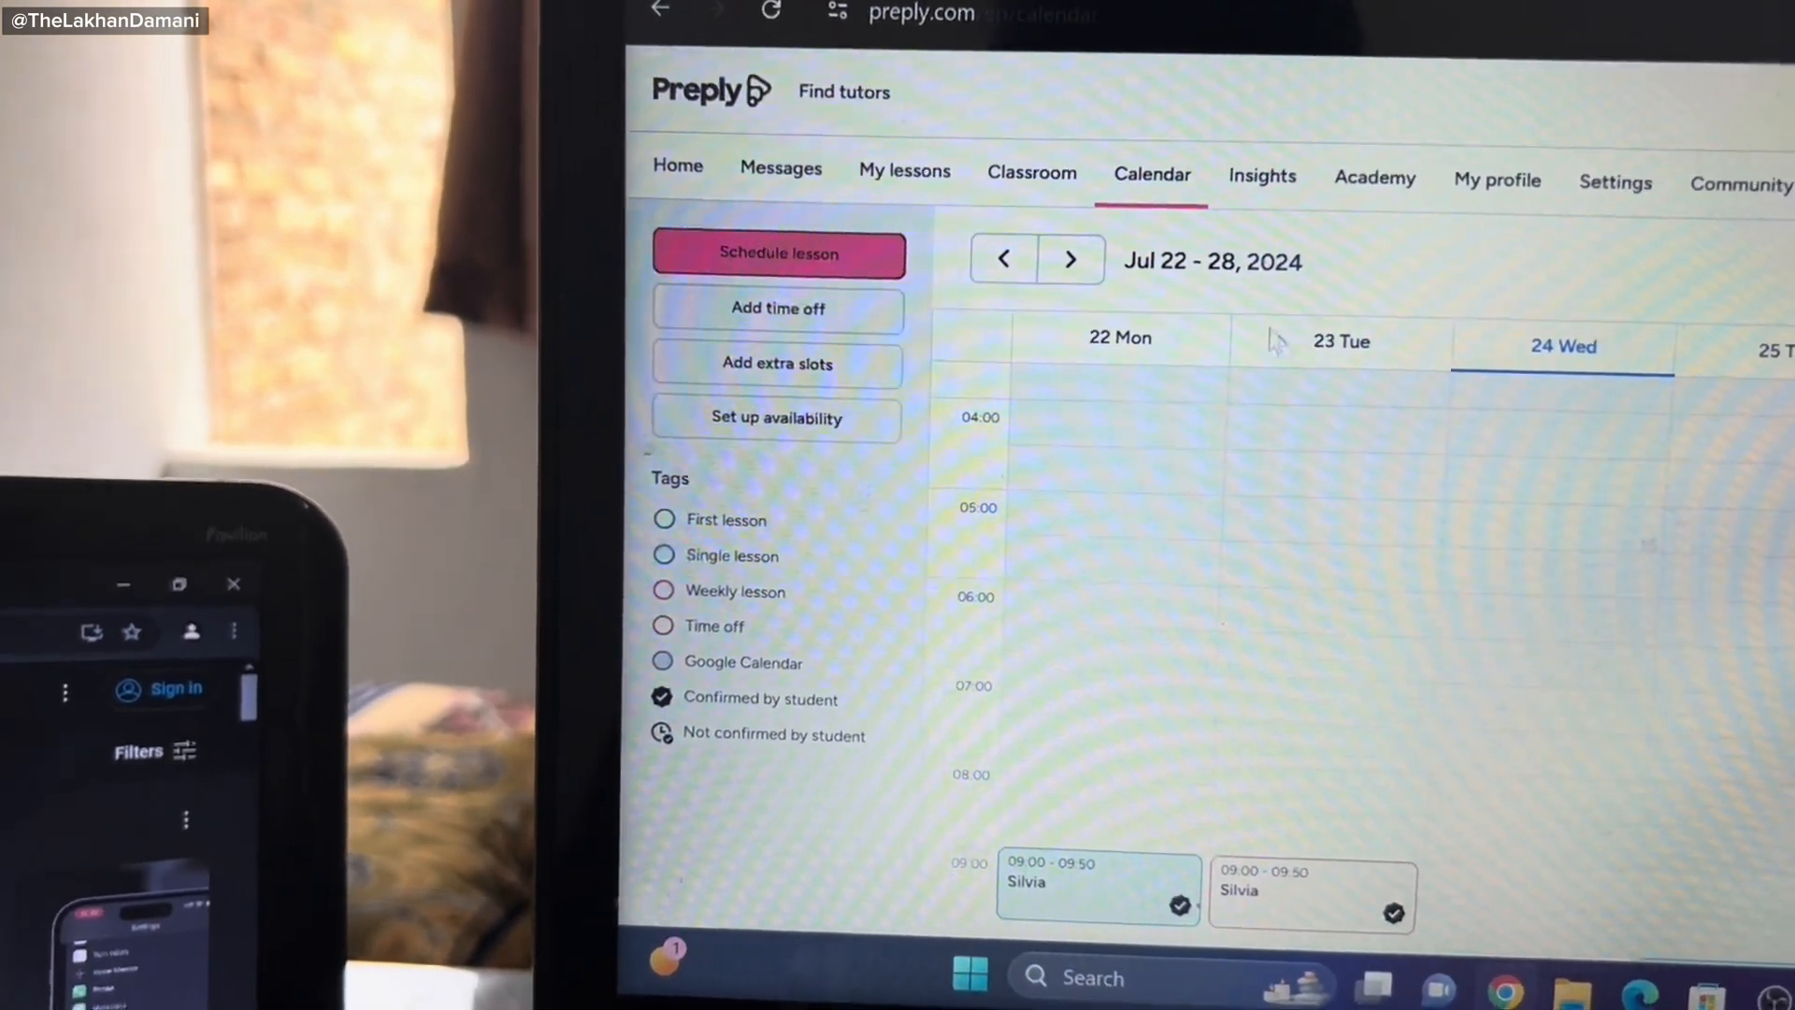
mouse_move(1038, 180)
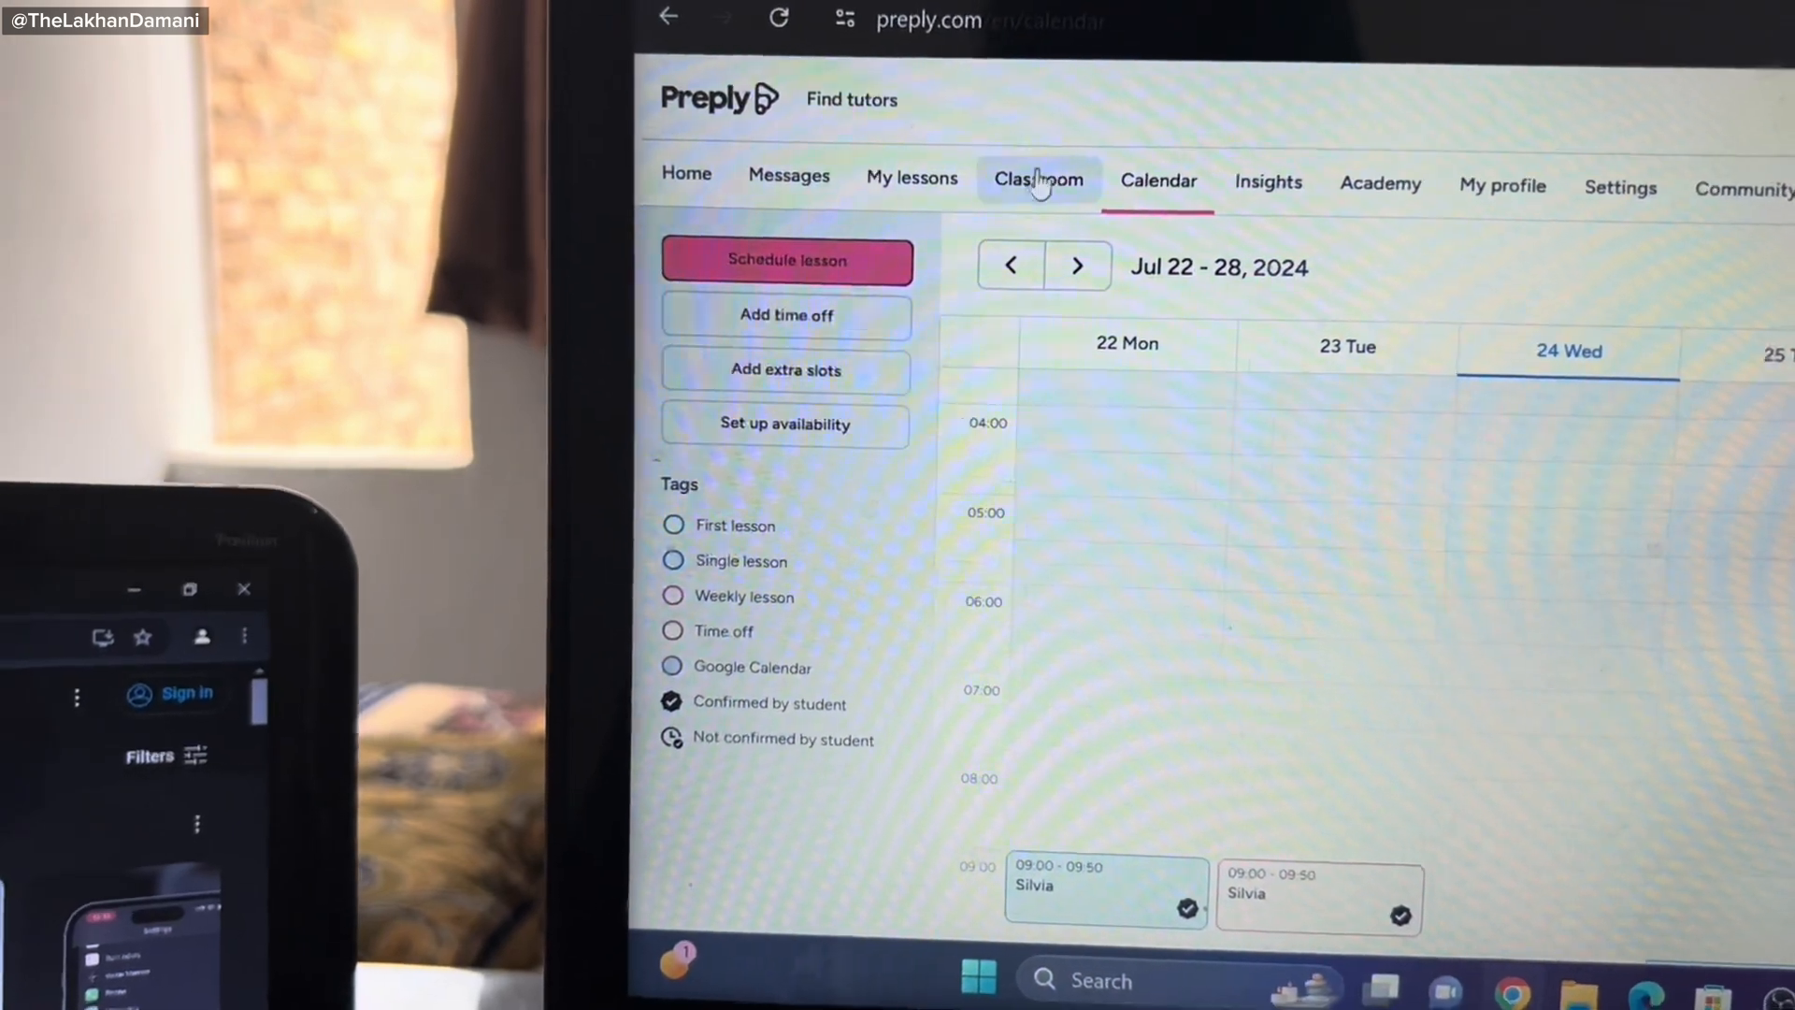